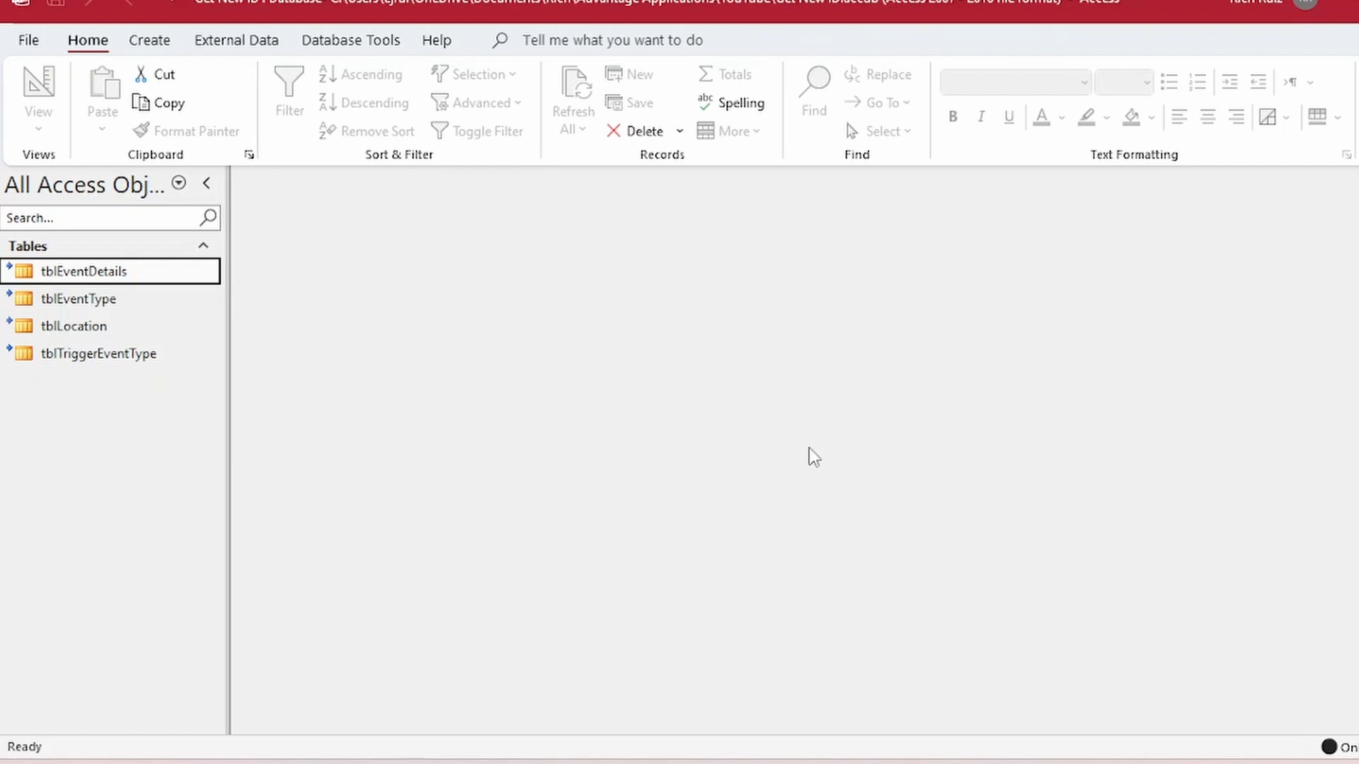
Step: Relate tblLocation's Location to tblEventDetails' EventLocation using the default join type
{"action": "left_click", "coordinate": [350, 40]}
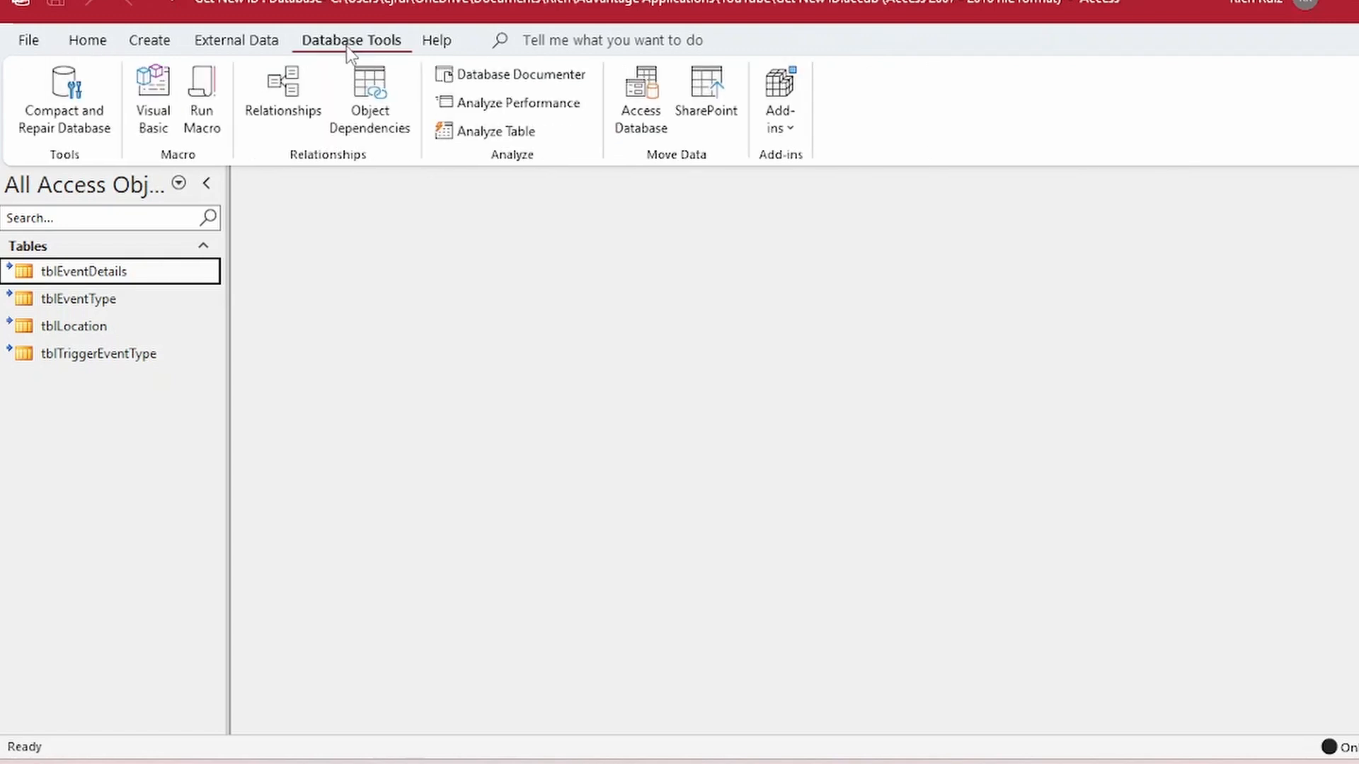
{"action": "left_click", "coordinate": [282, 96]}
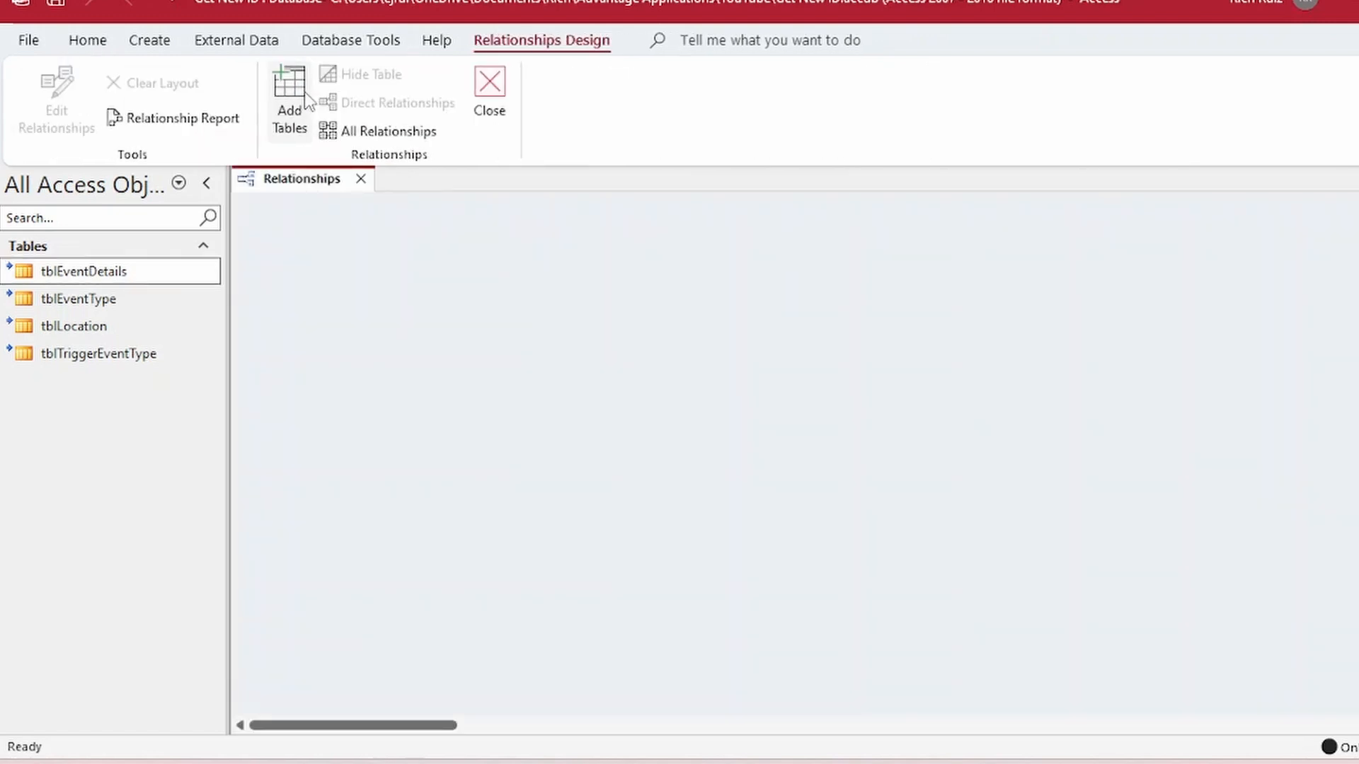
{"action": "mouse_move", "coordinate": [78, 459]}
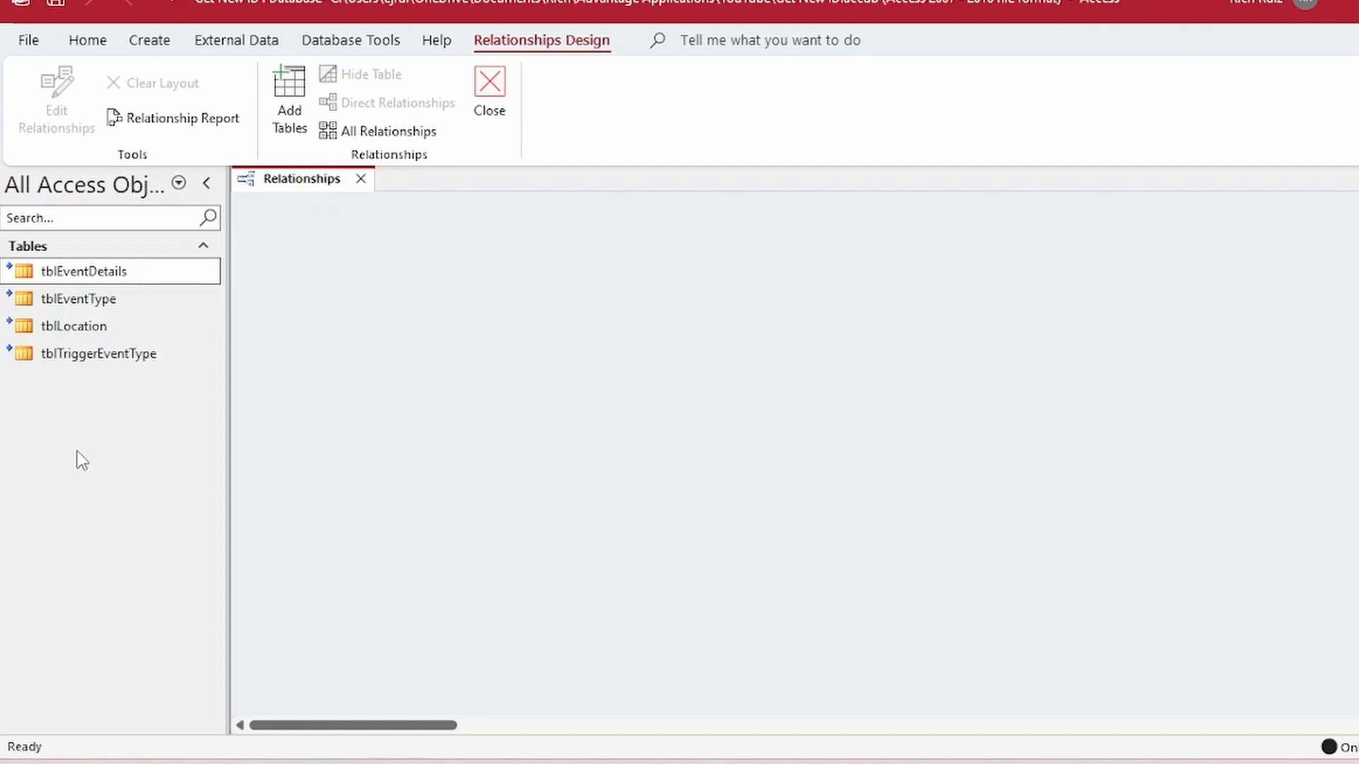
{"action": "mouse_move", "coordinate": [169, 469]}
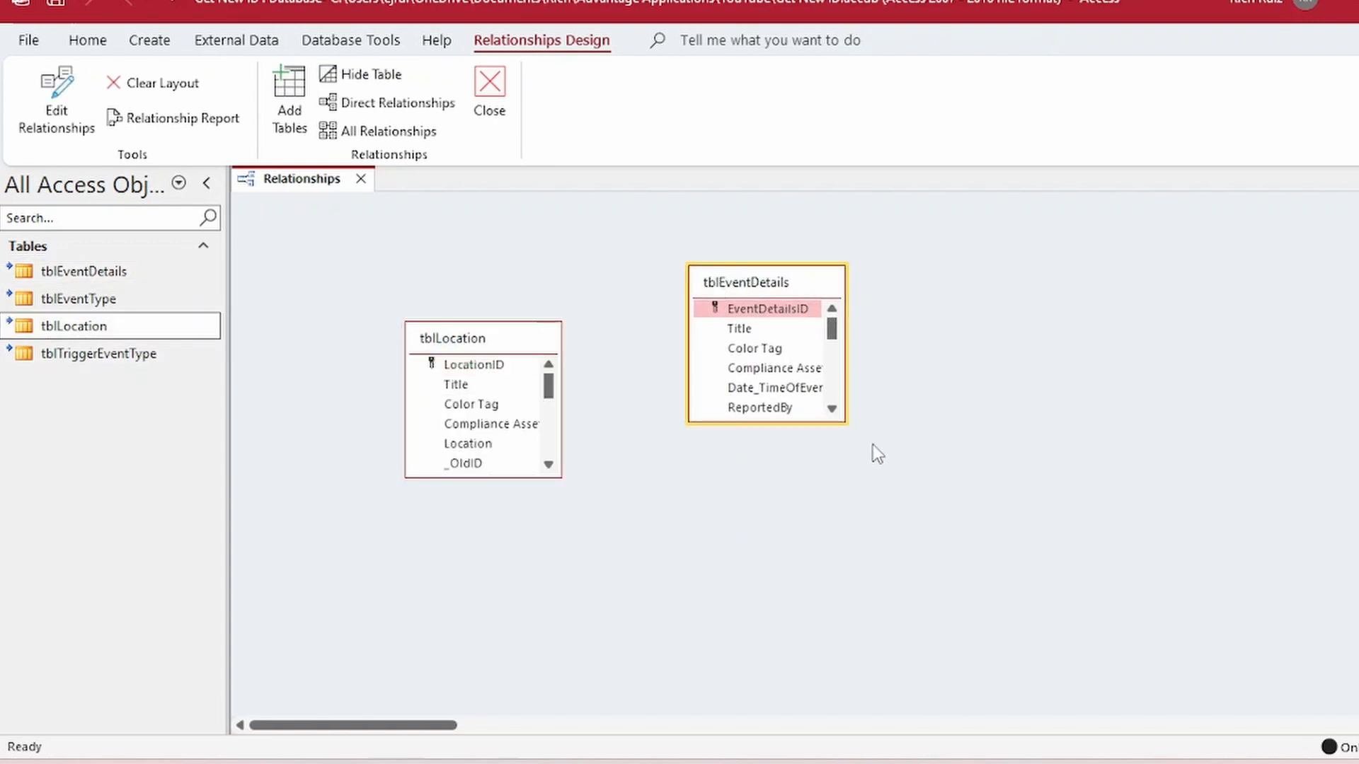
{"action": "left_click_drag", "start_coordinate": [851, 417], "coordinate": [950, 526]}
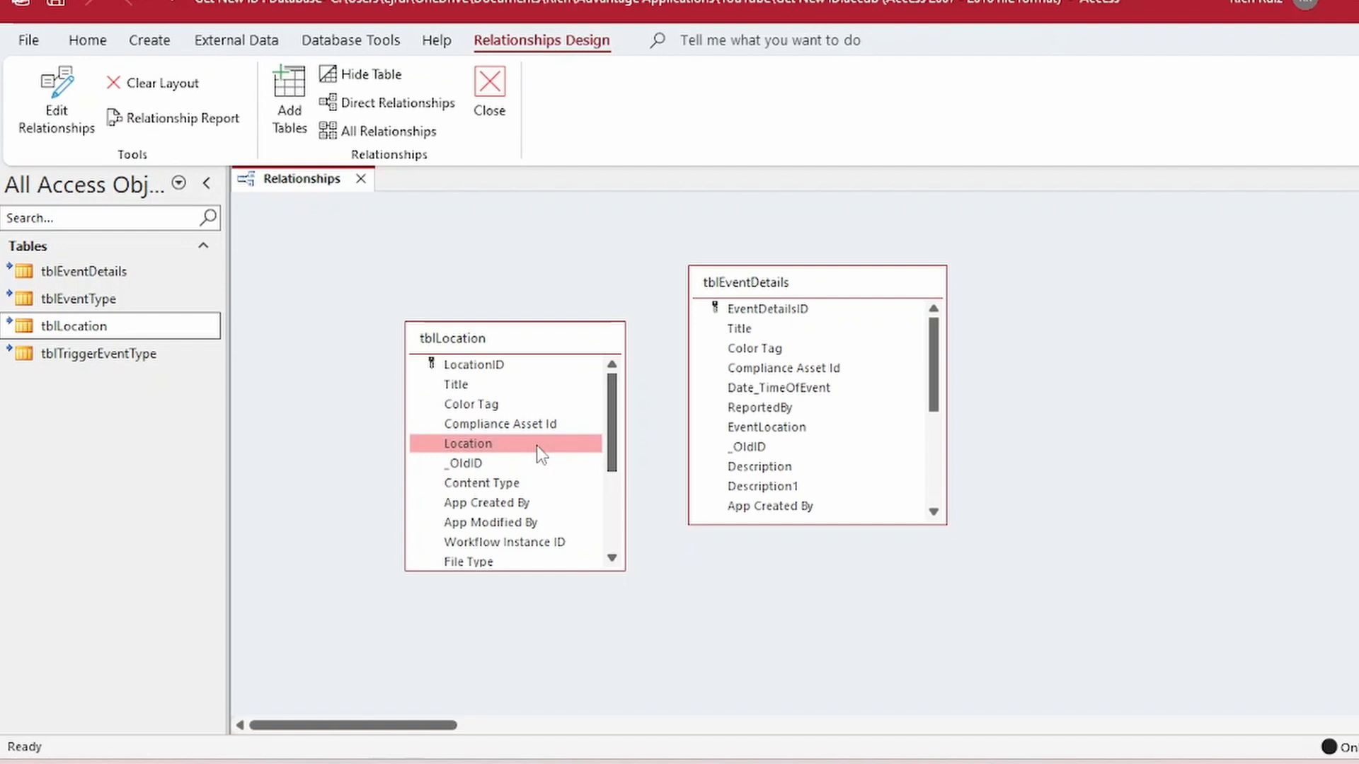
{"action": "left_click_drag", "start_coordinate": [467, 443], "coordinate": [766, 427]}
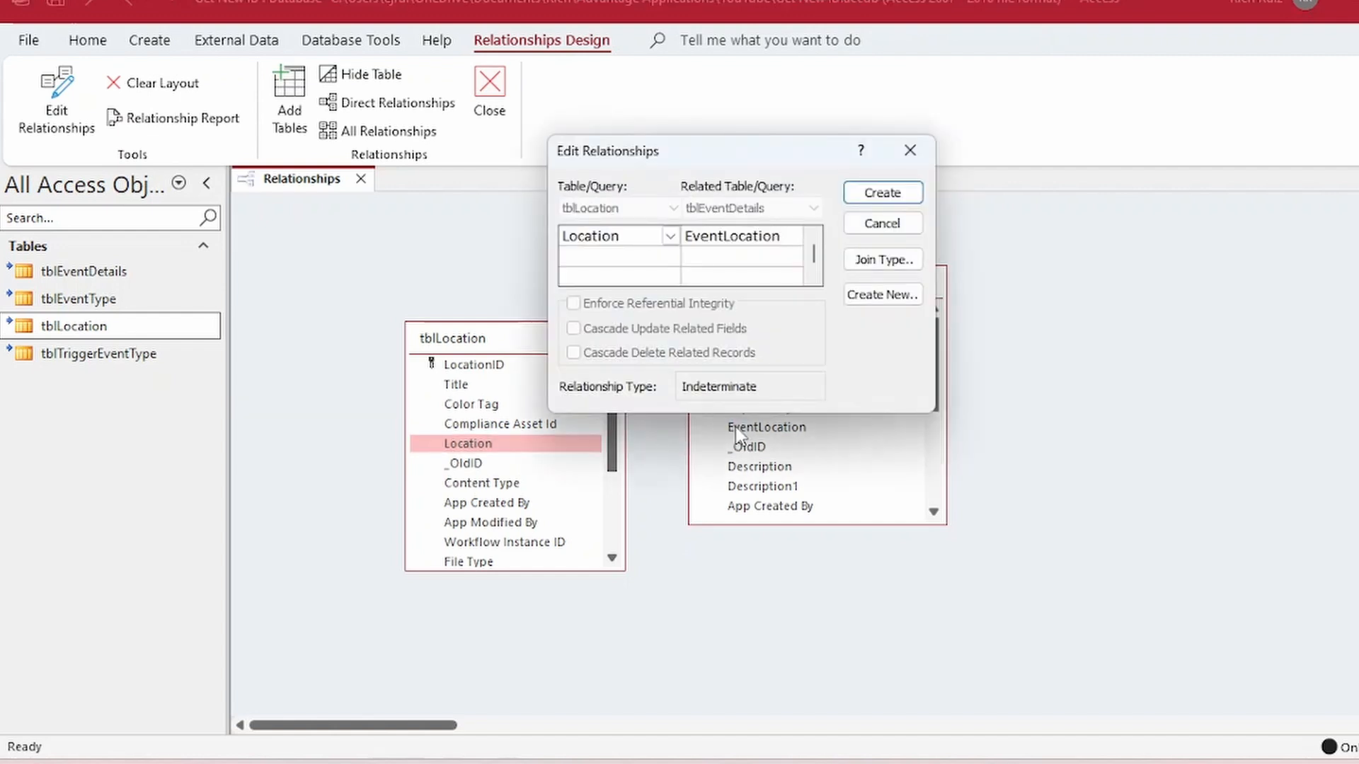
{"action": "left_click", "coordinate": [882, 259]}
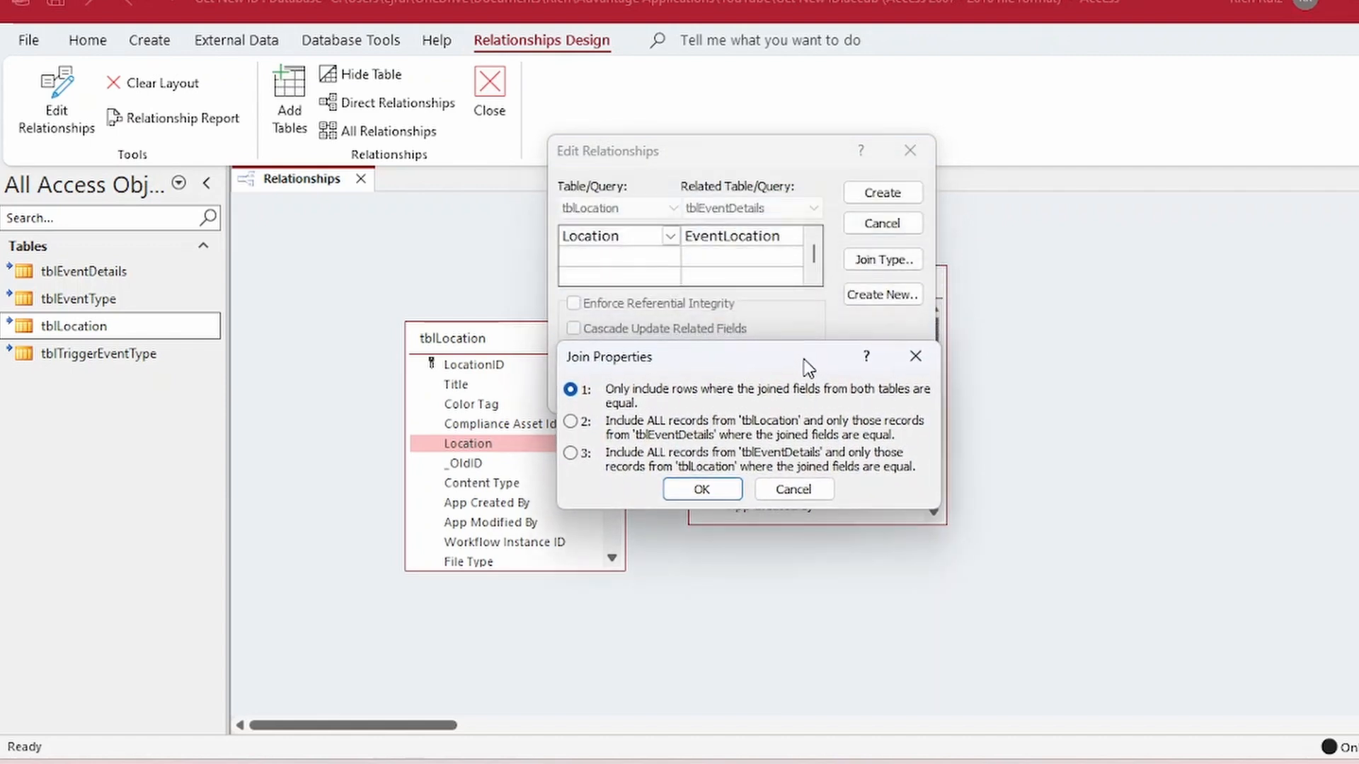
{"action": "left_click", "coordinate": [703, 489]}
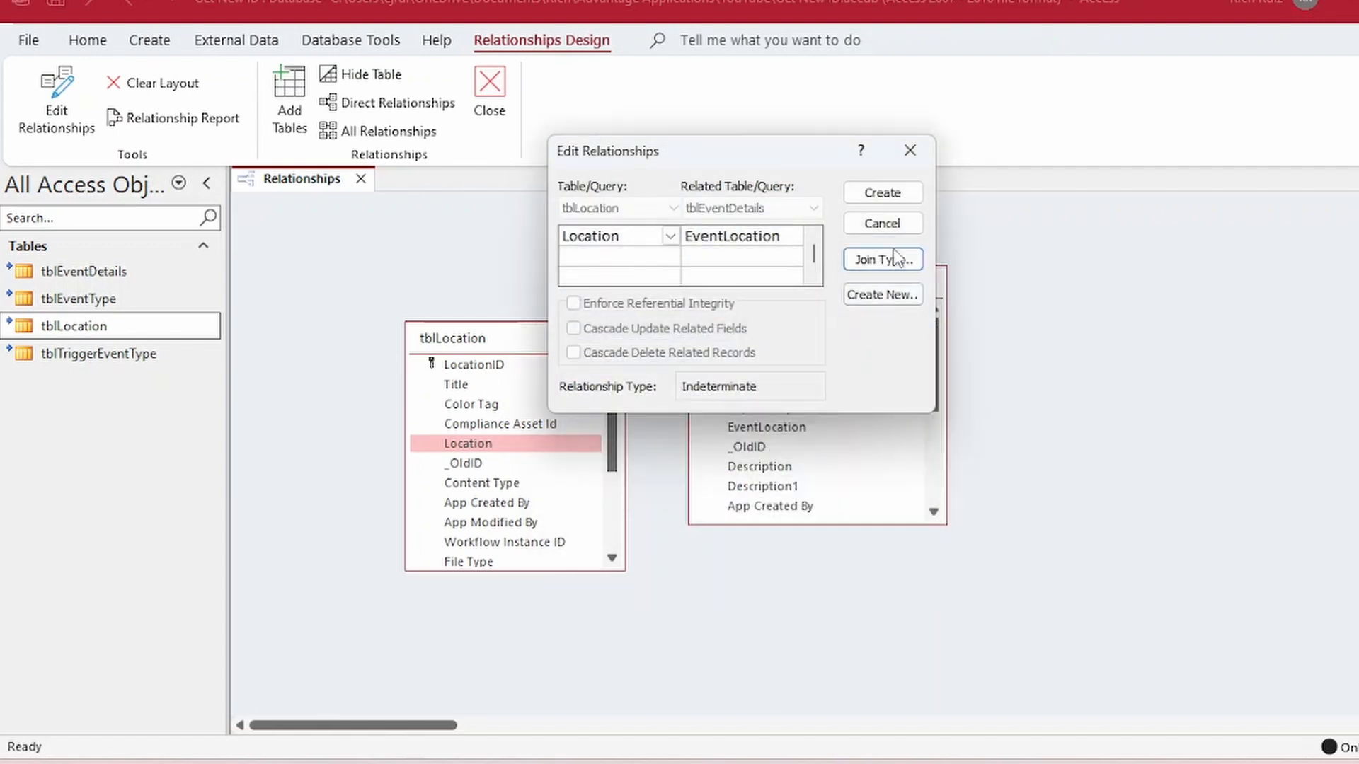
{"action": "left_click", "coordinate": [881, 193]}
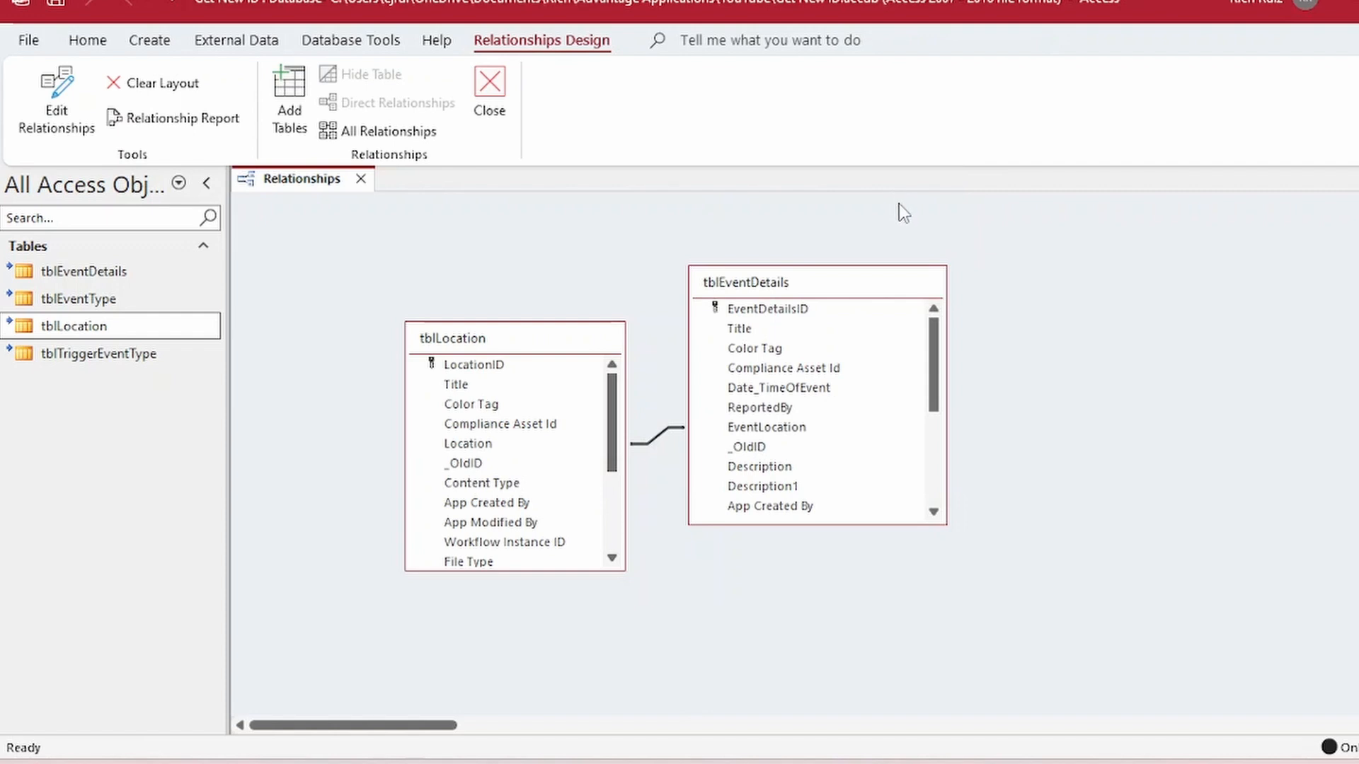
{"action": "mouse_move", "coordinate": [906, 223]}
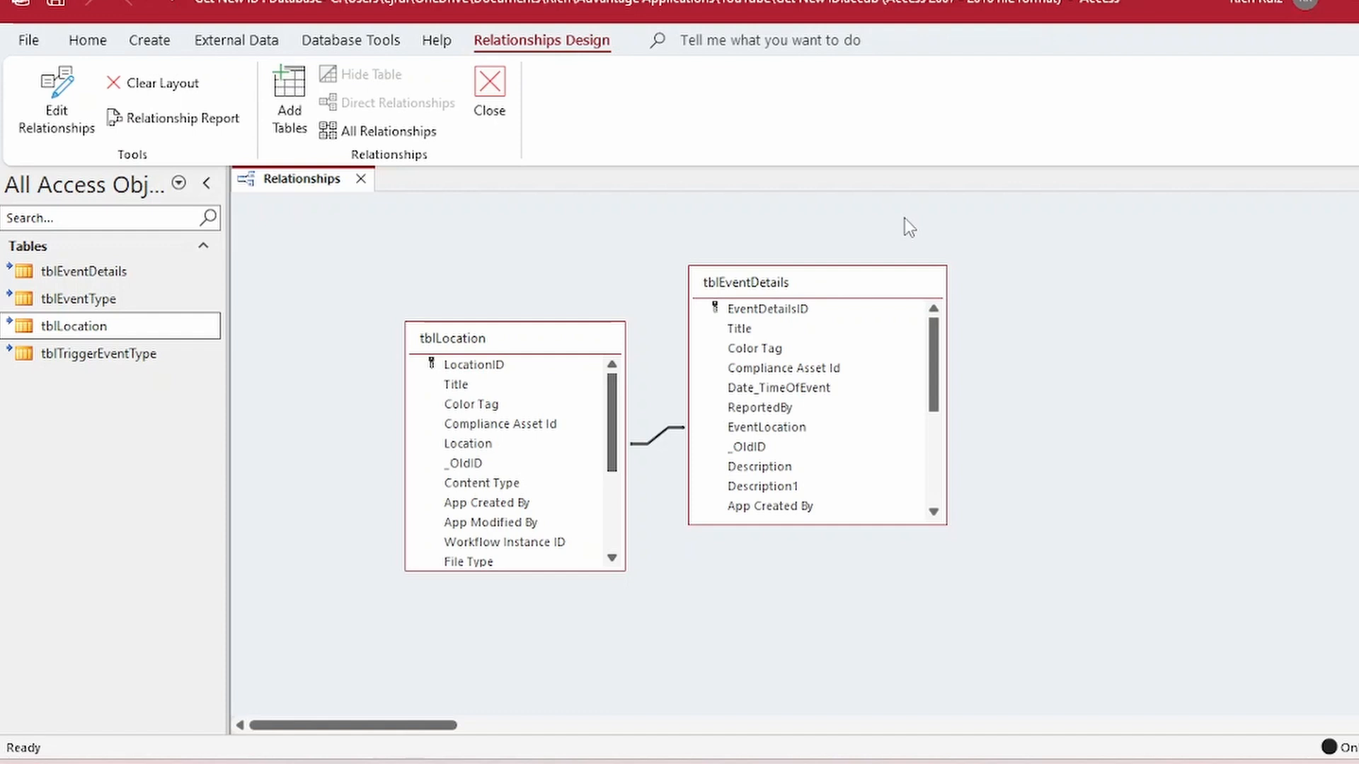
Step: Close the Relationships layout to return to the Event Reporter form
{"action": "left_click", "coordinate": [489, 92]}
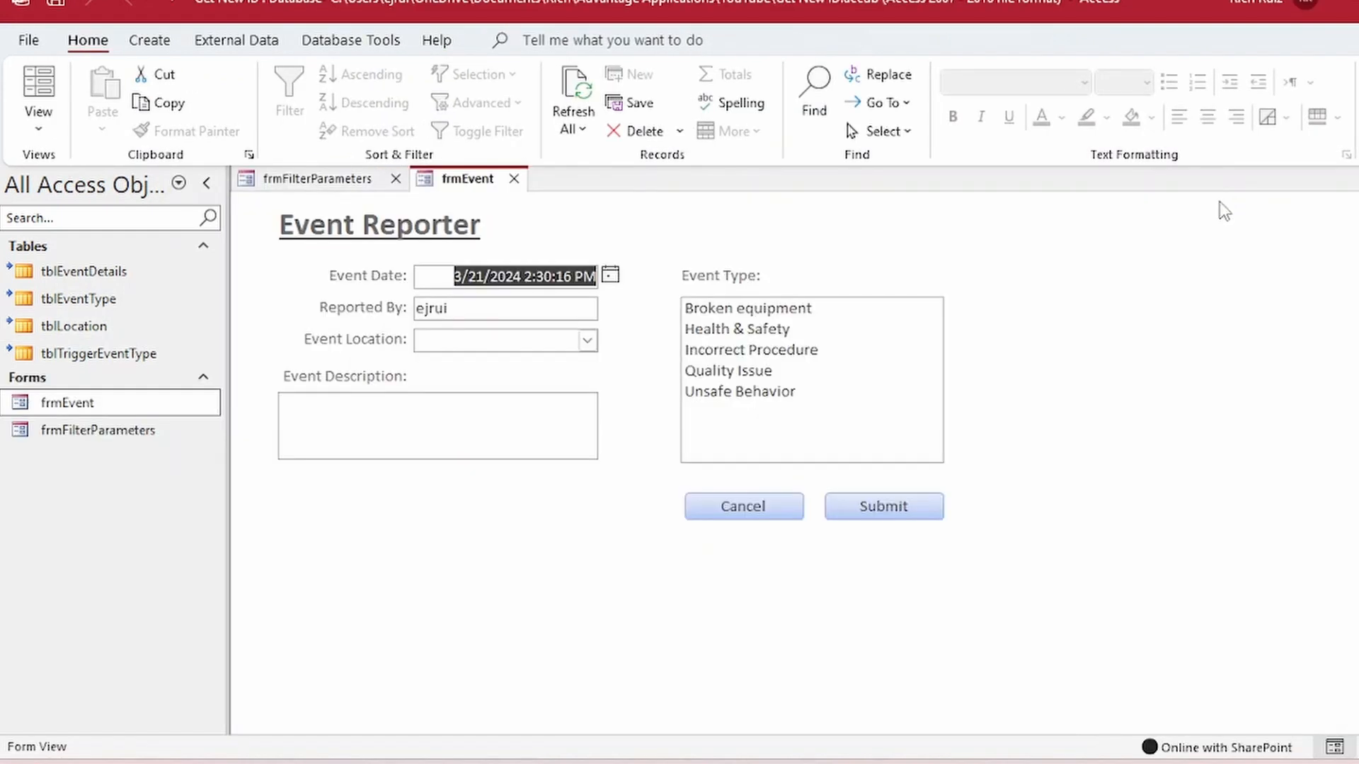
{"action": "mouse_move", "coordinate": [1121, 247]}
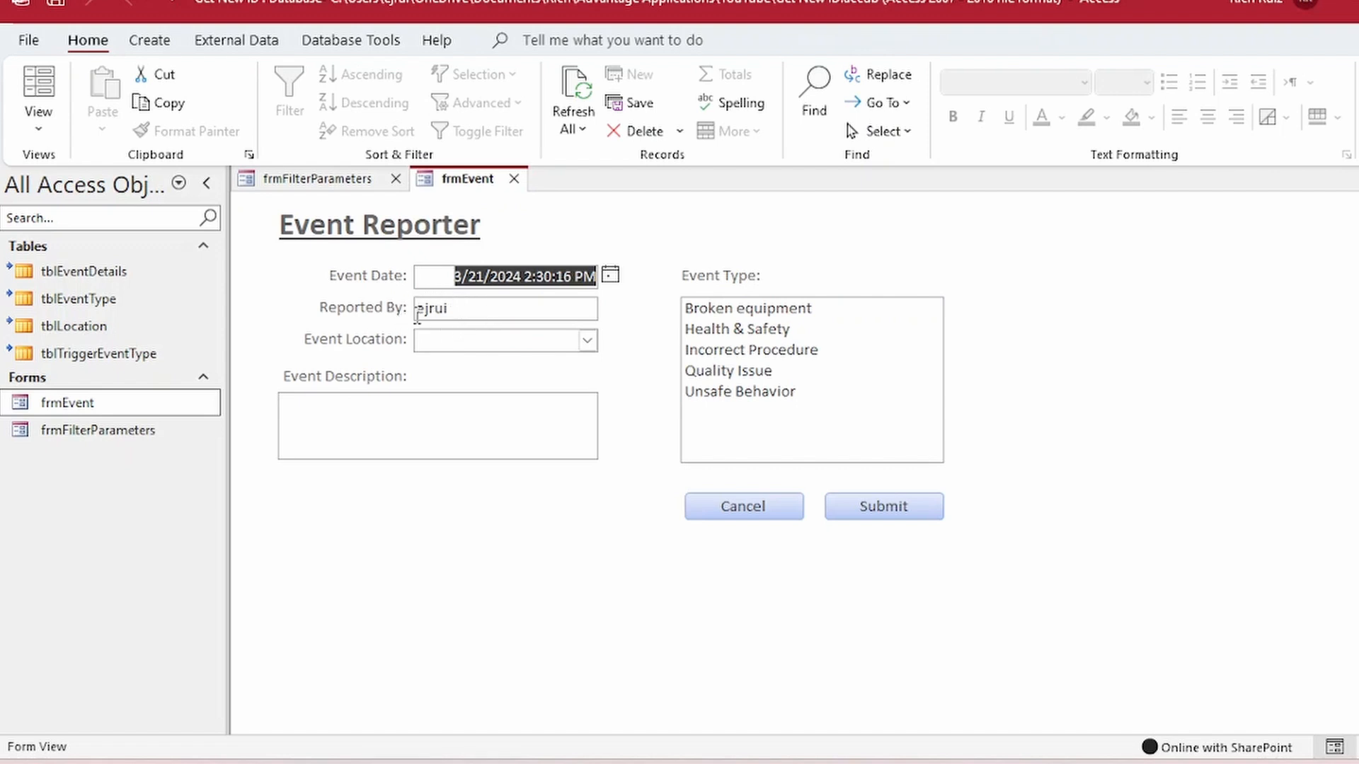
Step: Choose Warehouse as event location and enter the description 'Fork truck needs new tire.'
{"action": "left_click", "coordinate": [586, 339]}
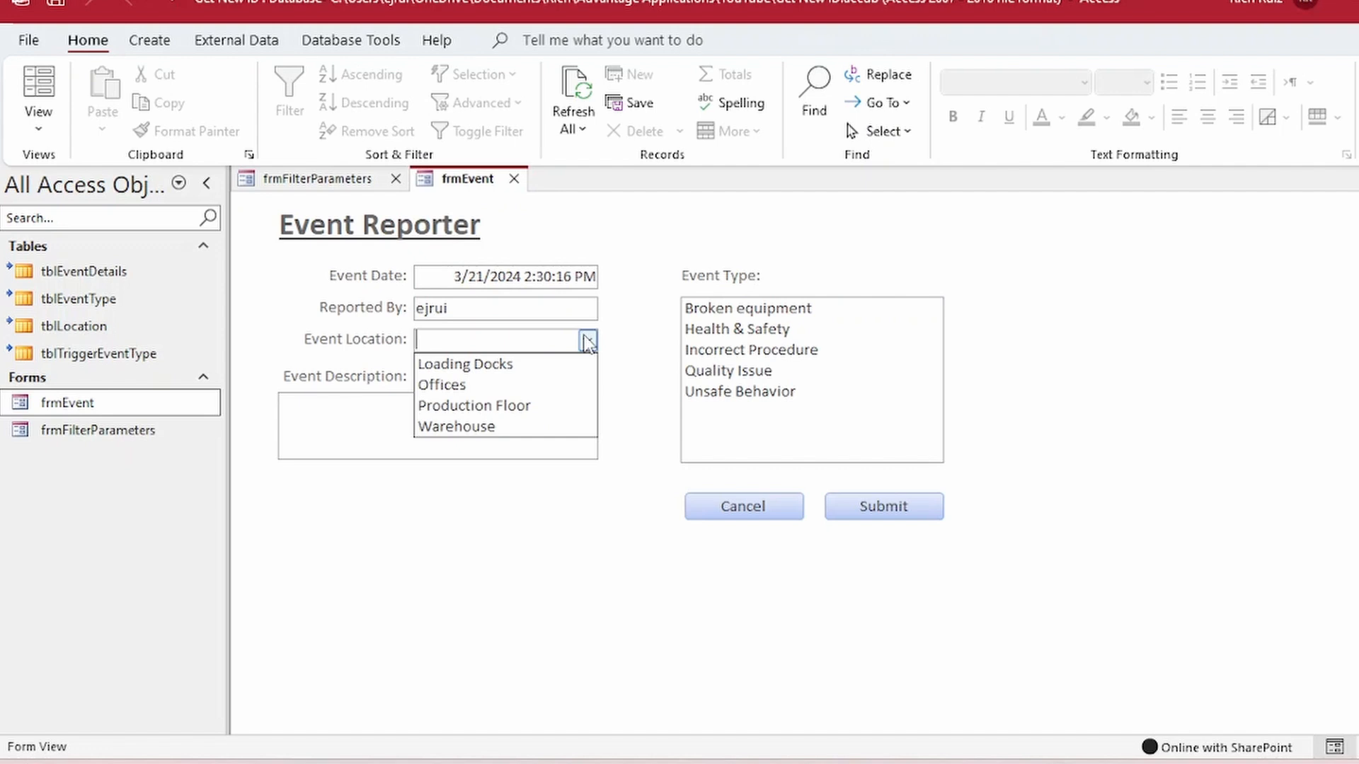
{"action": "left_click", "coordinate": [456, 425]}
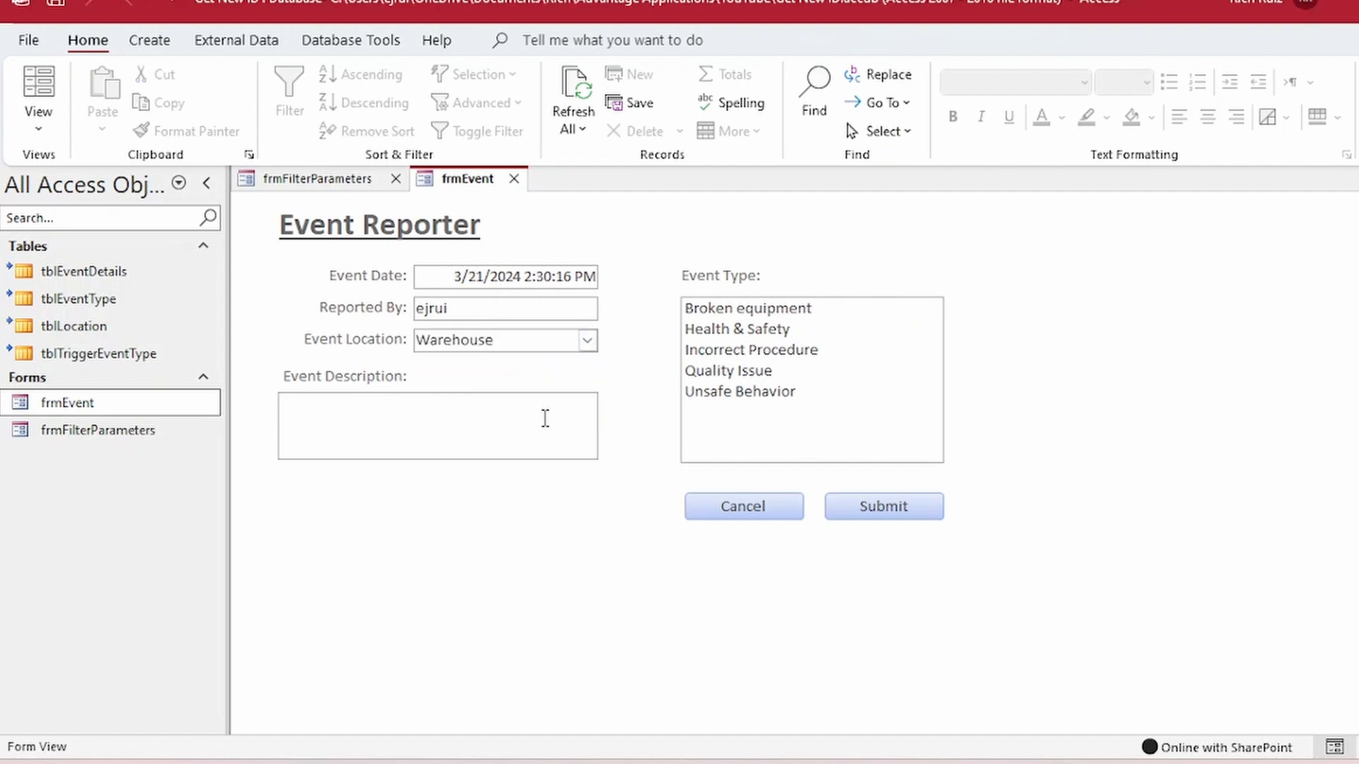
{"action": "type", "text": "Fork"}
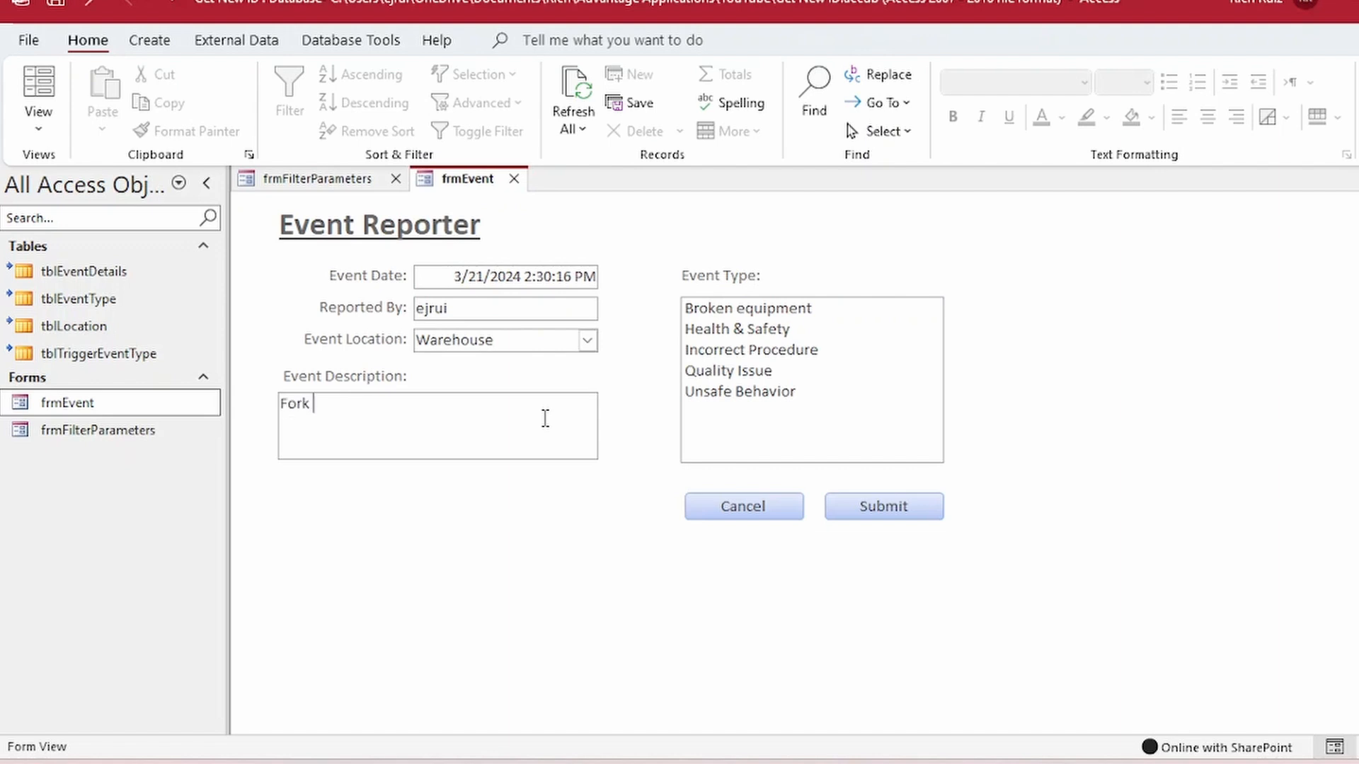
{"action": "type", "text": "truck needs new"}
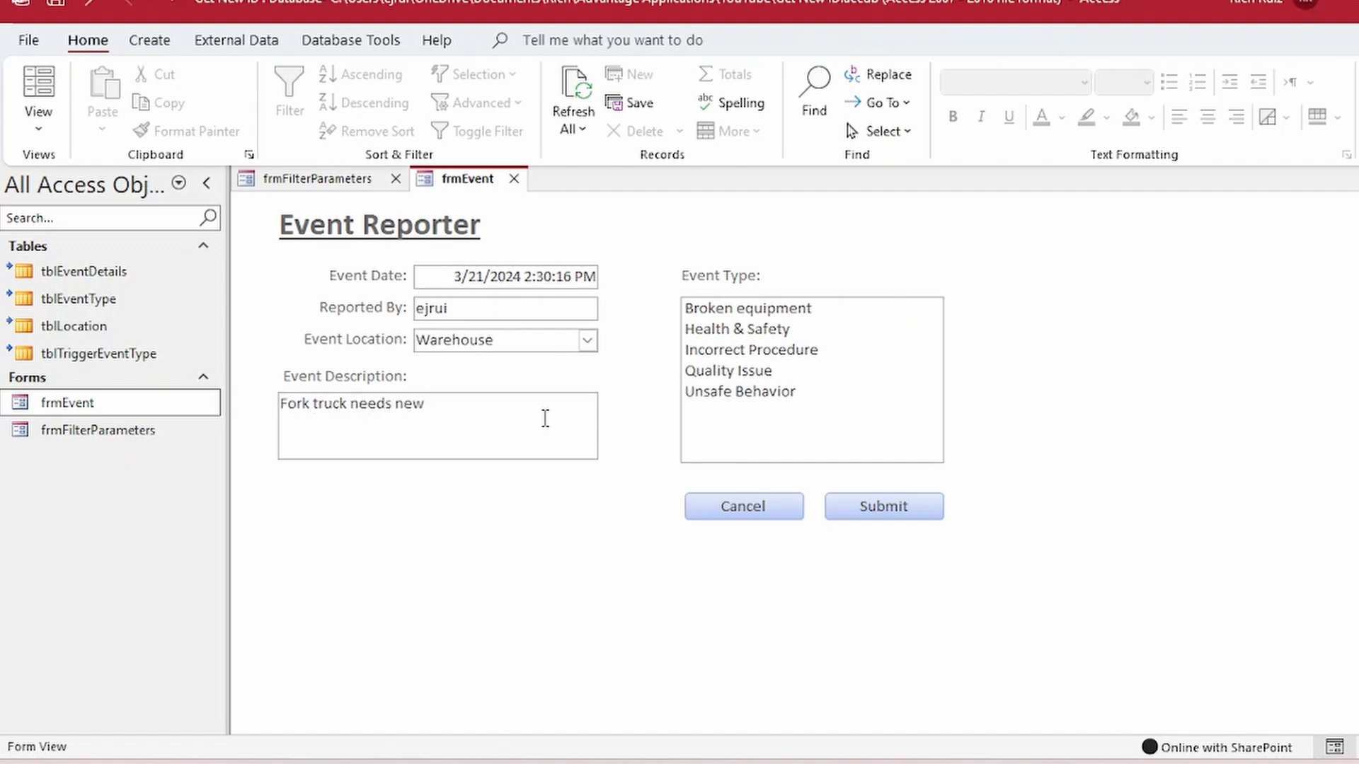
{"action": "type", "text": "tire."}
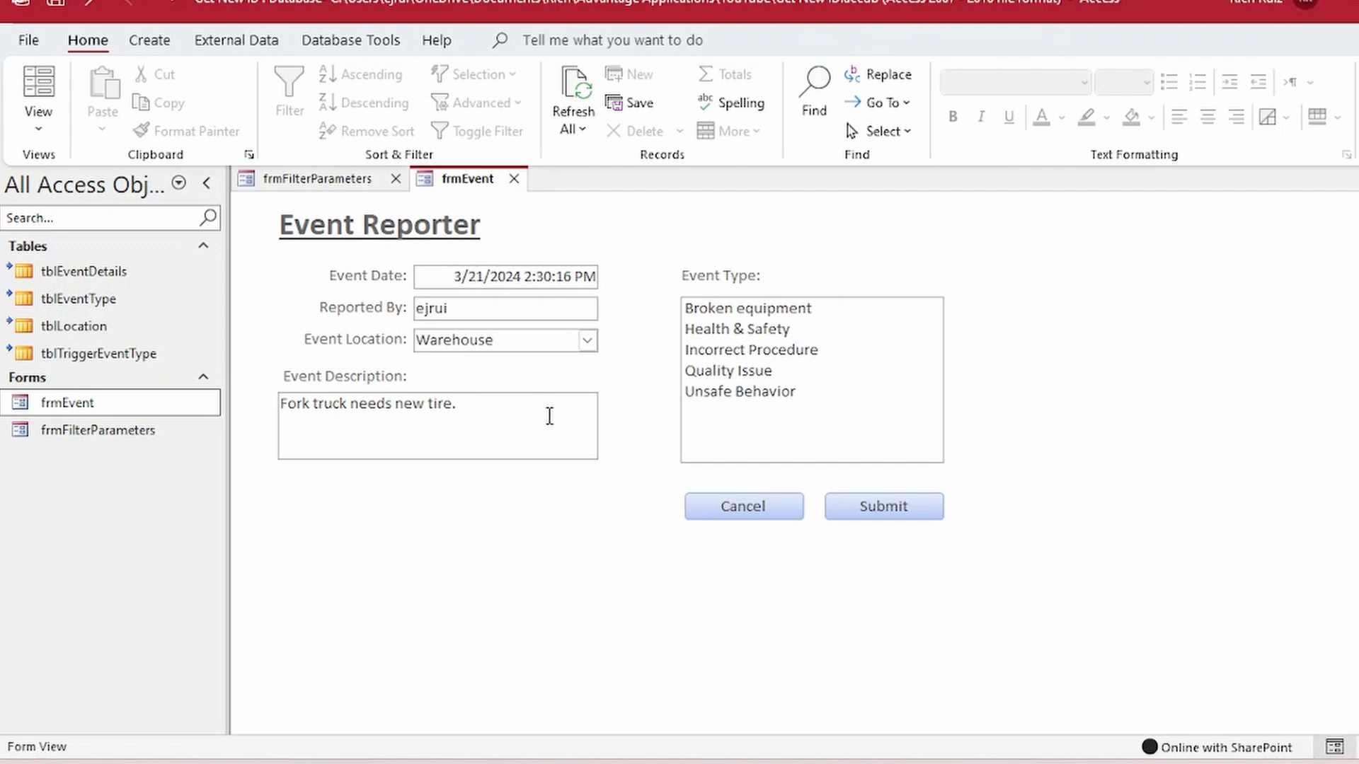
Step: Mark the event type as Broken equipment, removing the extra Quality Issue selection
{"action": "left_click", "coordinate": [747, 308]}
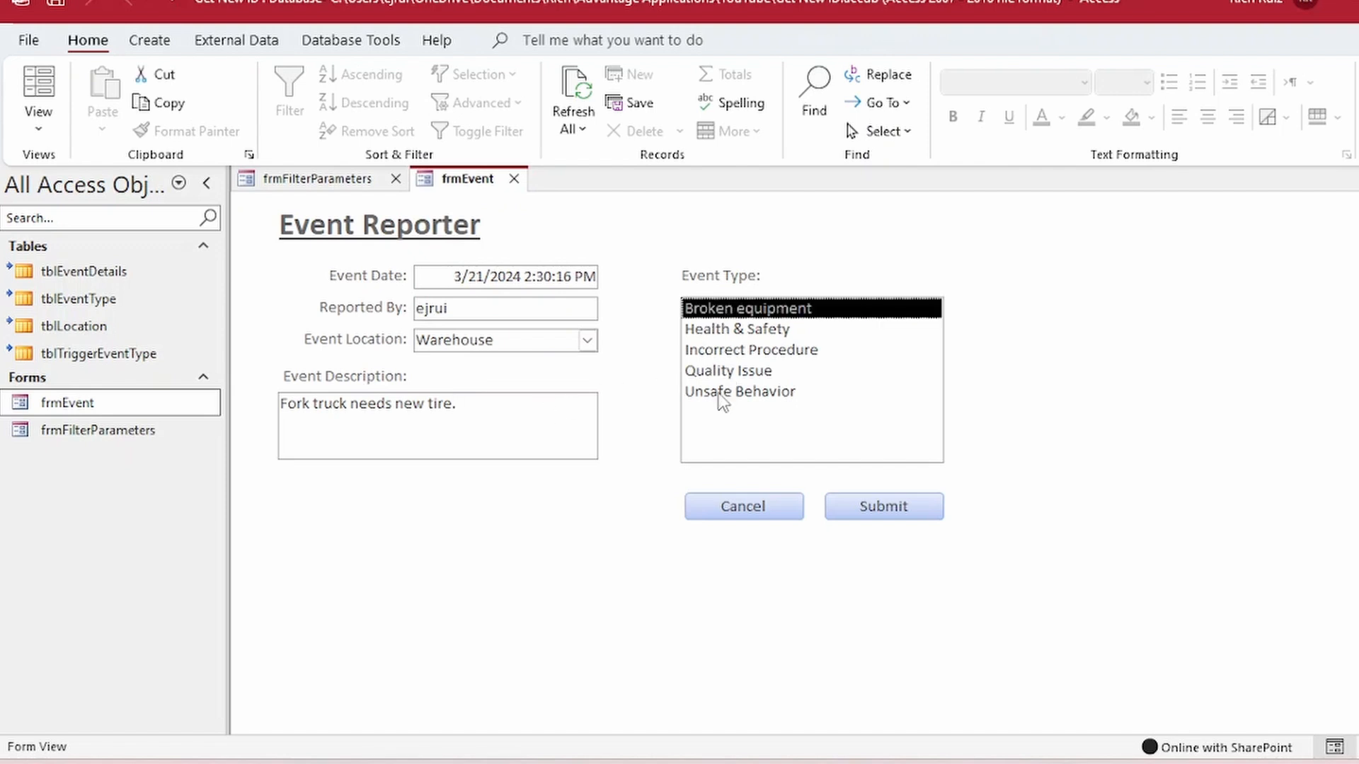
{"action": "left_click", "coordinate": [728, 370]}
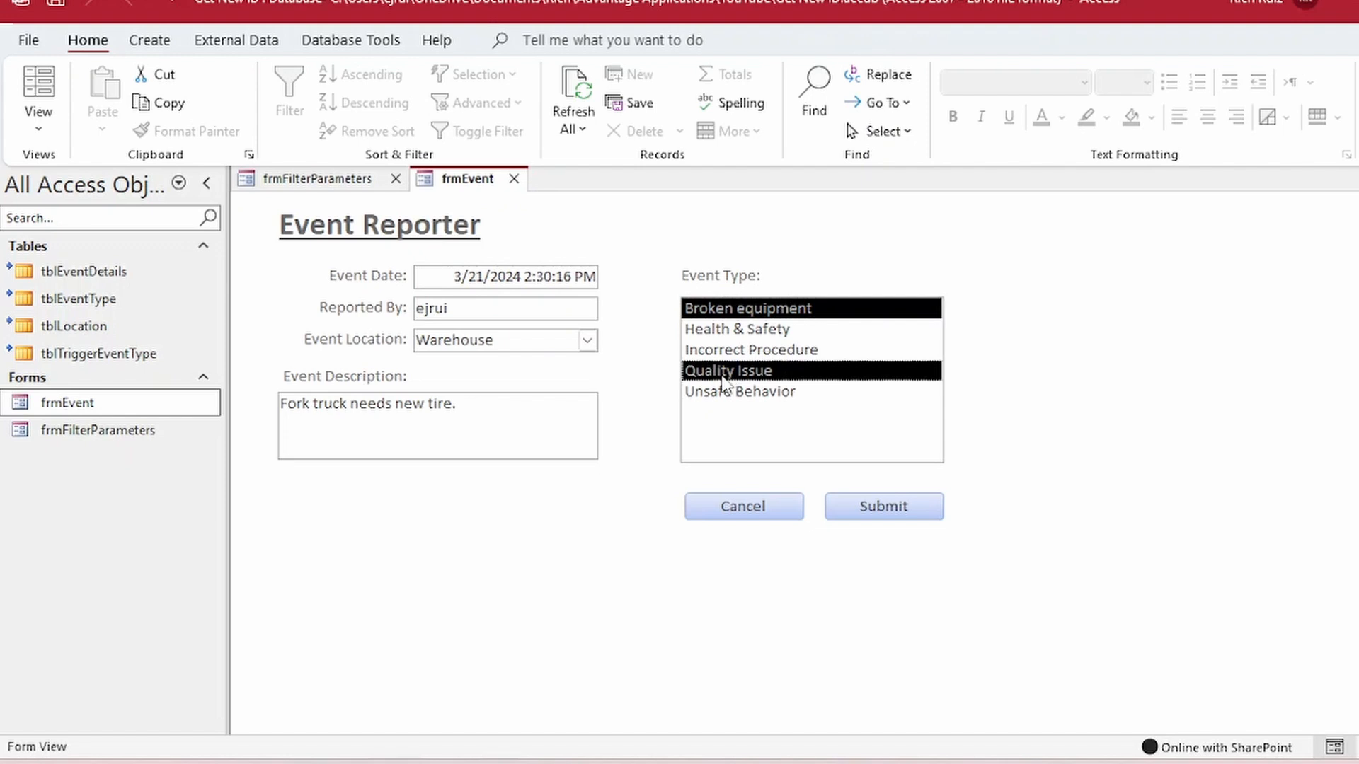
{"action": "mouse_move", "coordinate": [742, 370]}
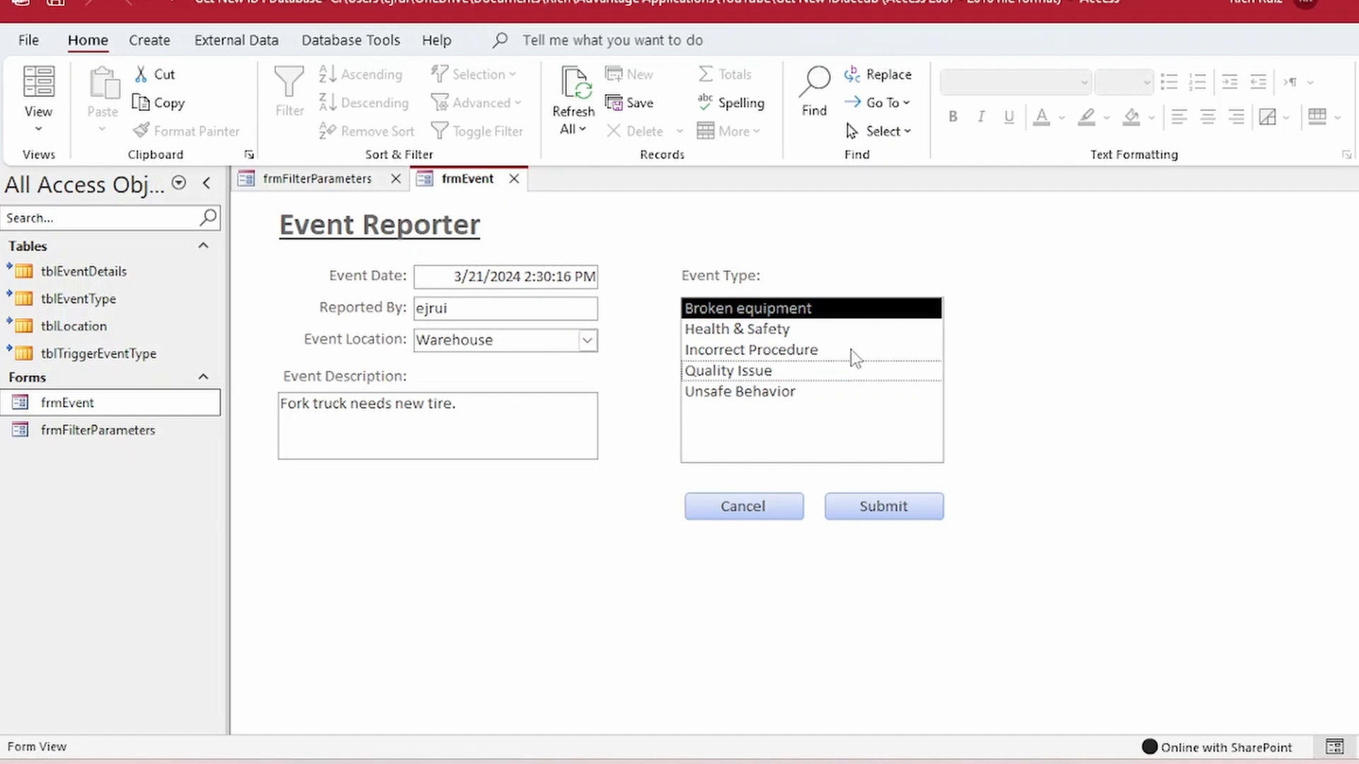
{"action": "left_click", "coordinate": [884, 506]}
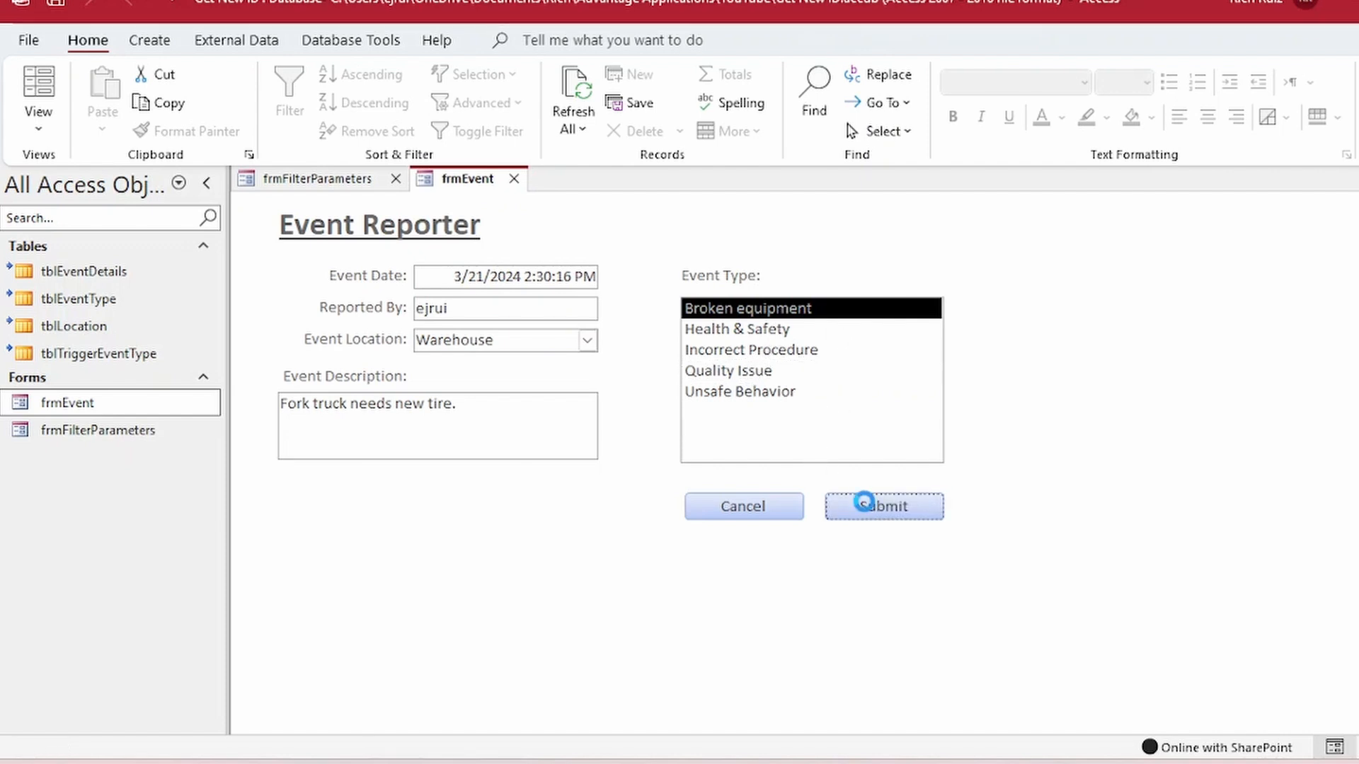
Step: Submit the report and verify trigger record 11 uses event type 4, Broken equipment
{"action": "left_click", "coordinate": [883, 506]}
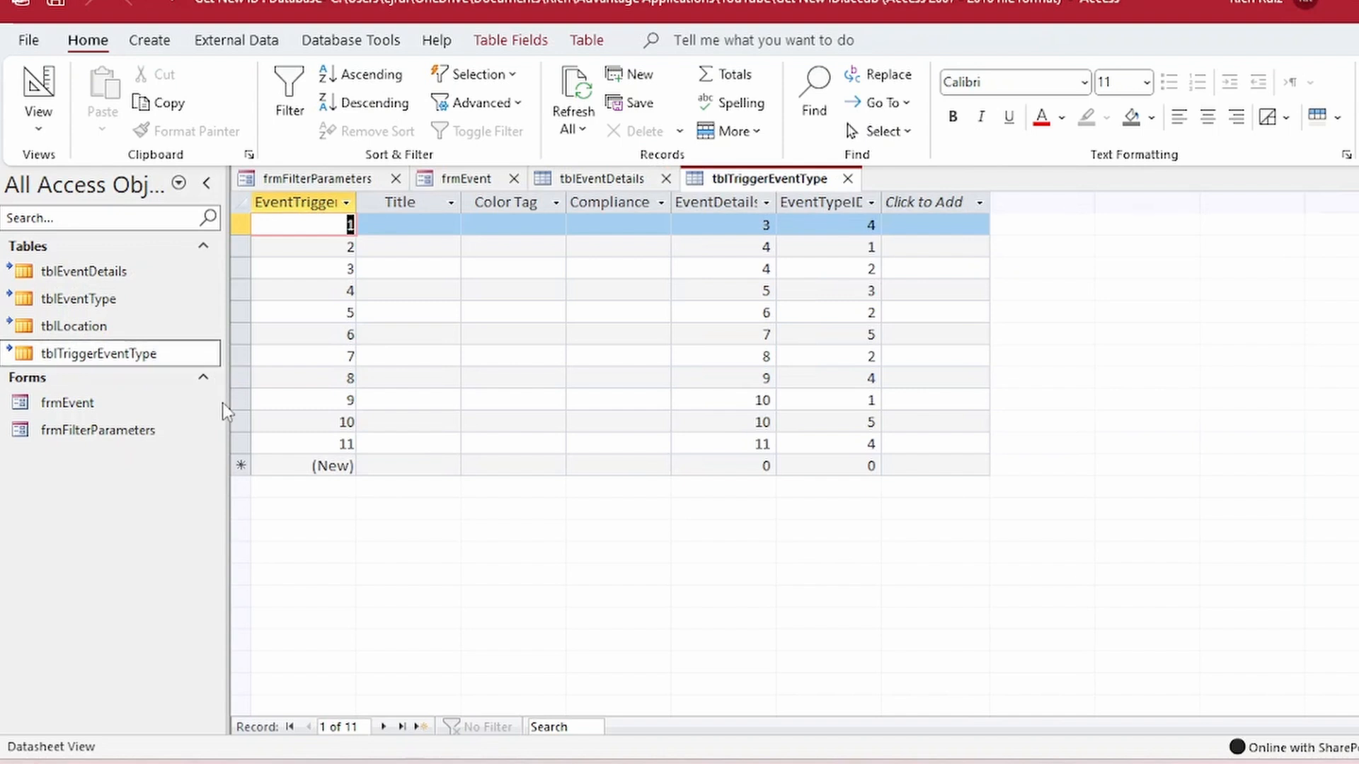
{"action": "left_click", "coordinate": [240, 443]}
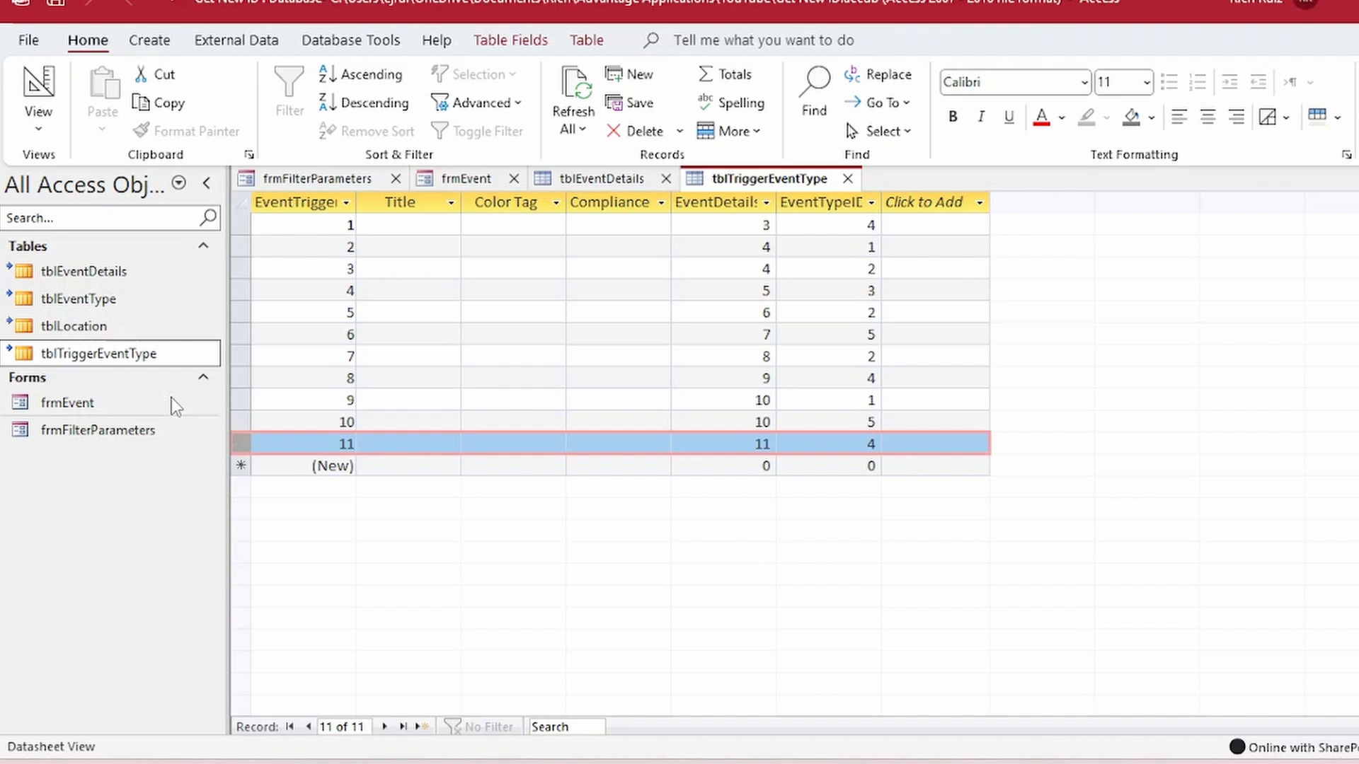
{"action": "left_click", "coordinate": [78, 298]}
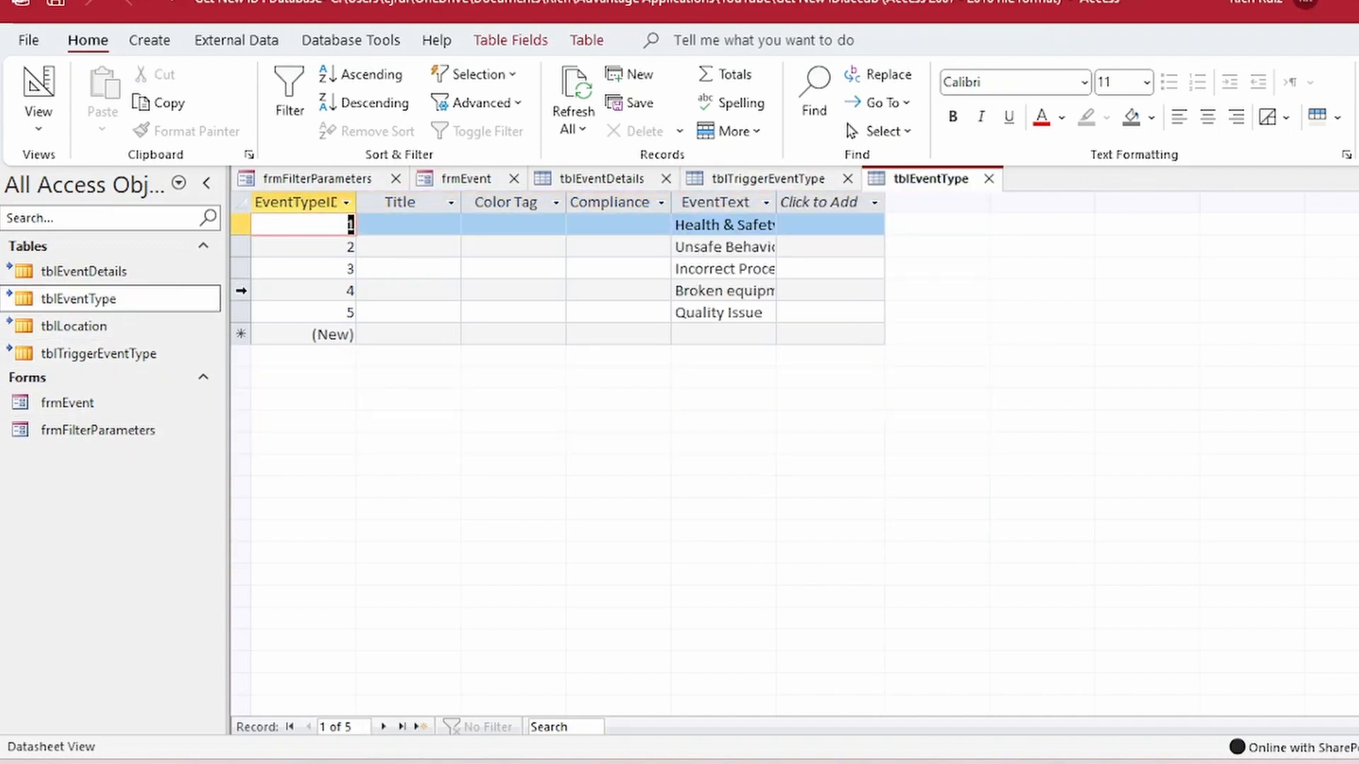
{"action": "left_click", "coordinate": [241, 290]}
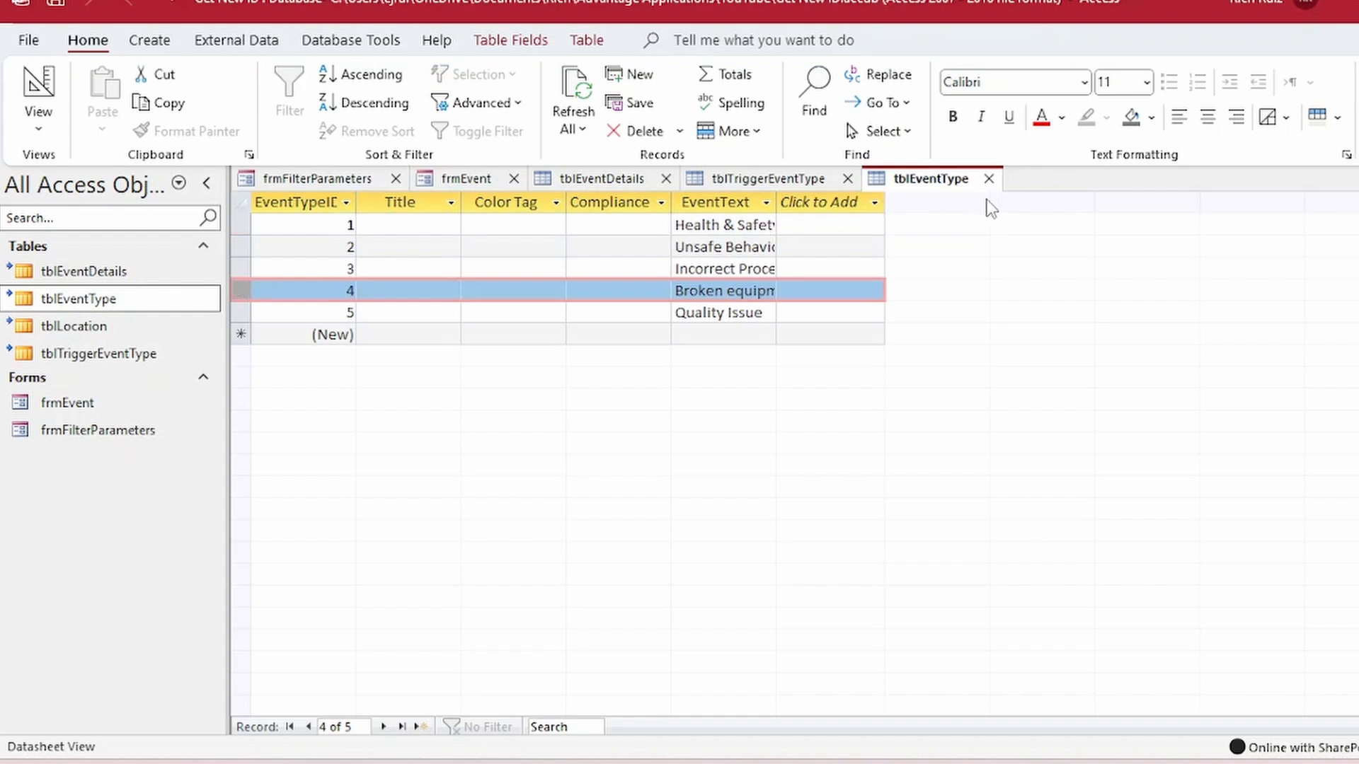
{"action": "mouse_move", "coordinate": [991, 195]}
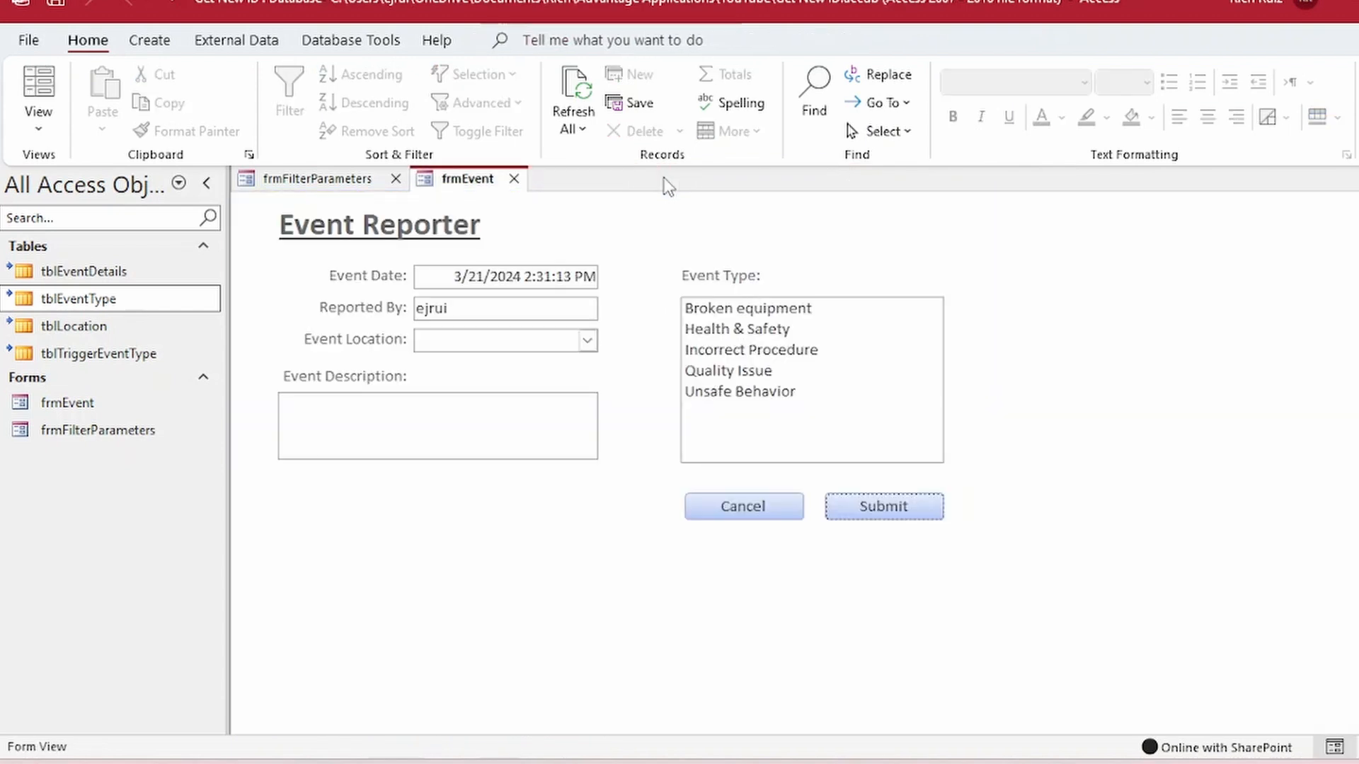
{"action": "mouse_move", "coordinate": [685, 215]}
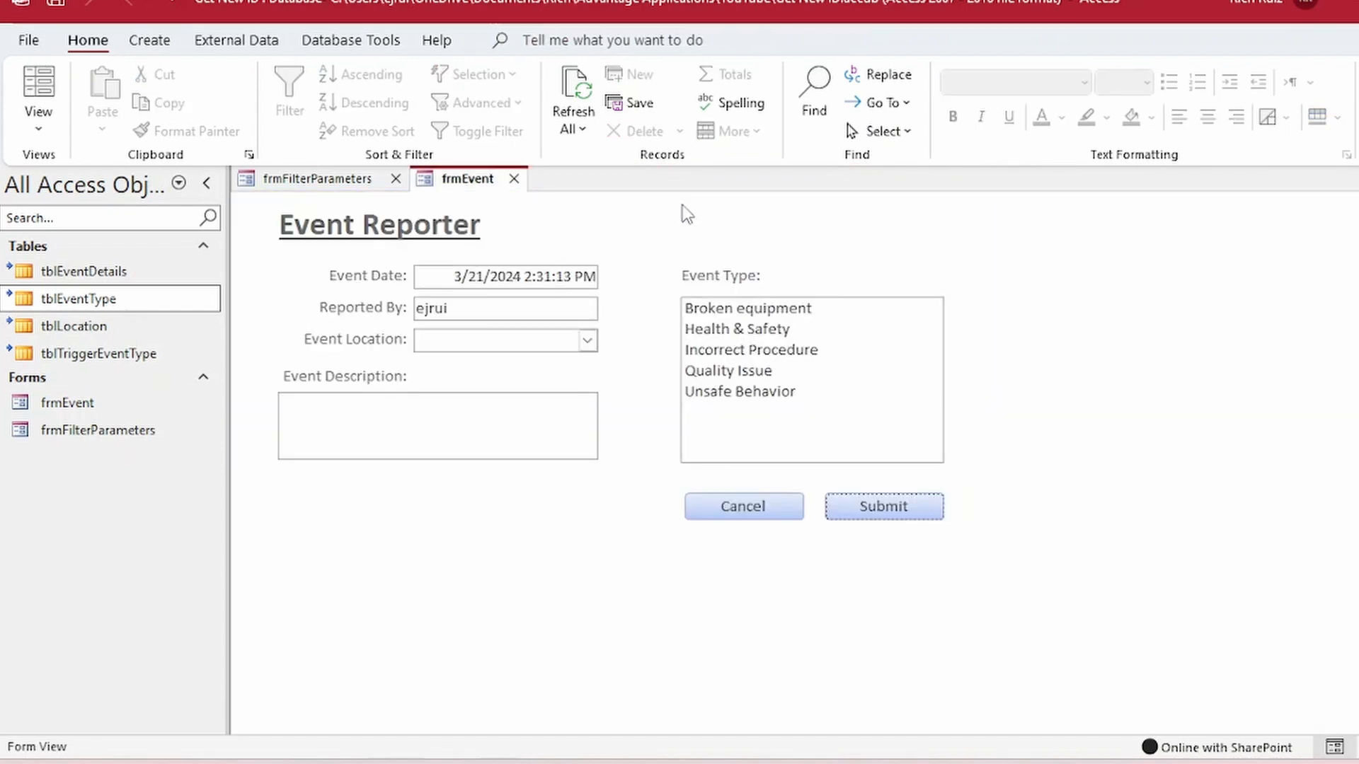
{"action": "mouse_move", "coordinate": [359, 198]}
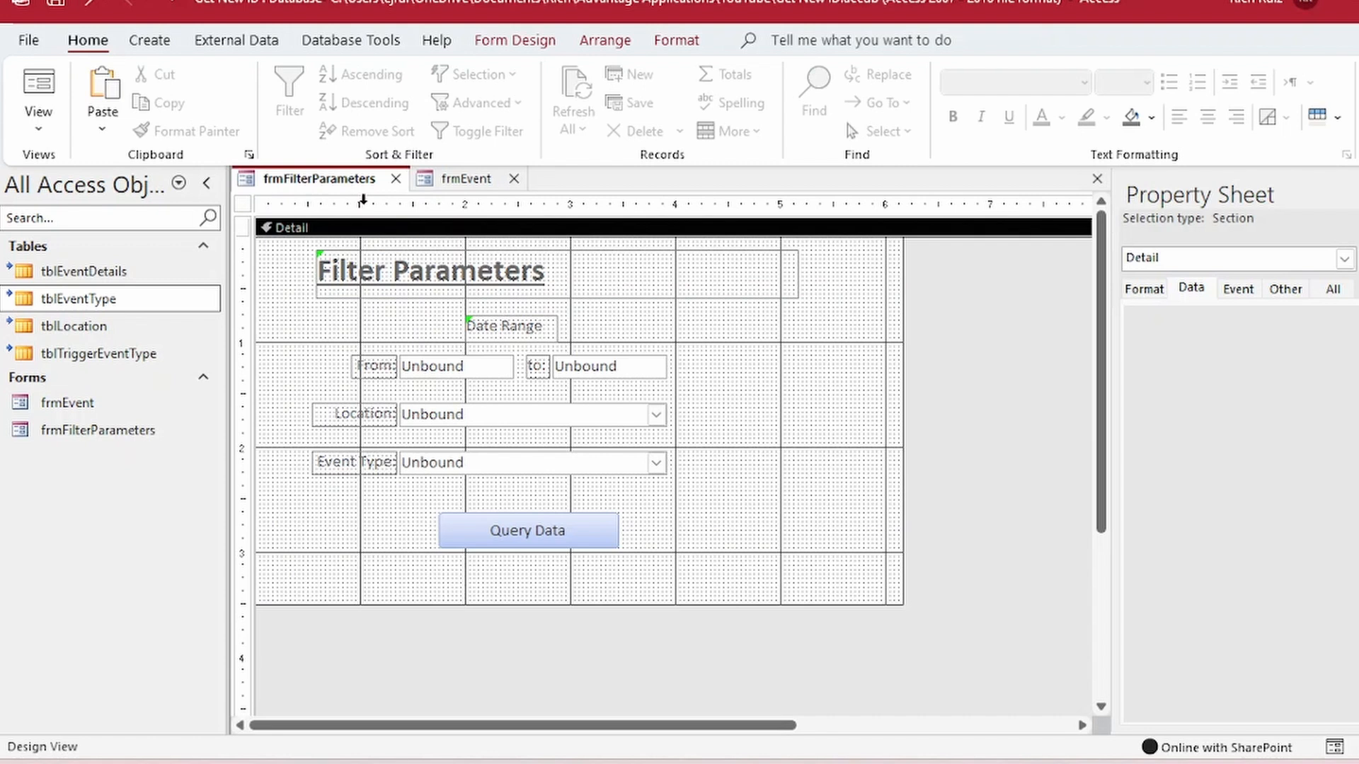
{"action": "mouse_move", "coordinate": [400, 305]}
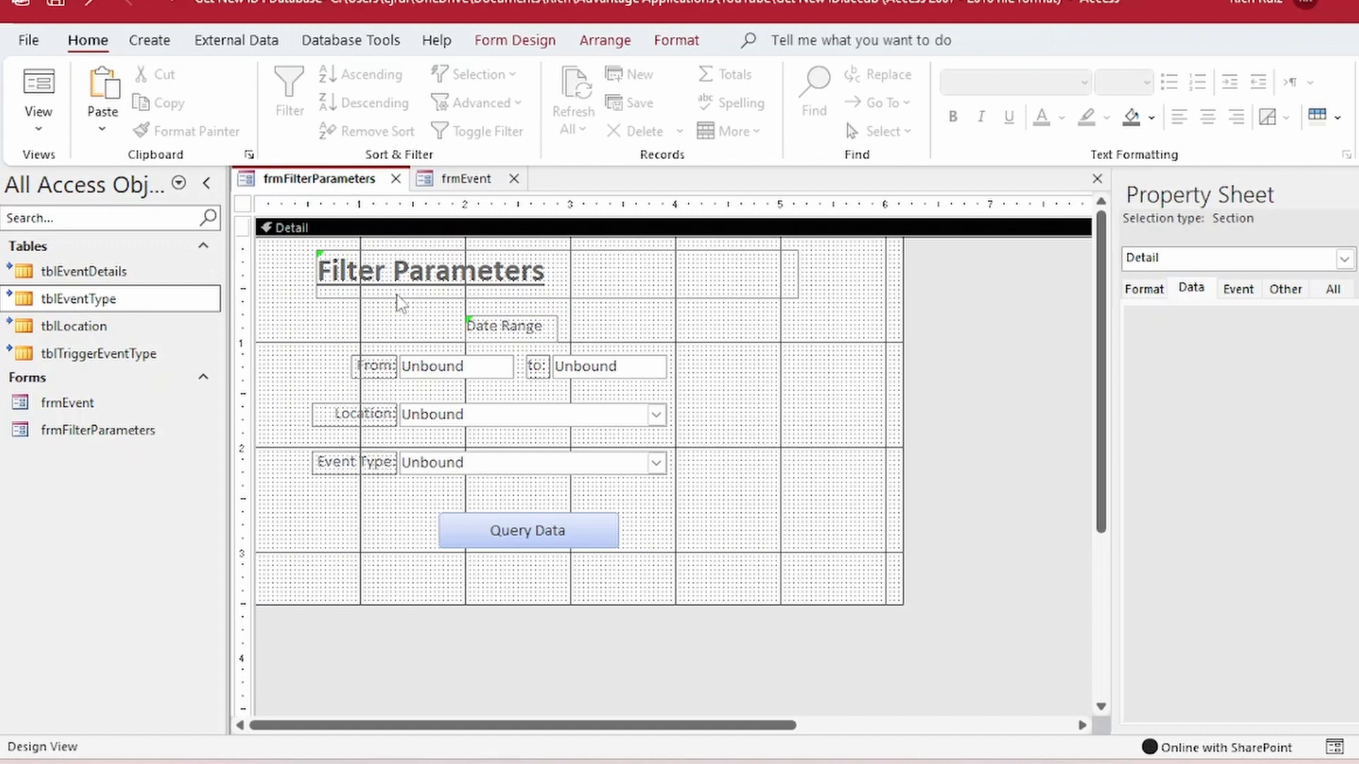
Step: In frmFilterParameters design, select the Location combo box to show its properties
{"action": "left_click", "coordinate": [454, 365]}
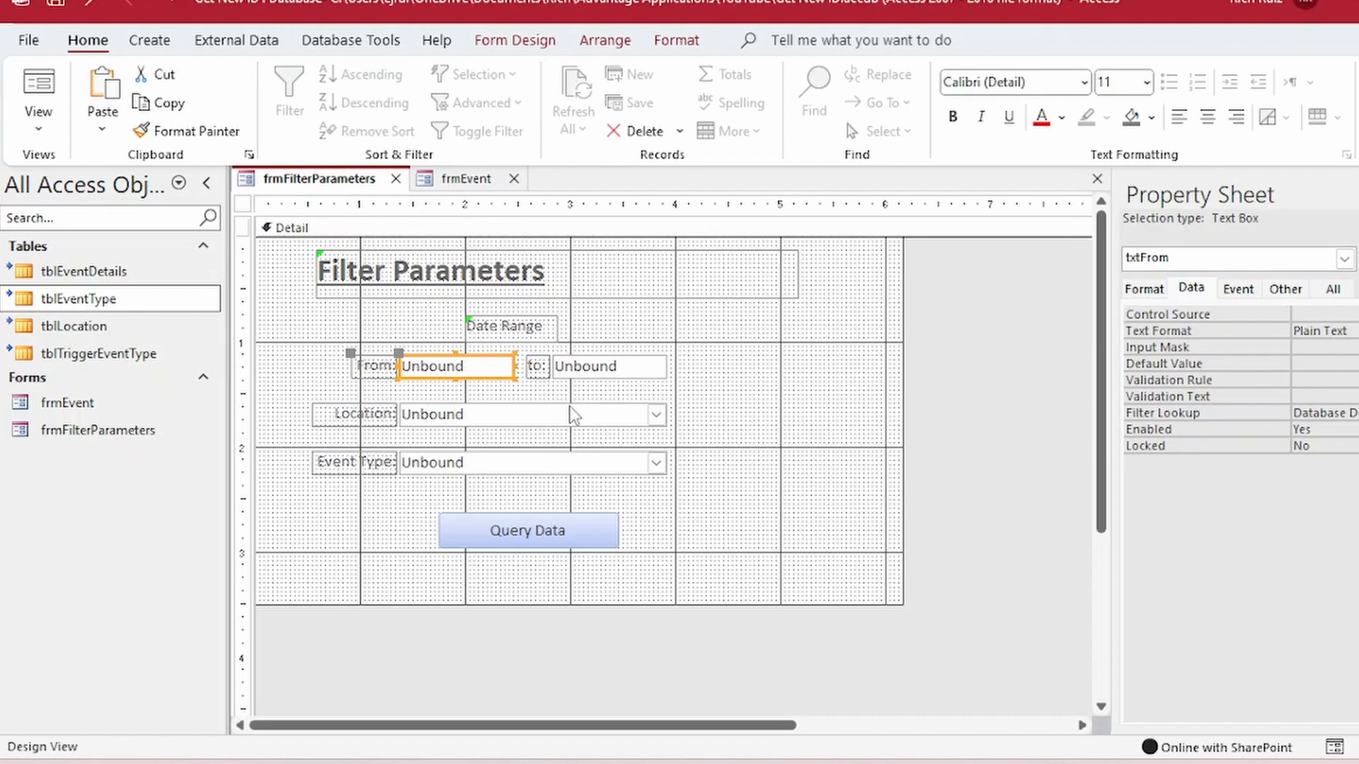
{"action": "left_click", "coordinate": [529, 413]}
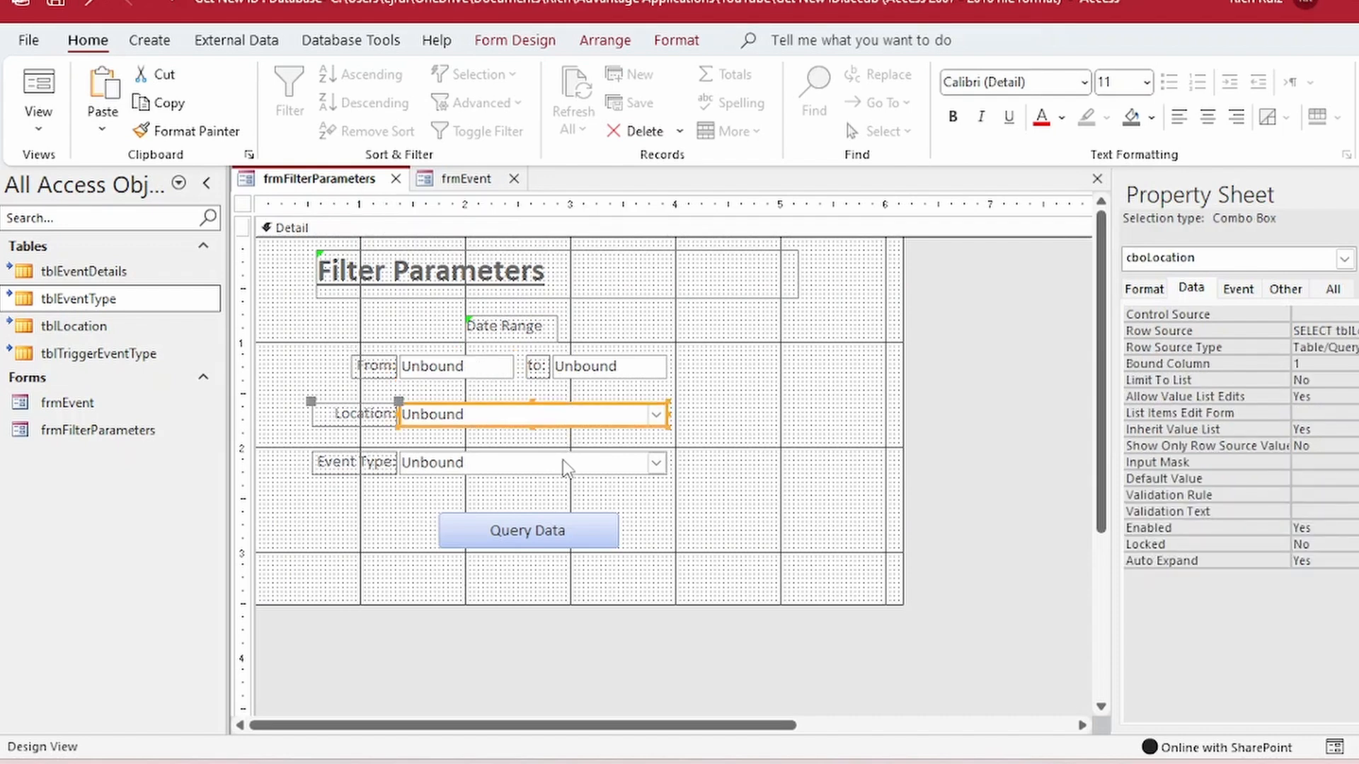
{"action": "left_click", "coordinate": [532, 462]}
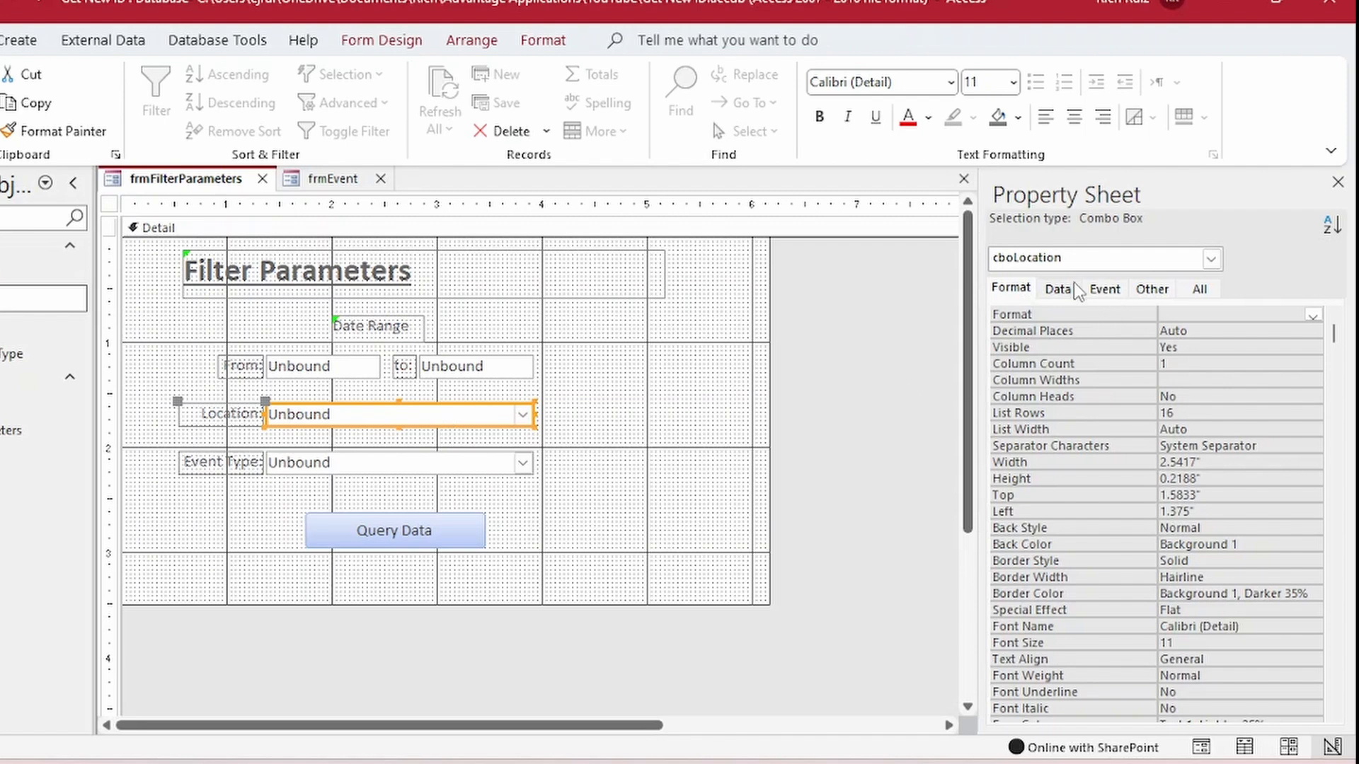
Step: Set the Location list's row source to LocationID and Location sorted ascending, and save
{"action": "left_click", "coordinate": [1056, 289]}
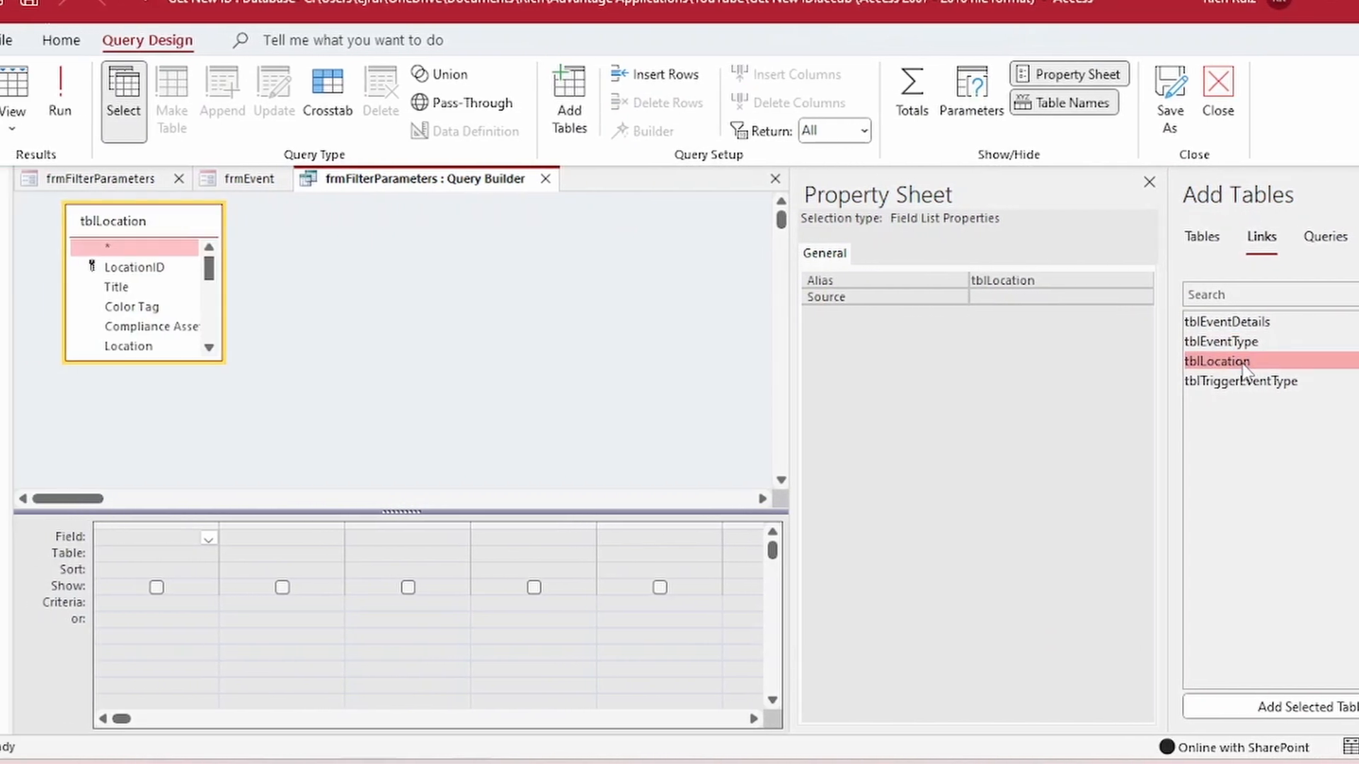
{"action": "double_click", "coordinate": [134, 267]}
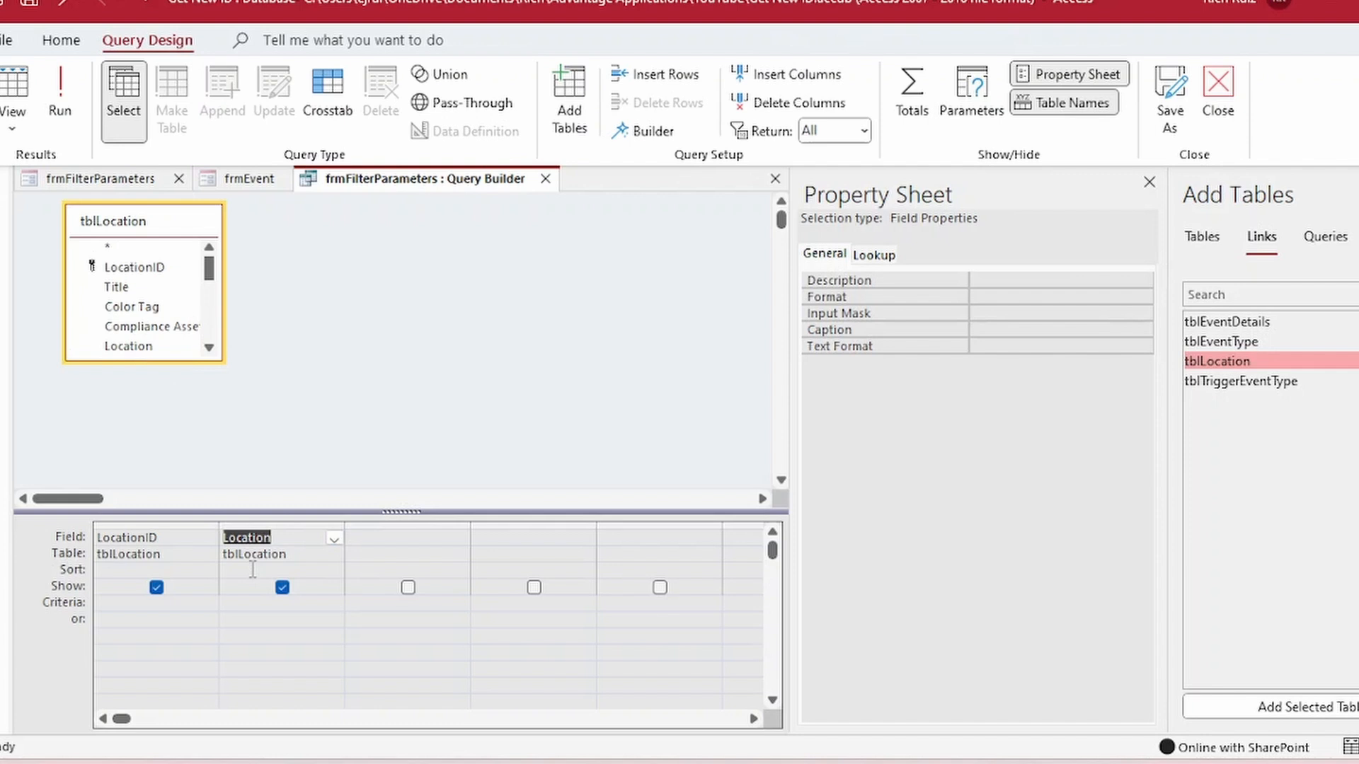
{"action": "left_click", "coordinate": [333, 570]}
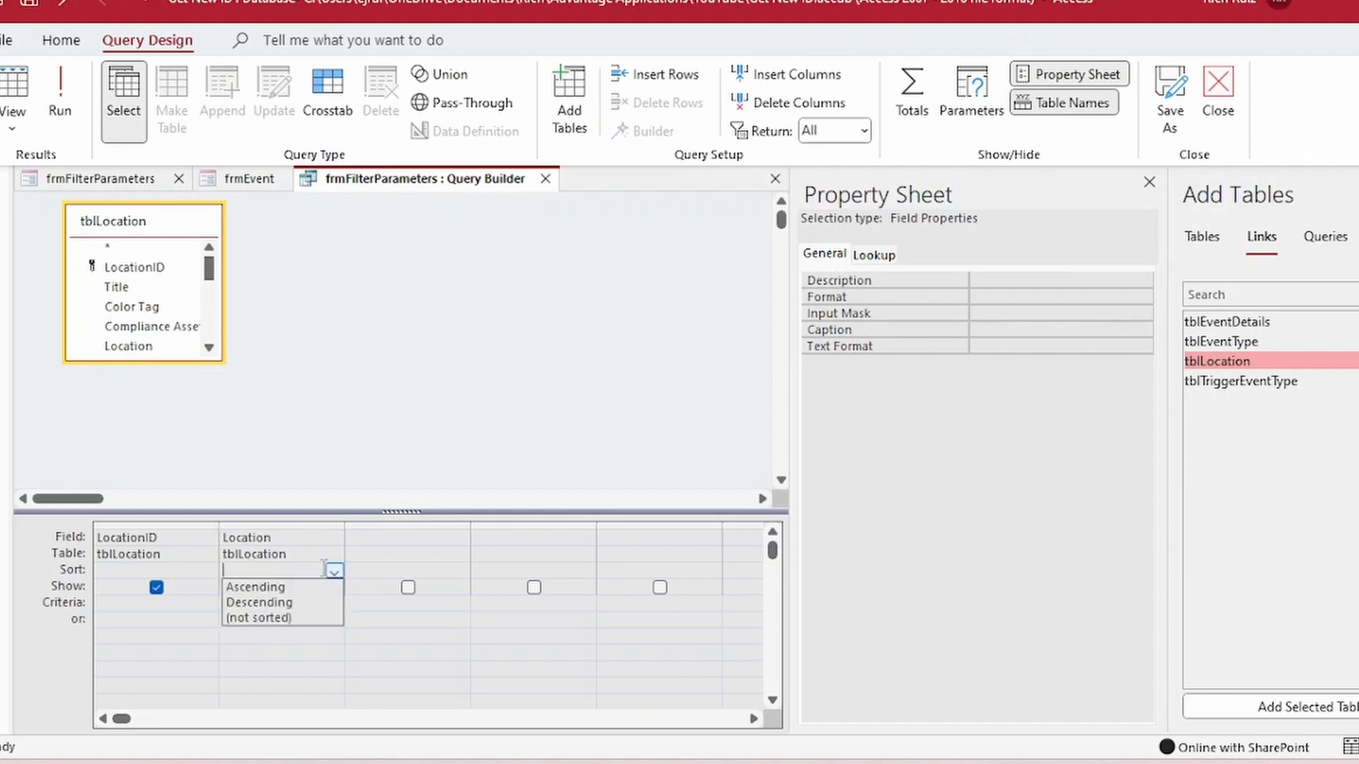
{"action": "left_click", "coordinate": [255, 587]}
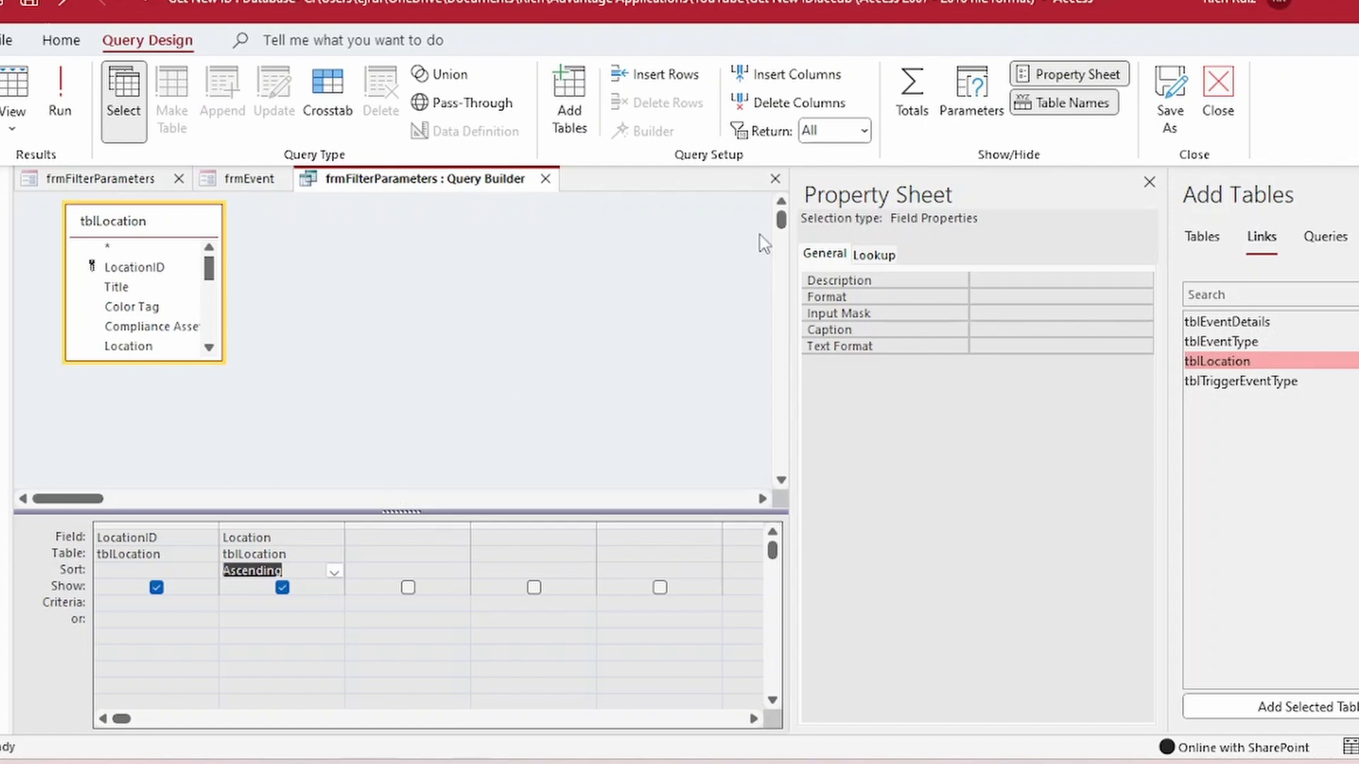
{"action": "left_click", "coordinate": [1217, 93]}
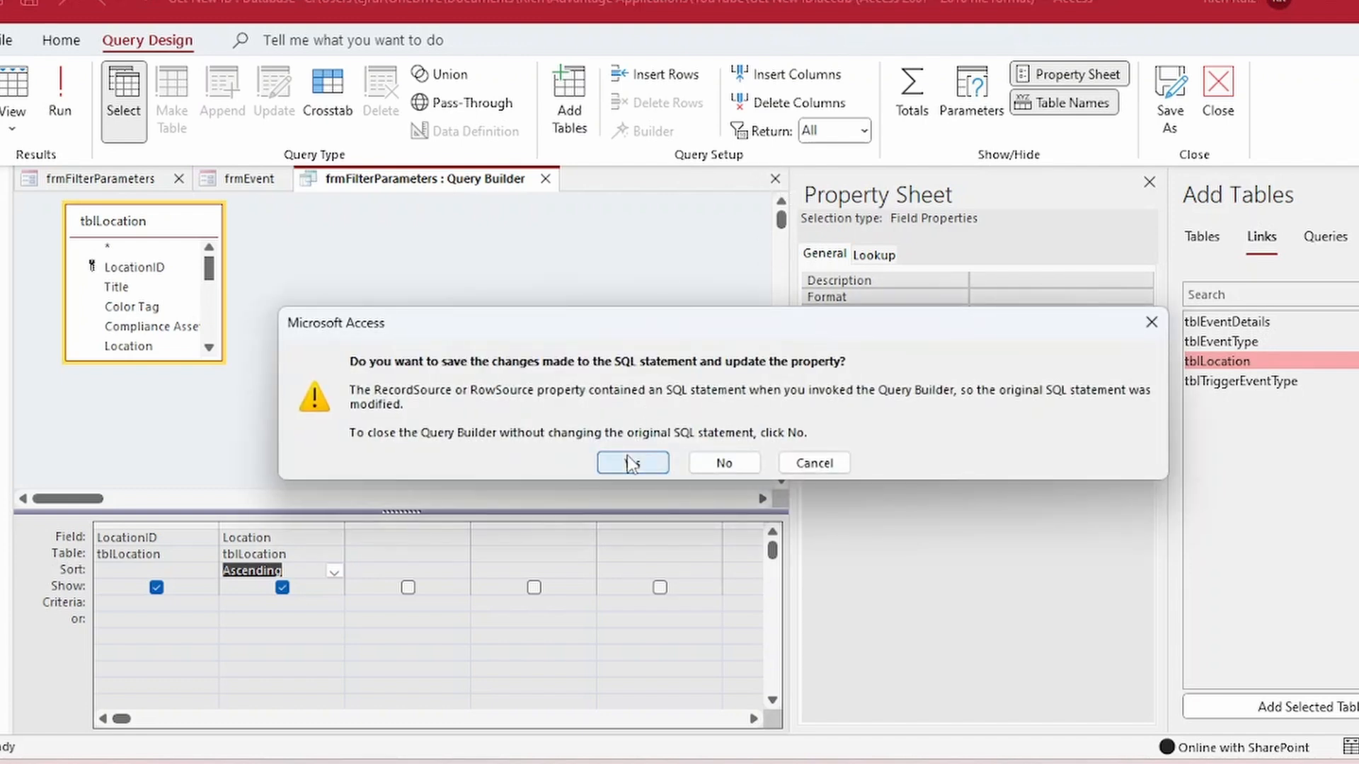
{"action": "left_click", "coordinate": [632, 462]}
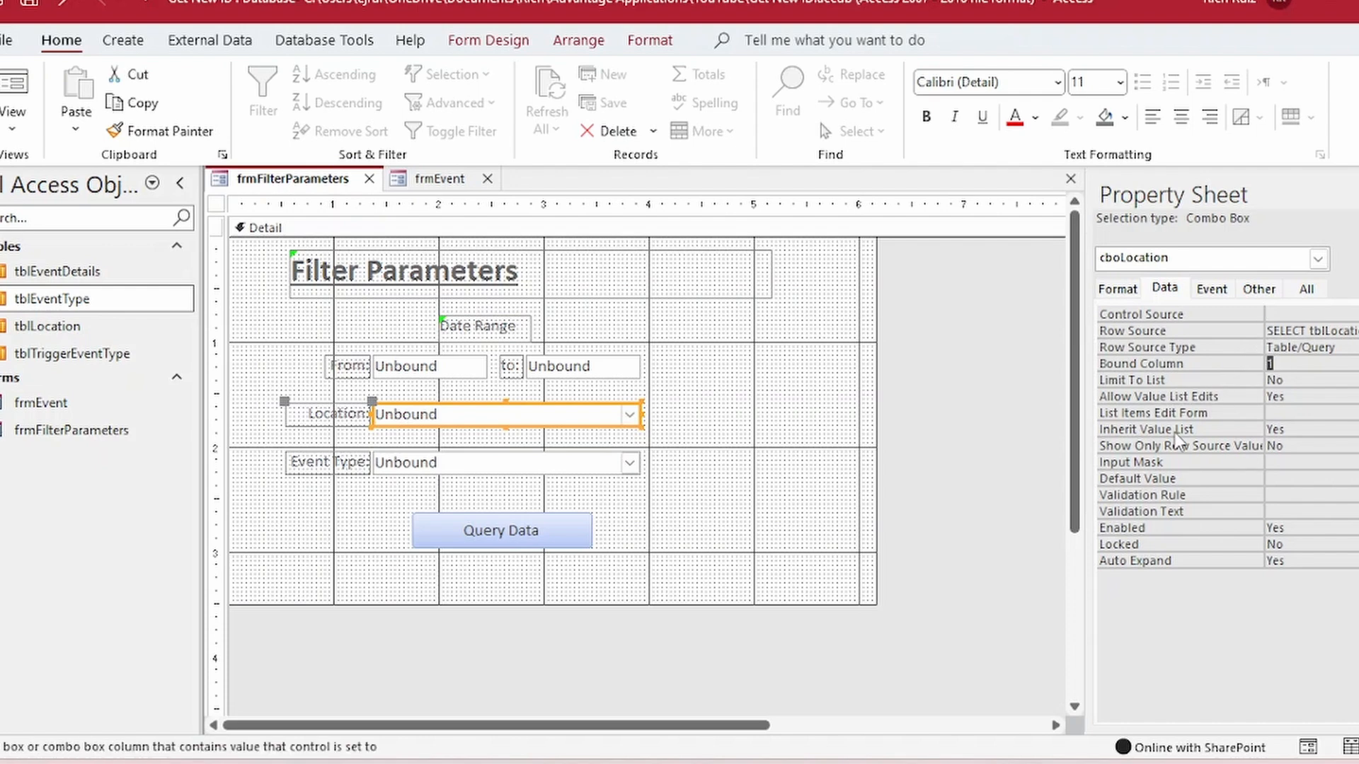
Step: Give the Location combo box 2 columns, widths 0";1", limit to list, then preview
{"action": "left_click", "coordinate": [1116, 289]}
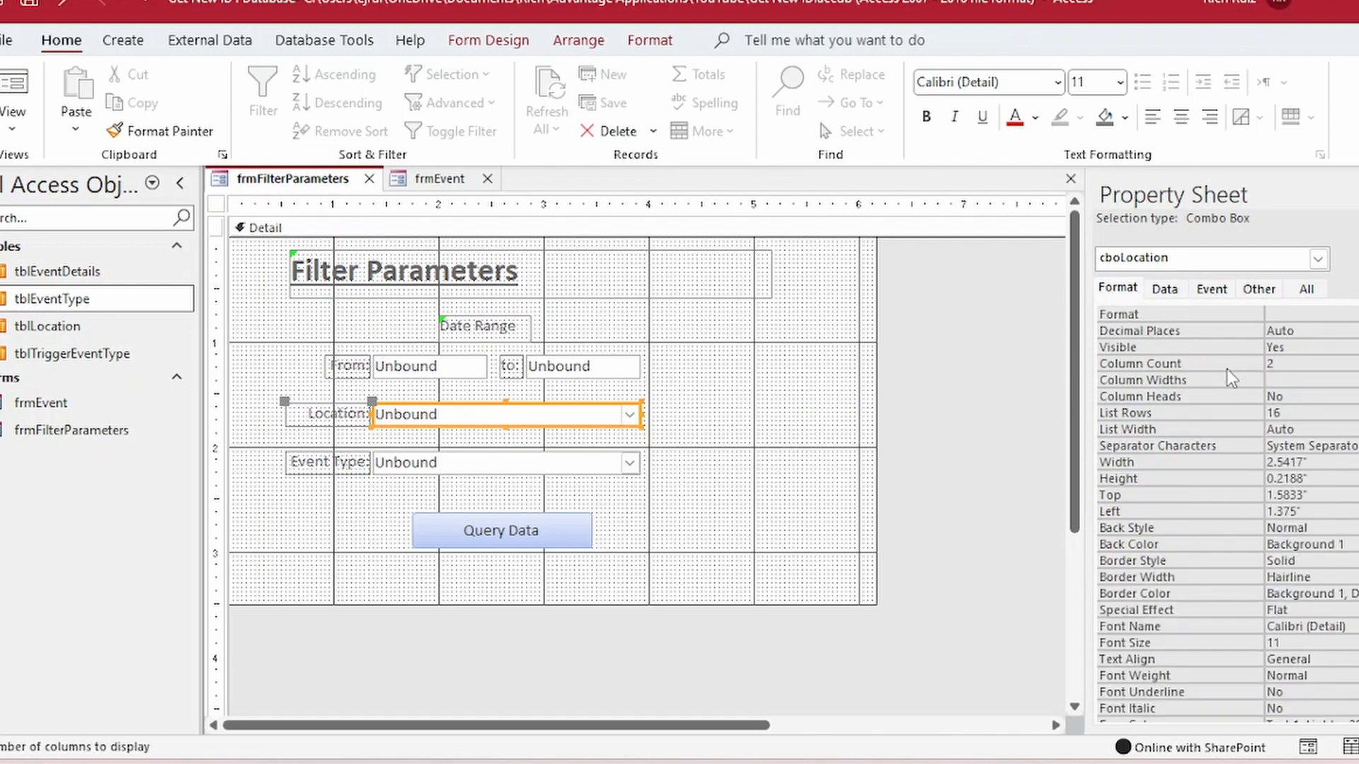
{"action": "mouse_move", "coordinate": [1224, 383]}
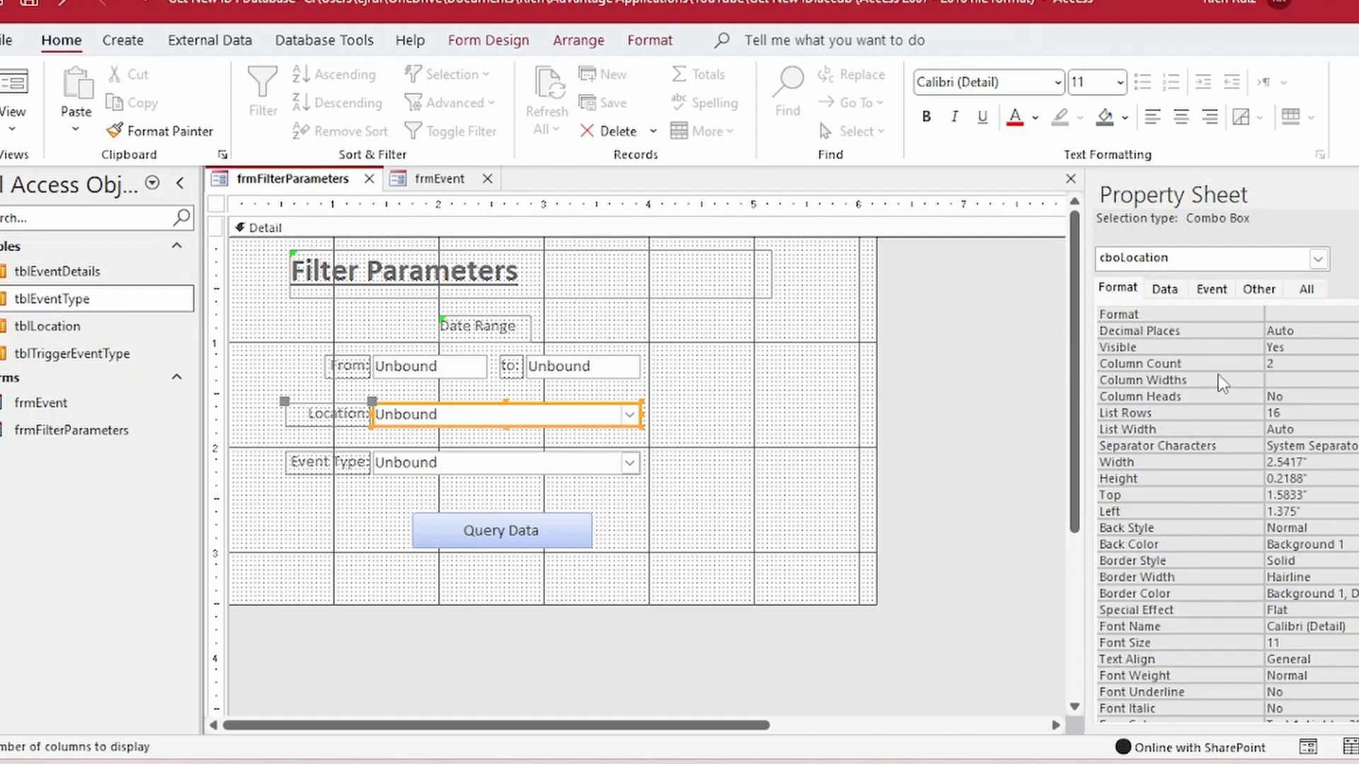
{"action": "left_click", "coordinate": [1300, 379]}
{"action": "type", "text": "0\";"}
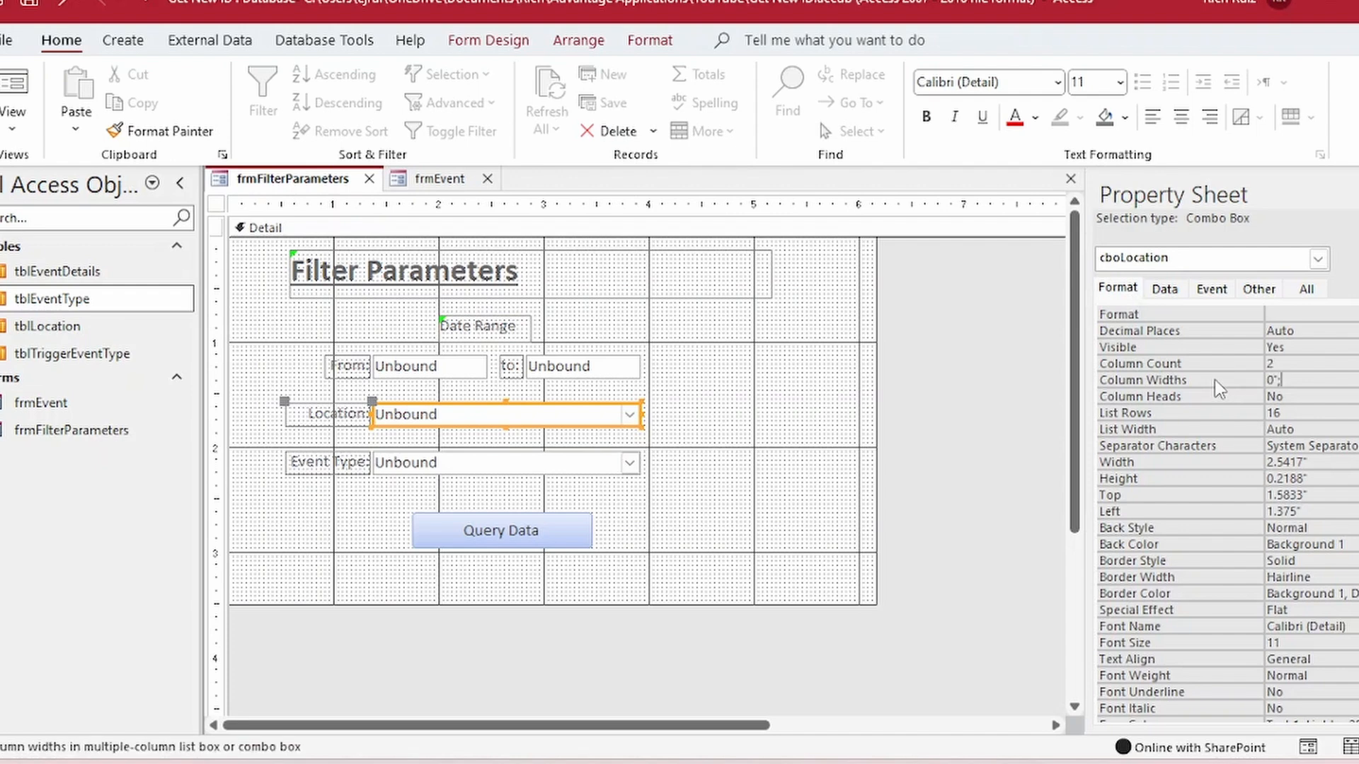
{"action": "type", "text": "1\""}
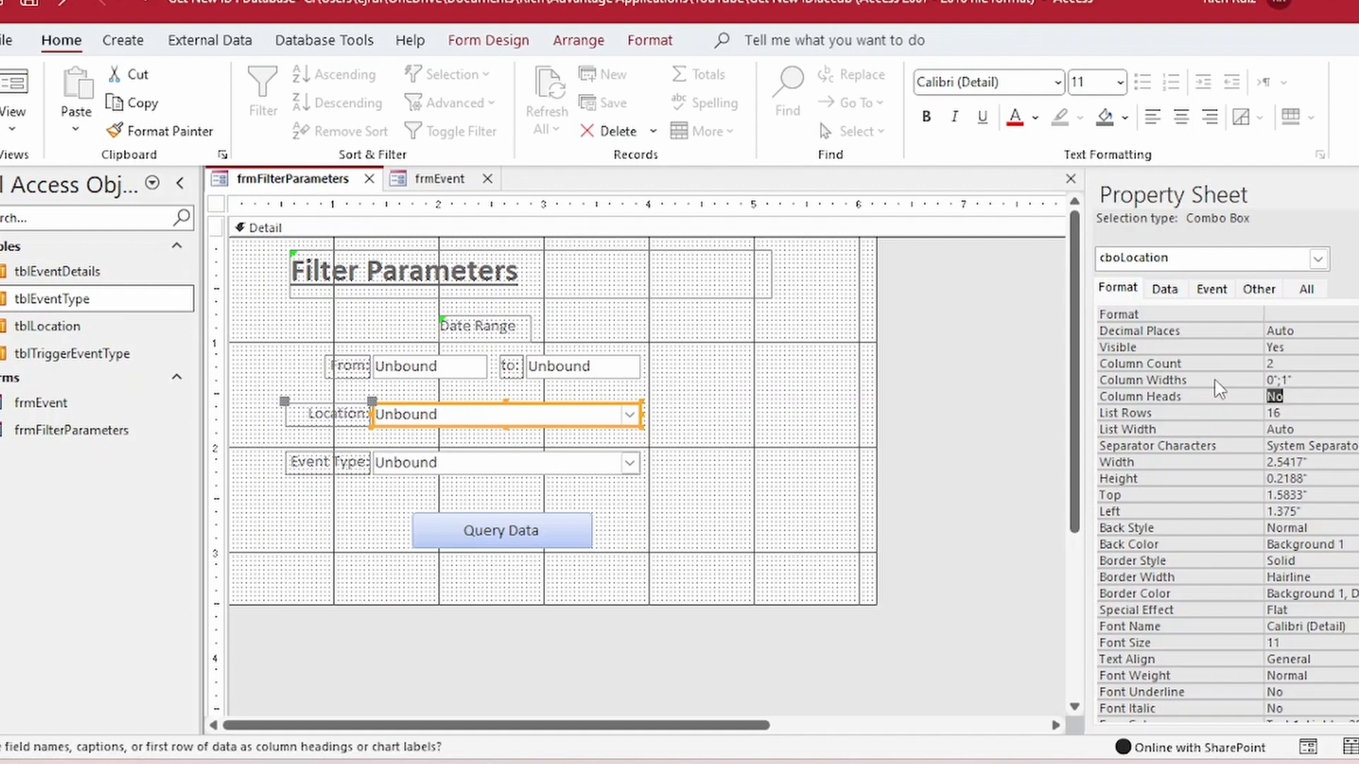
{"action": "left_click", "coordinate": [15, 91]}
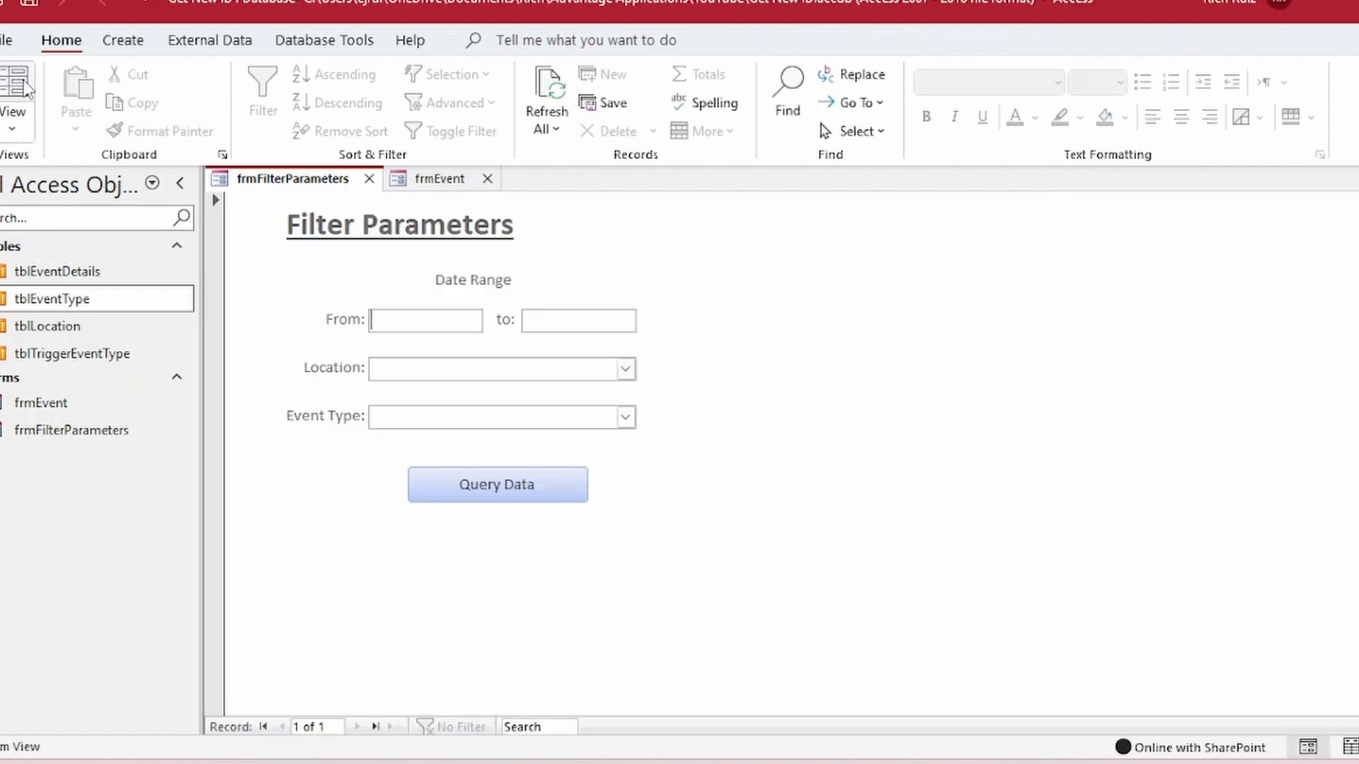
{"action": "left_click", "coordinate": [623, 368]}
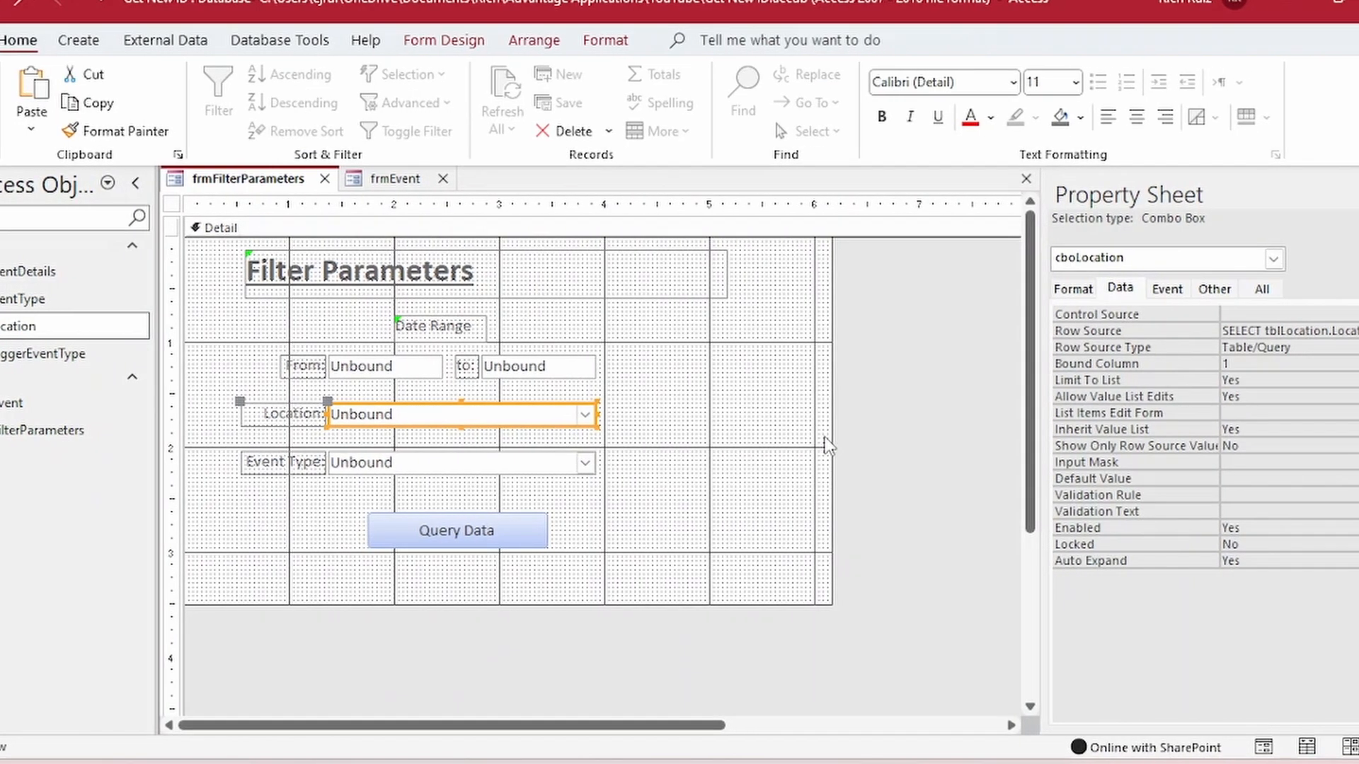
Step: Add the four event tables to the Event Type list's query and join them
{"action": "left_click", "coordinate": [402, 462]}
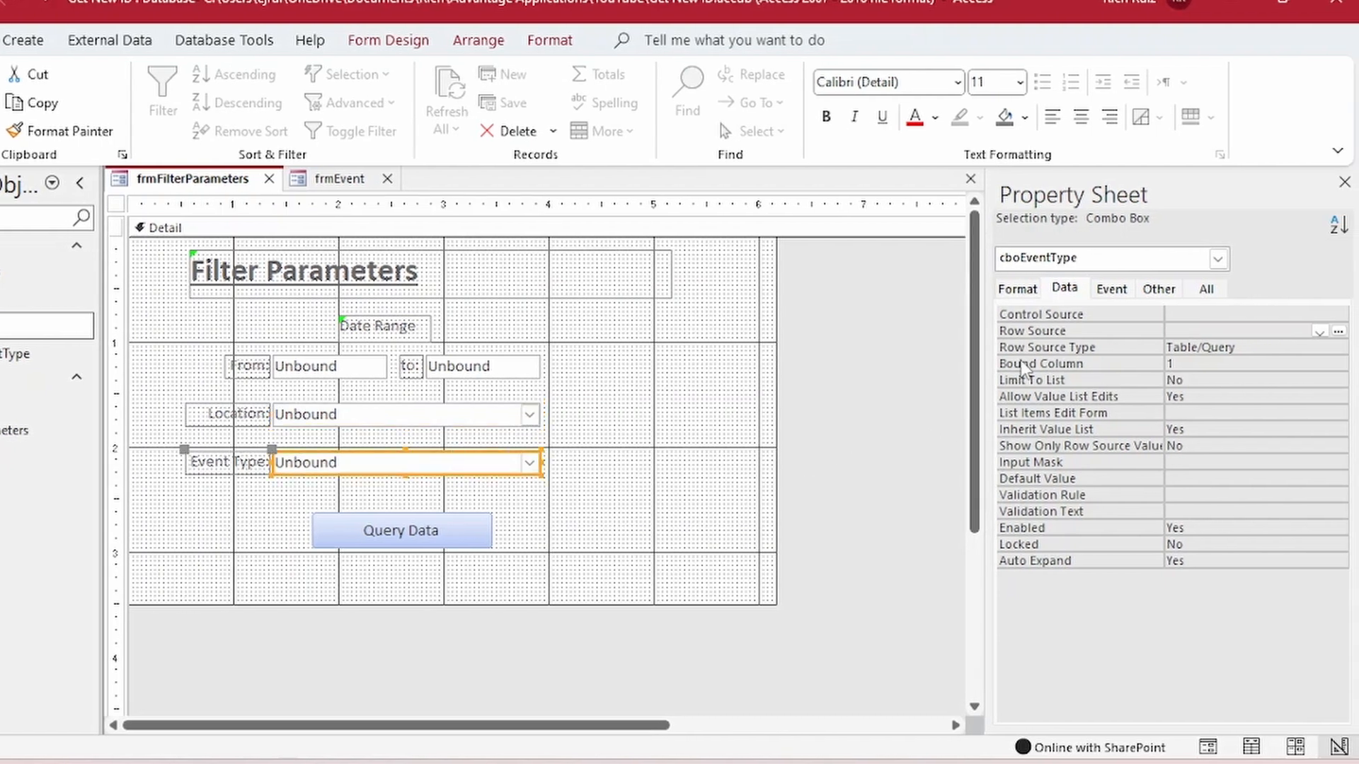
{"action": "mouse_move", "coordinate": [1342, 345]}
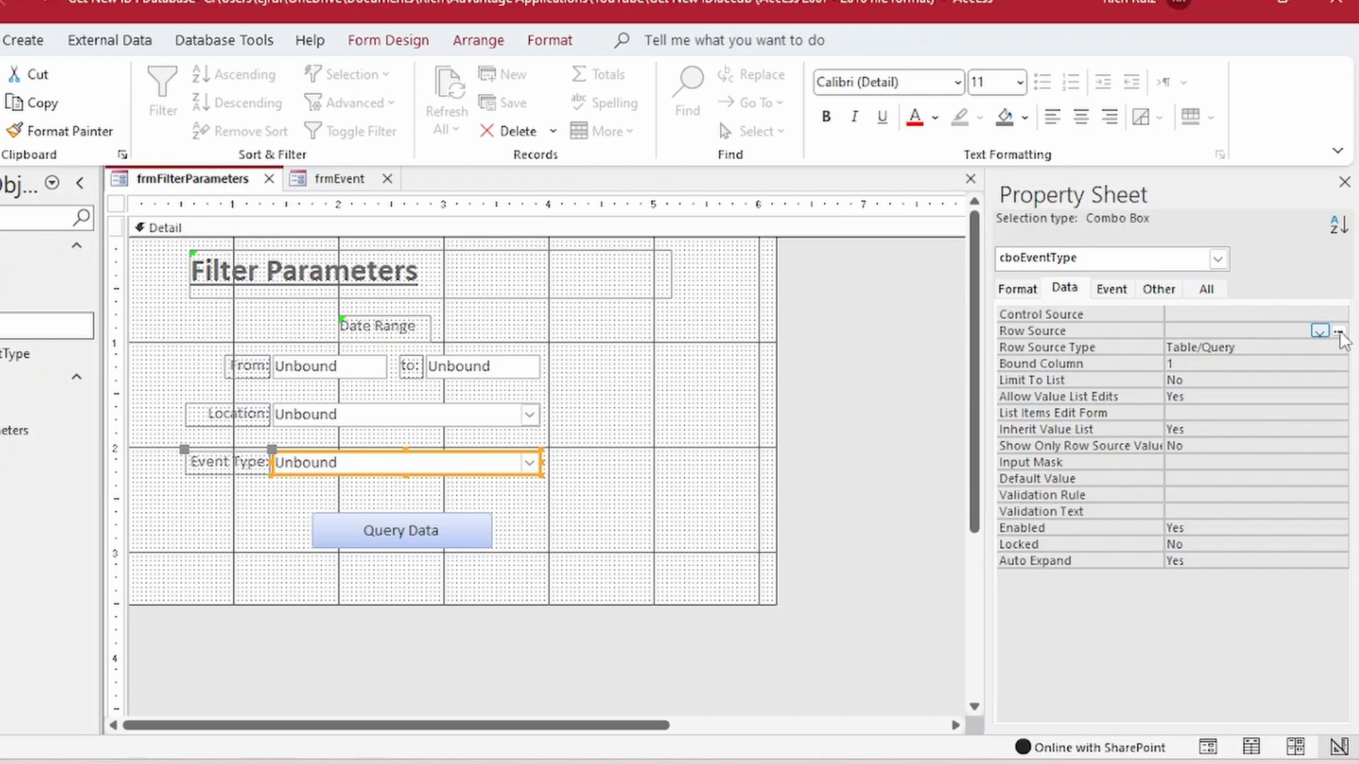
{"action": "left_click", "coordinate": [1336, 331]}
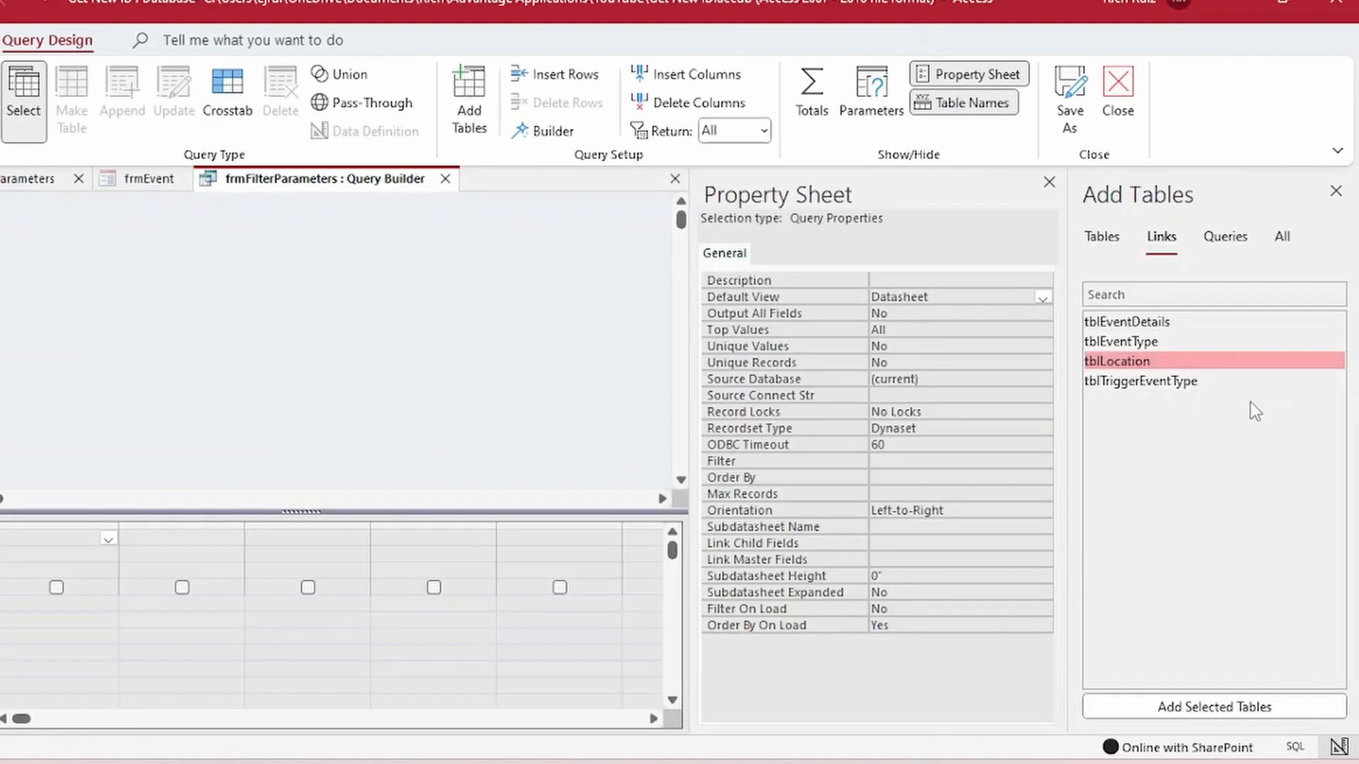
{"action": "double_click", "coordinate": [1140, 381]}
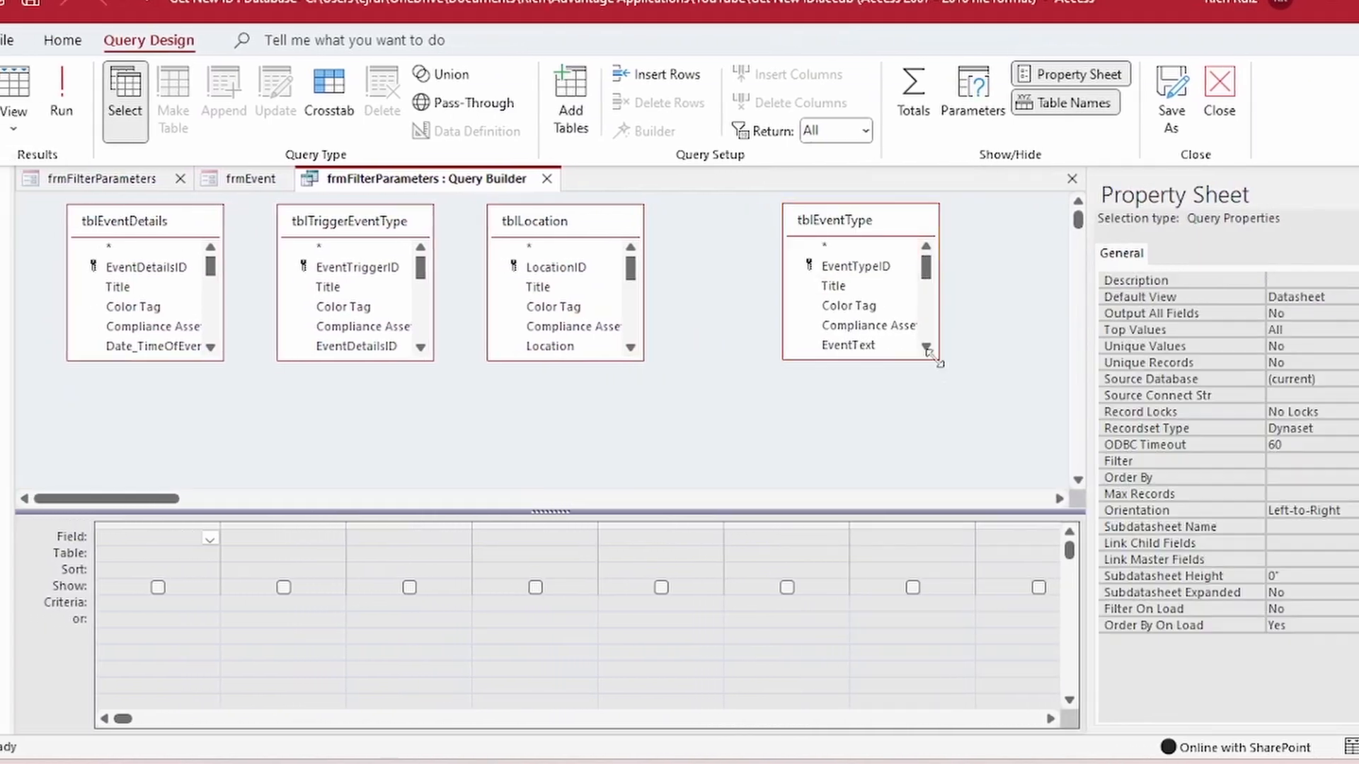
{"action": "left_click", "coordinate": [565, 221]}
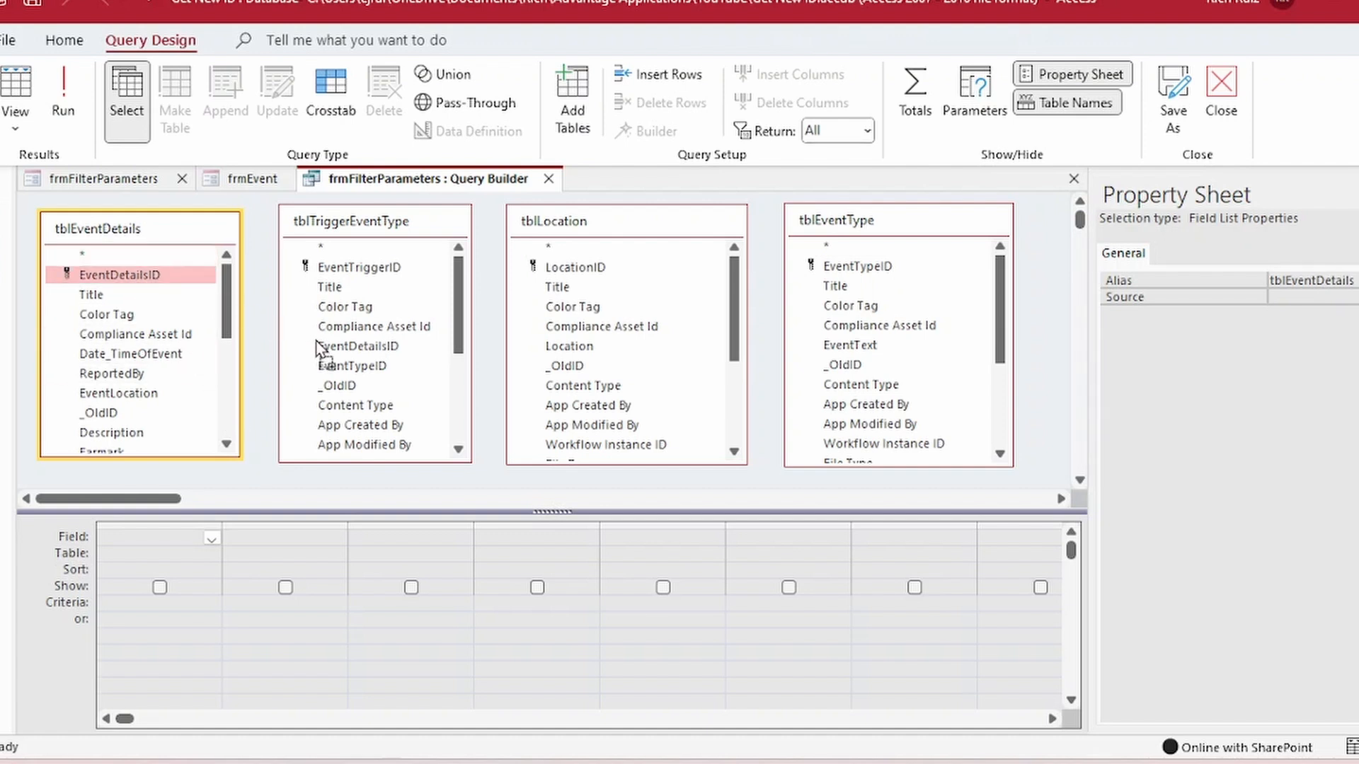
{"action": "left_click_drag", "start_coordinate": [120, 275], "coordinate": [359, 346]}
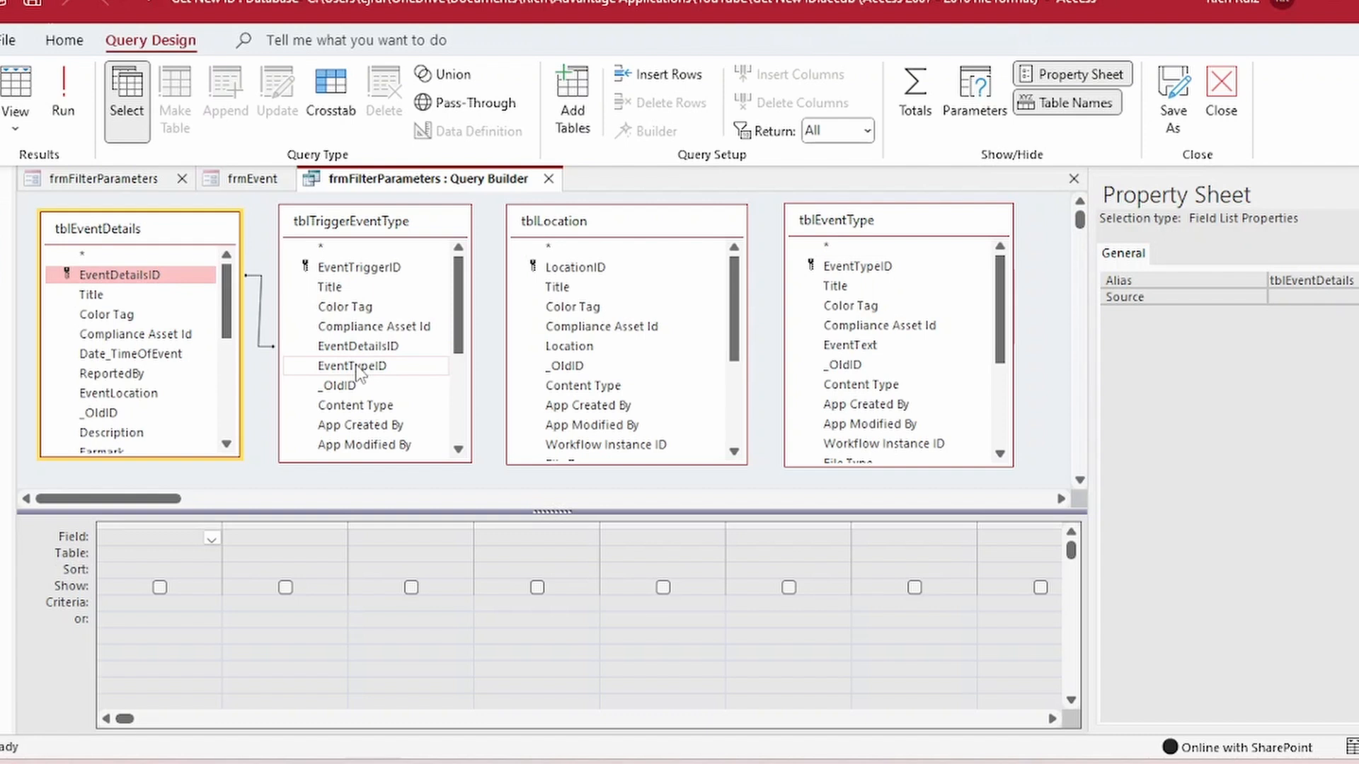
{"action": "left_click", "coordinate": [355, 366]}
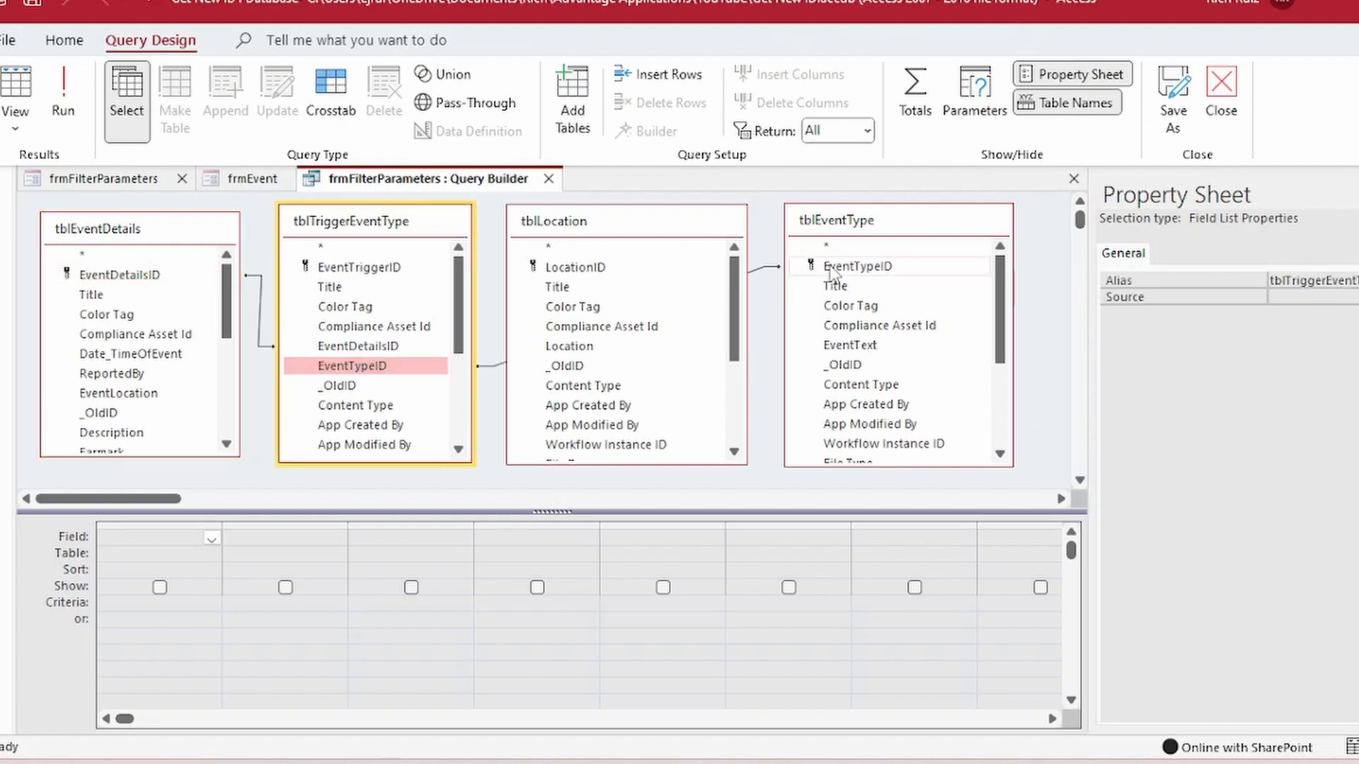
Step: Add EventTypeID, EventText and LocationID, filtering LocationID by [forms]![frmFilterParameters]![cboLocation]
{"action": "left_click", "coordinate": [858, 266]}
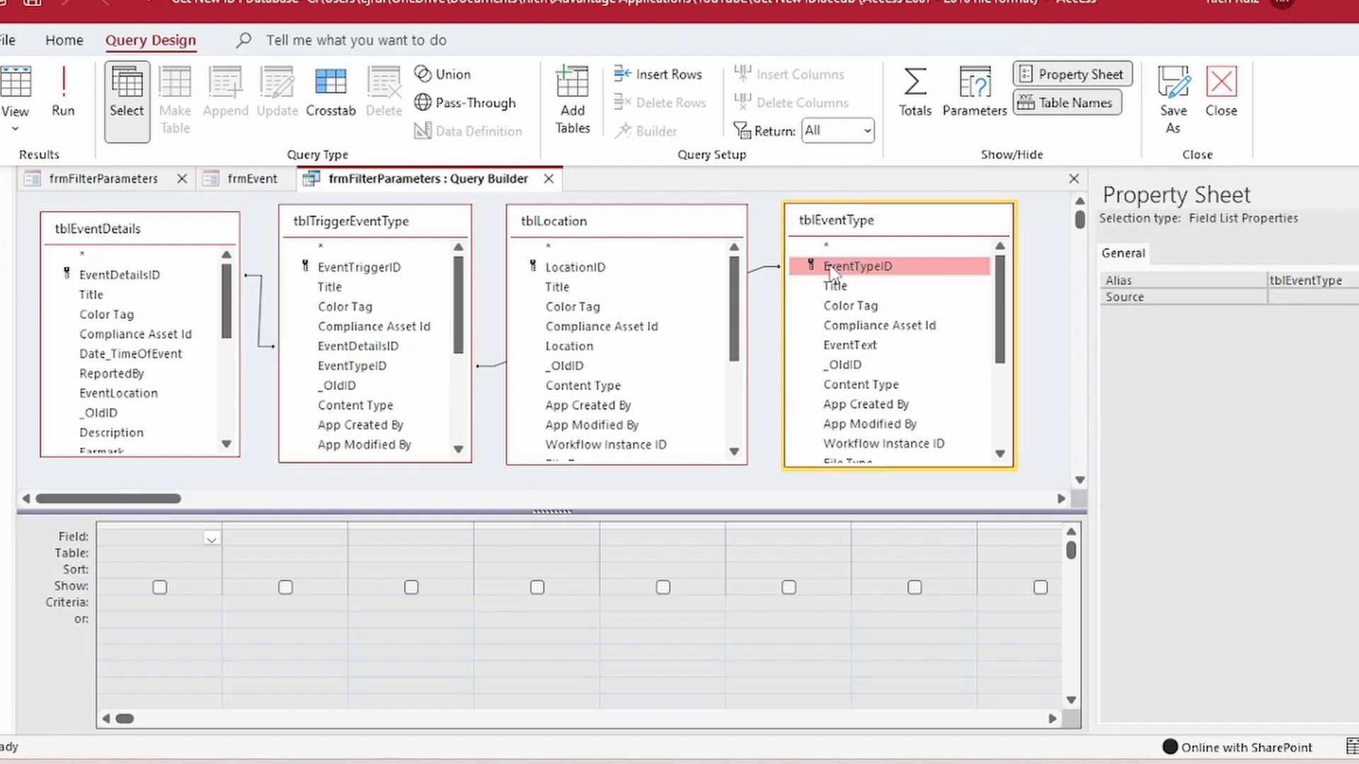
{"action": "double_click", "coordinate": [858, 266]}
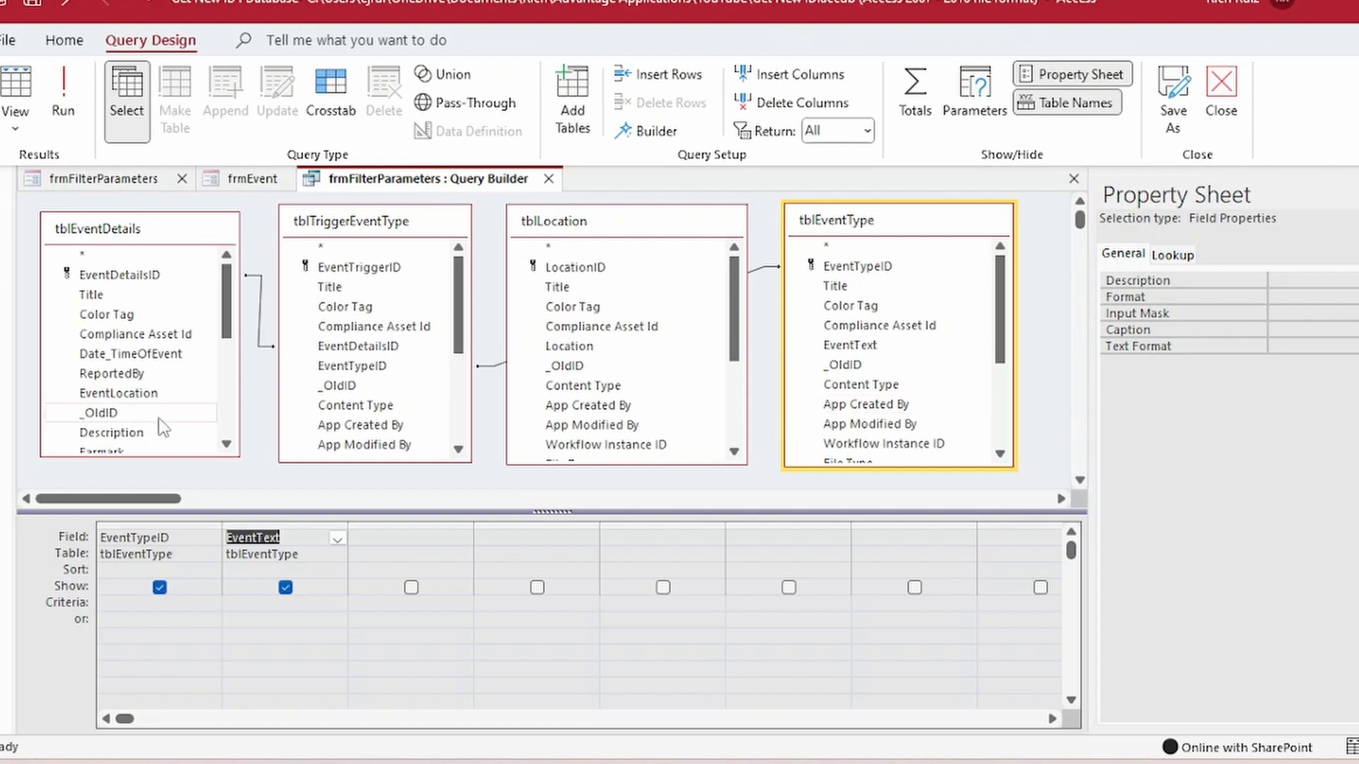
{"action": "left_click", "coordinate": [119, 392]}
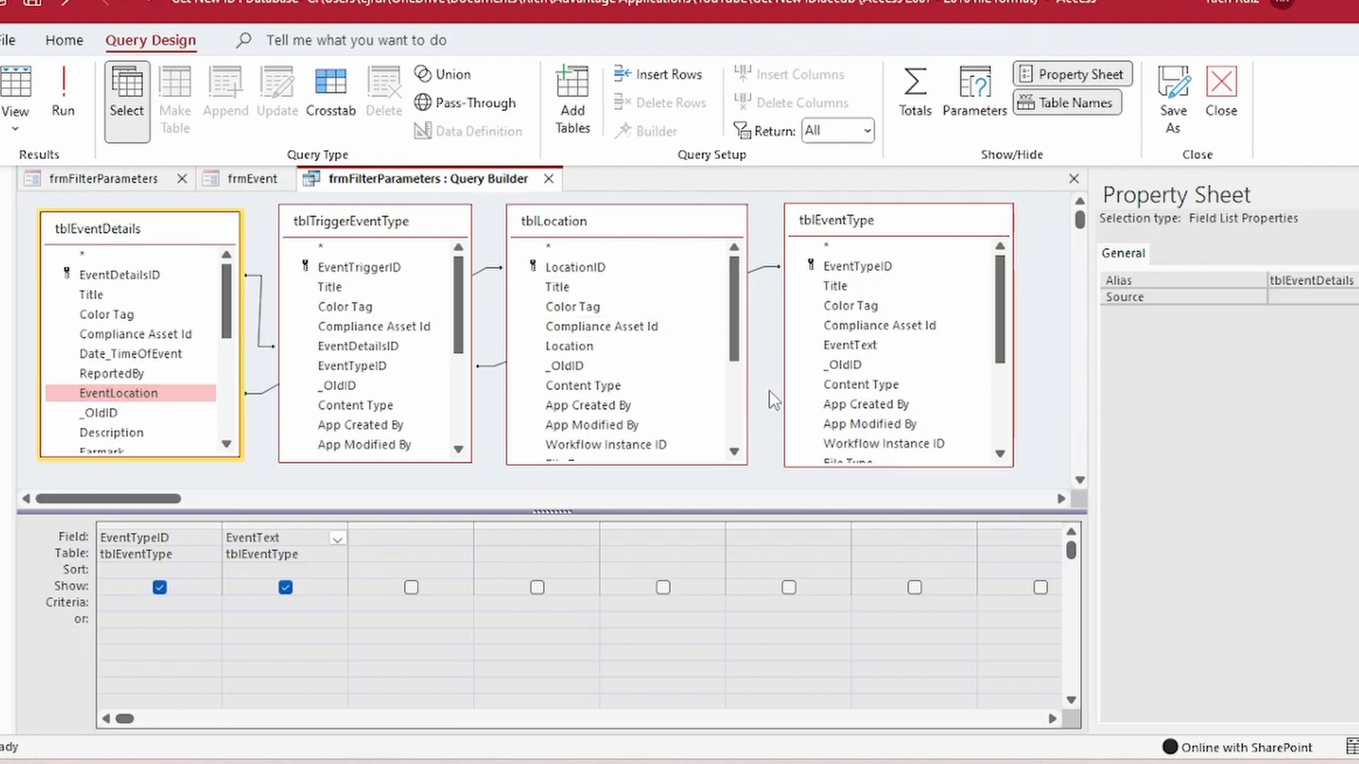
{"action": "left_click", "coordinate": [575, 267]}
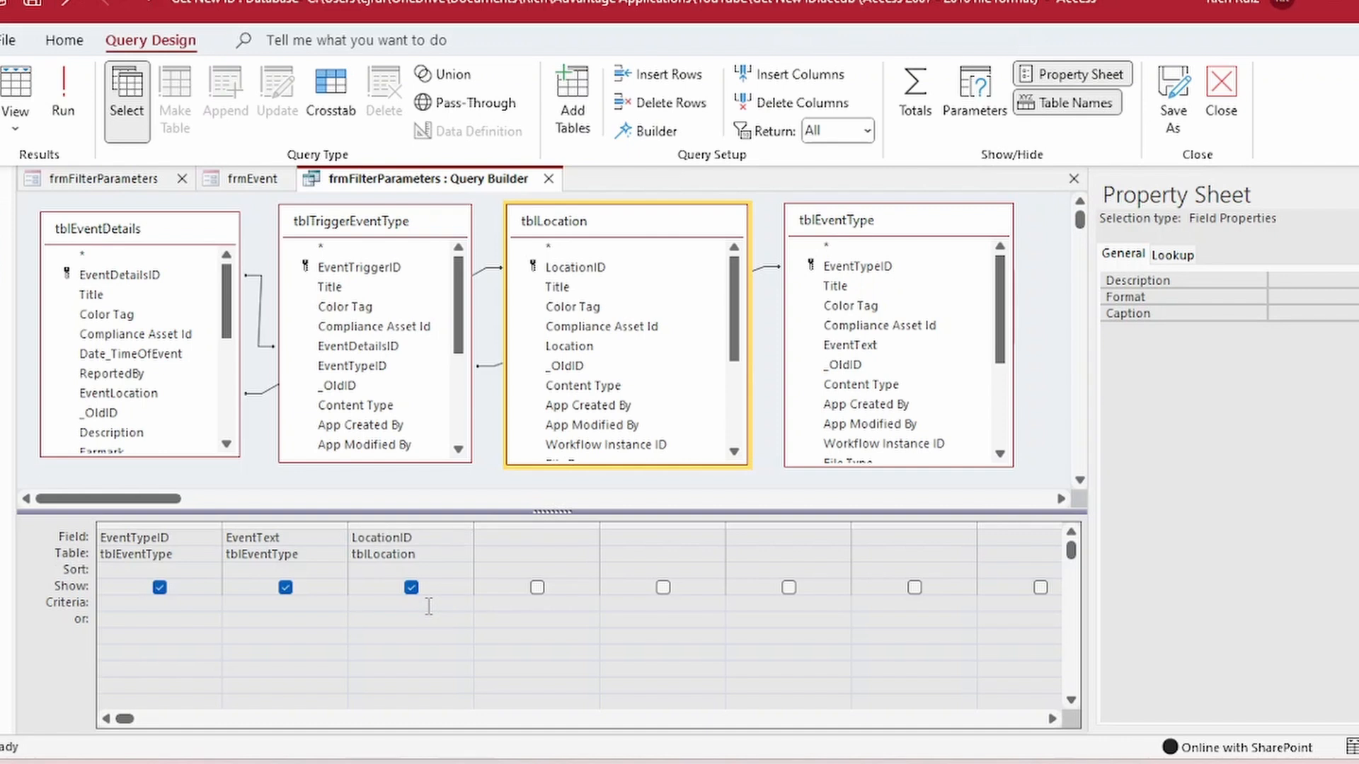
{"action": "type", "text": "[forms]!["}
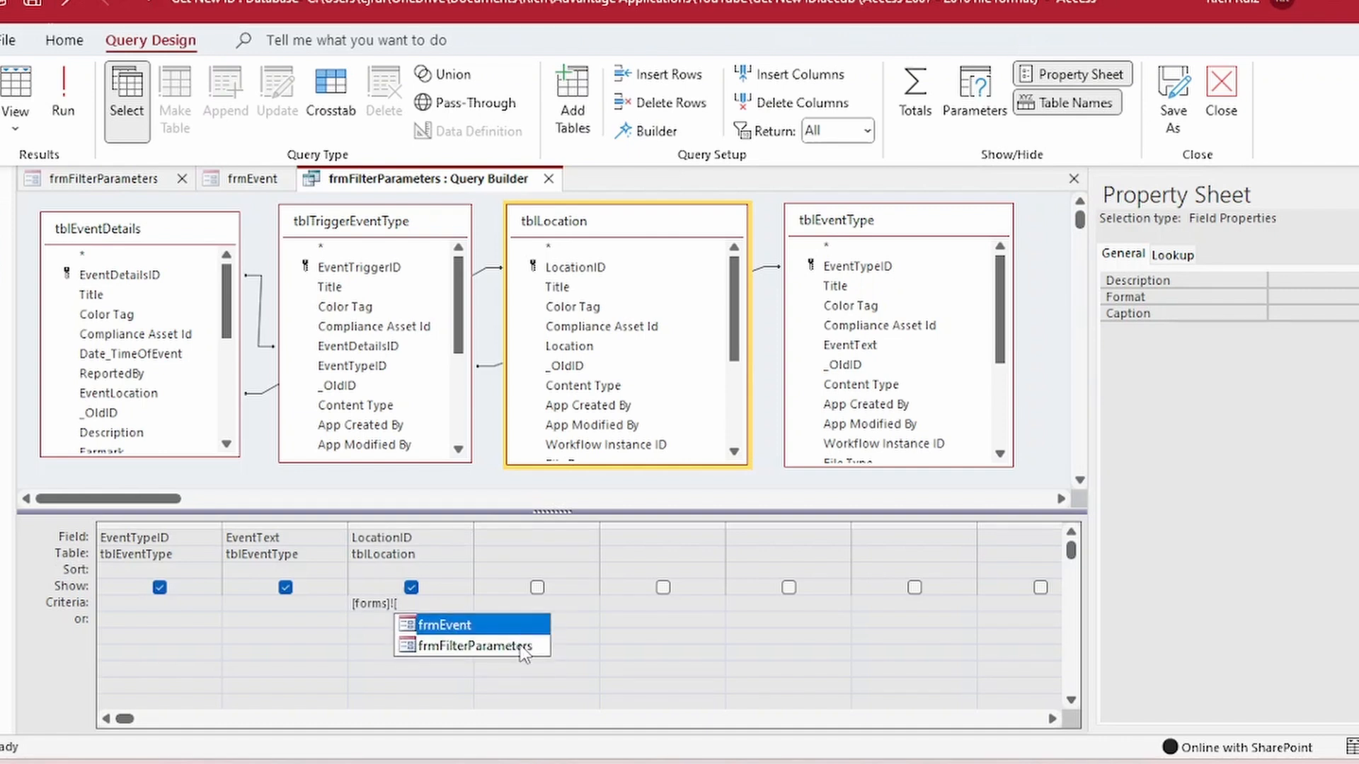
{"action": "type", "text": "frm"}
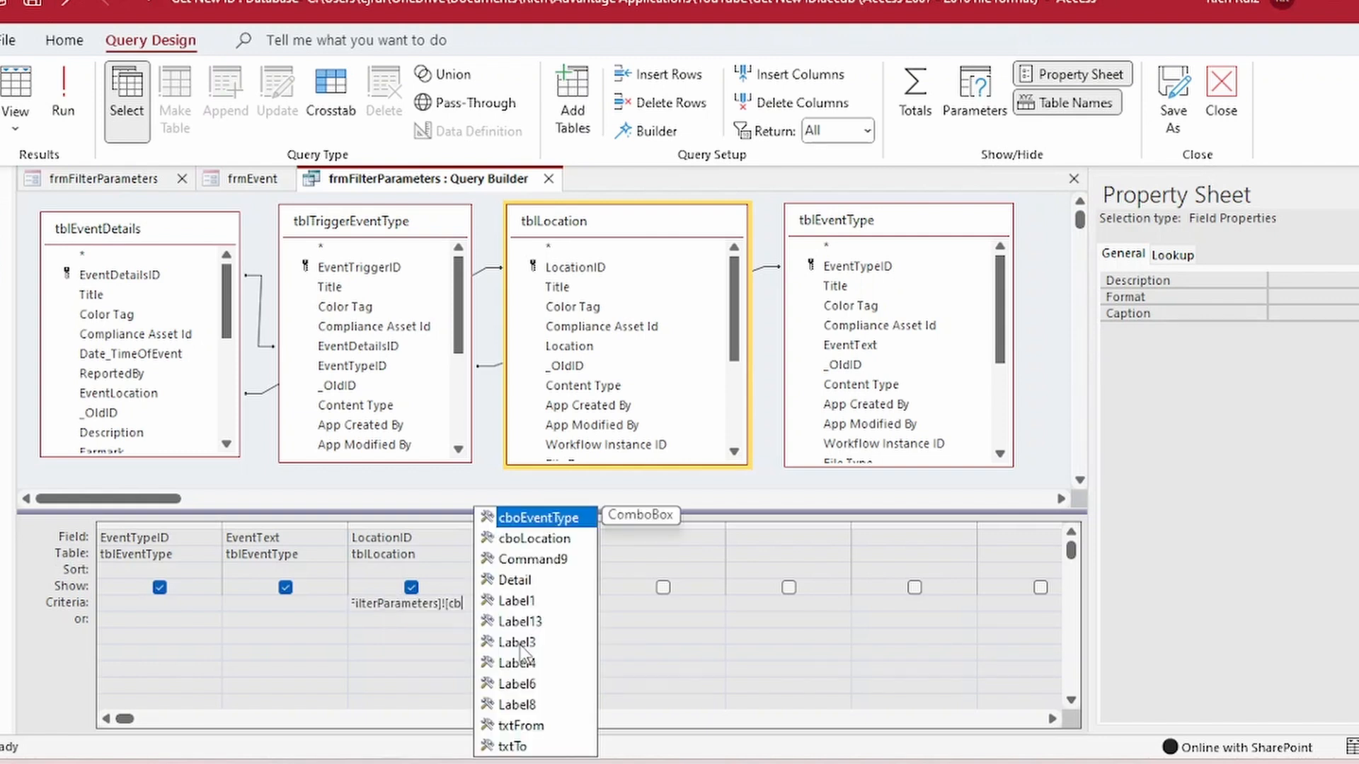
{"action": "left_click", "coordinate": [535, 538]}
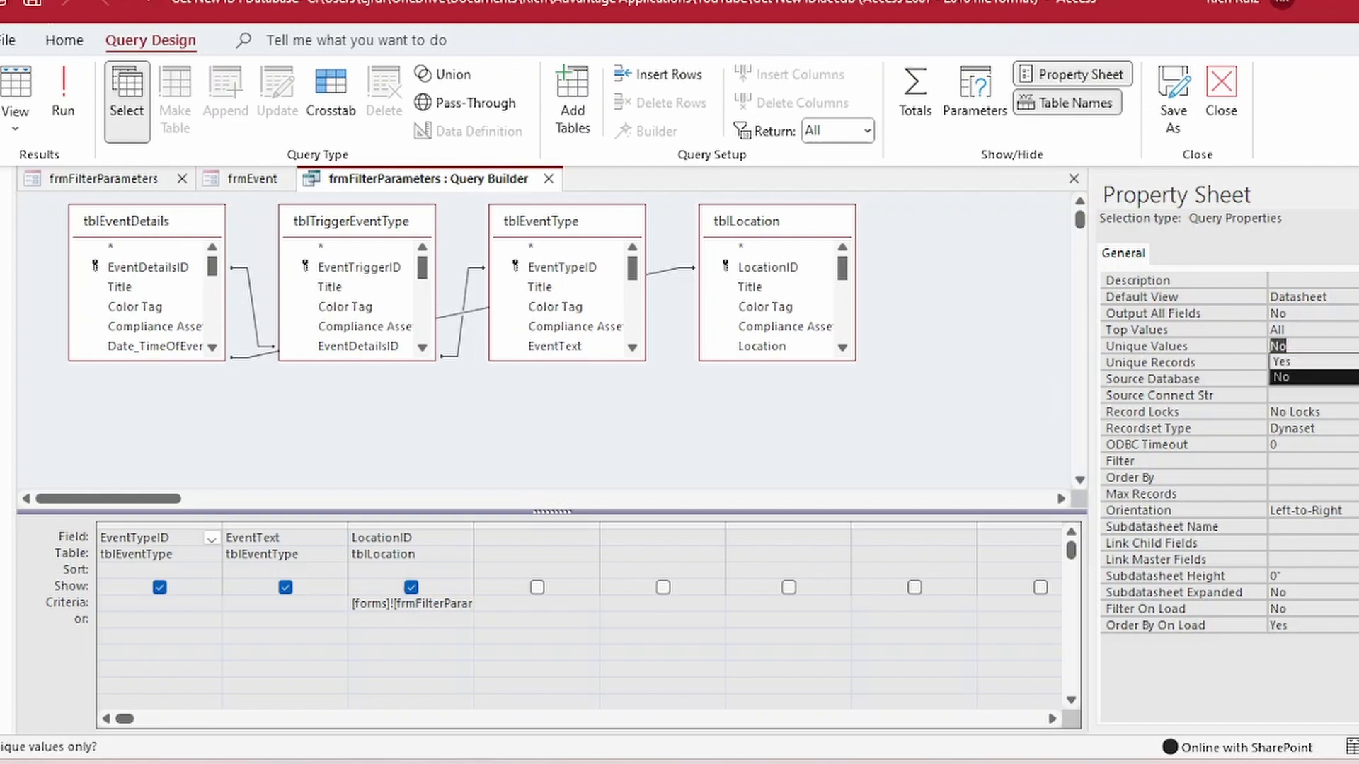
Step: Set the Event Type query to Unique Values and give its ID column width 0
{"action": "left_click", "coordinate": [1291, 345]}
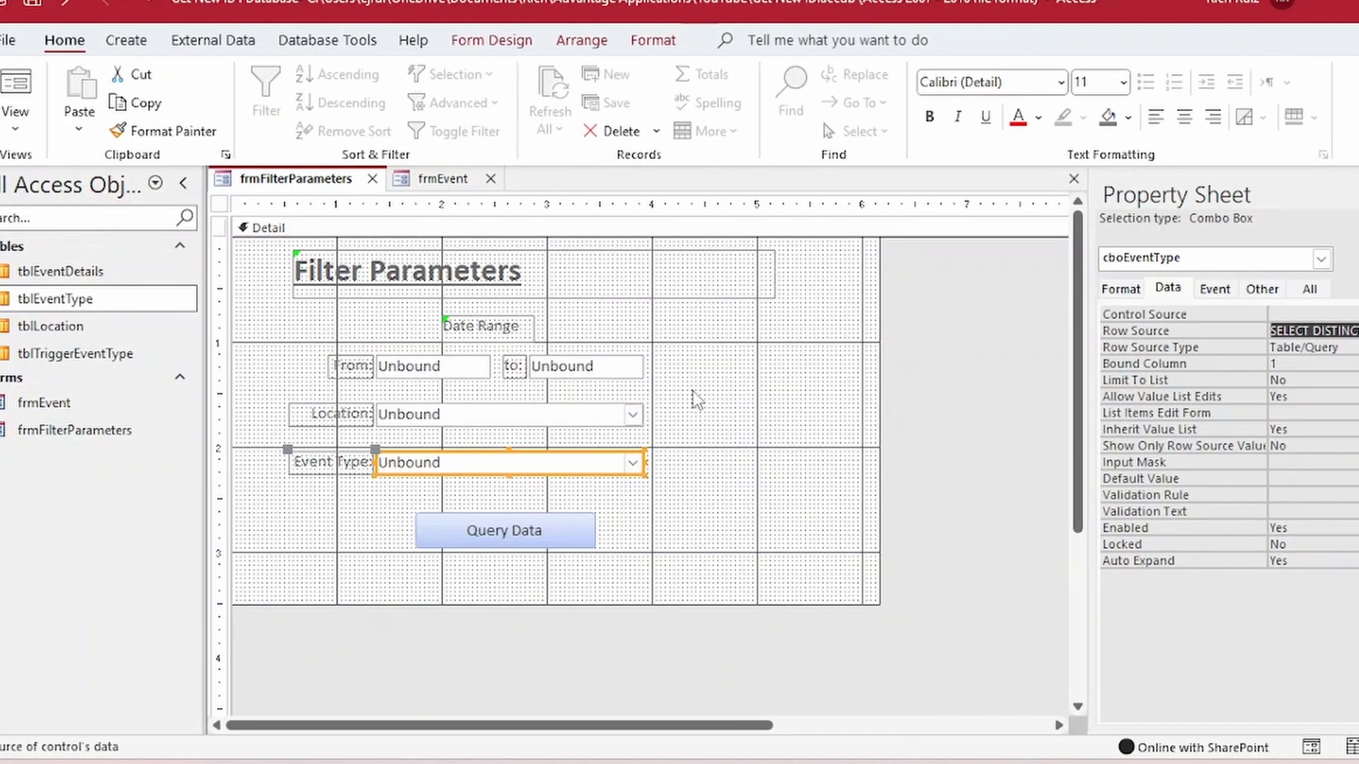
{"action": "left_click", "coordinate": [1120, 288]}
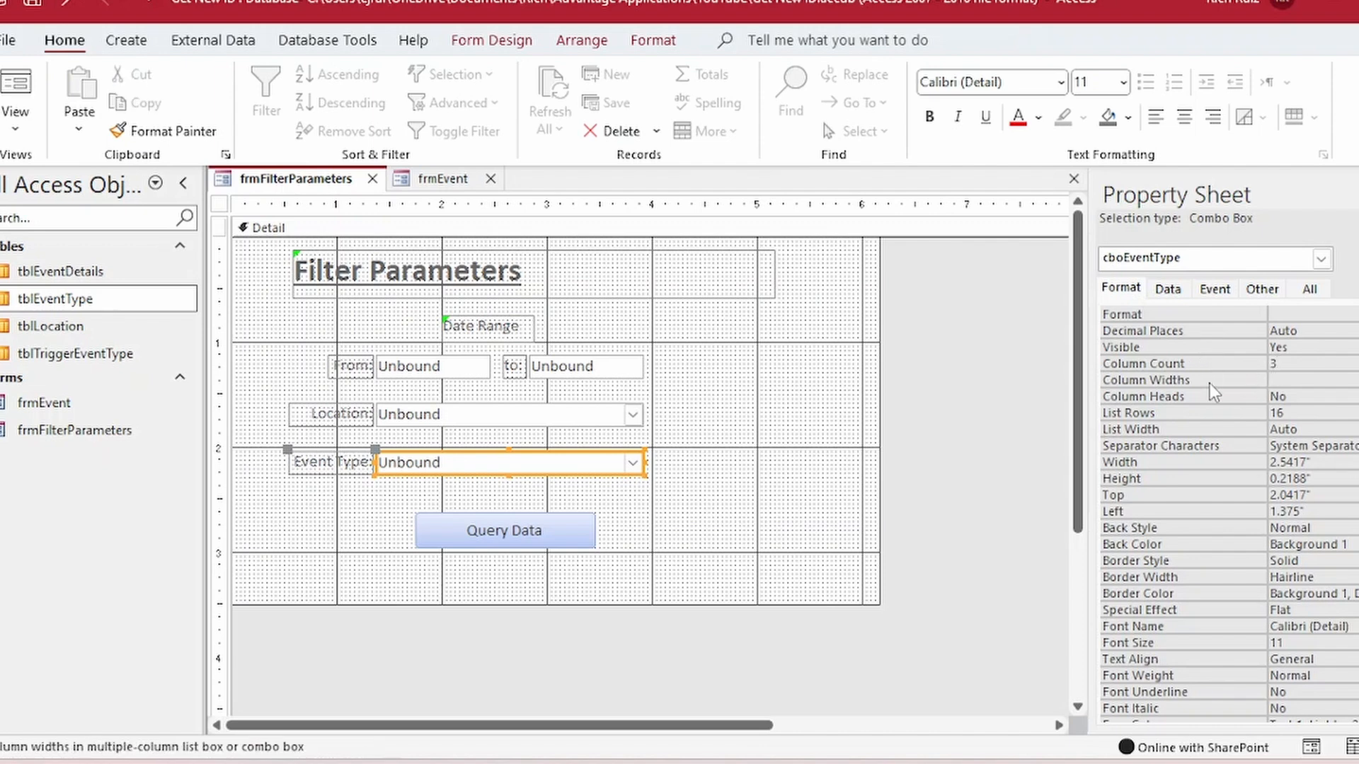
{"action": "type", "text": "0"}
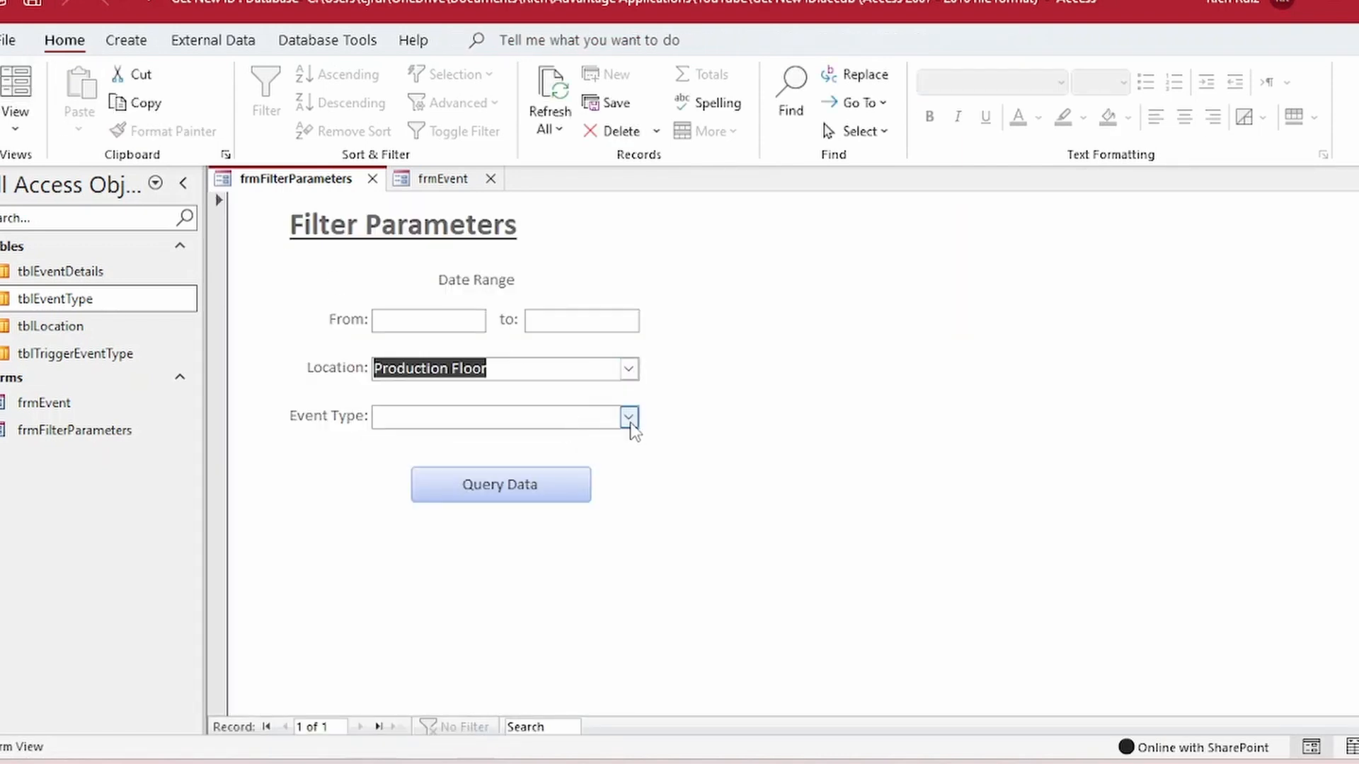
Step: Open the Event Type dropdown with Production Floor selected to check its filtered types
{"action": "left_click", "coordinate": [630, 417]}
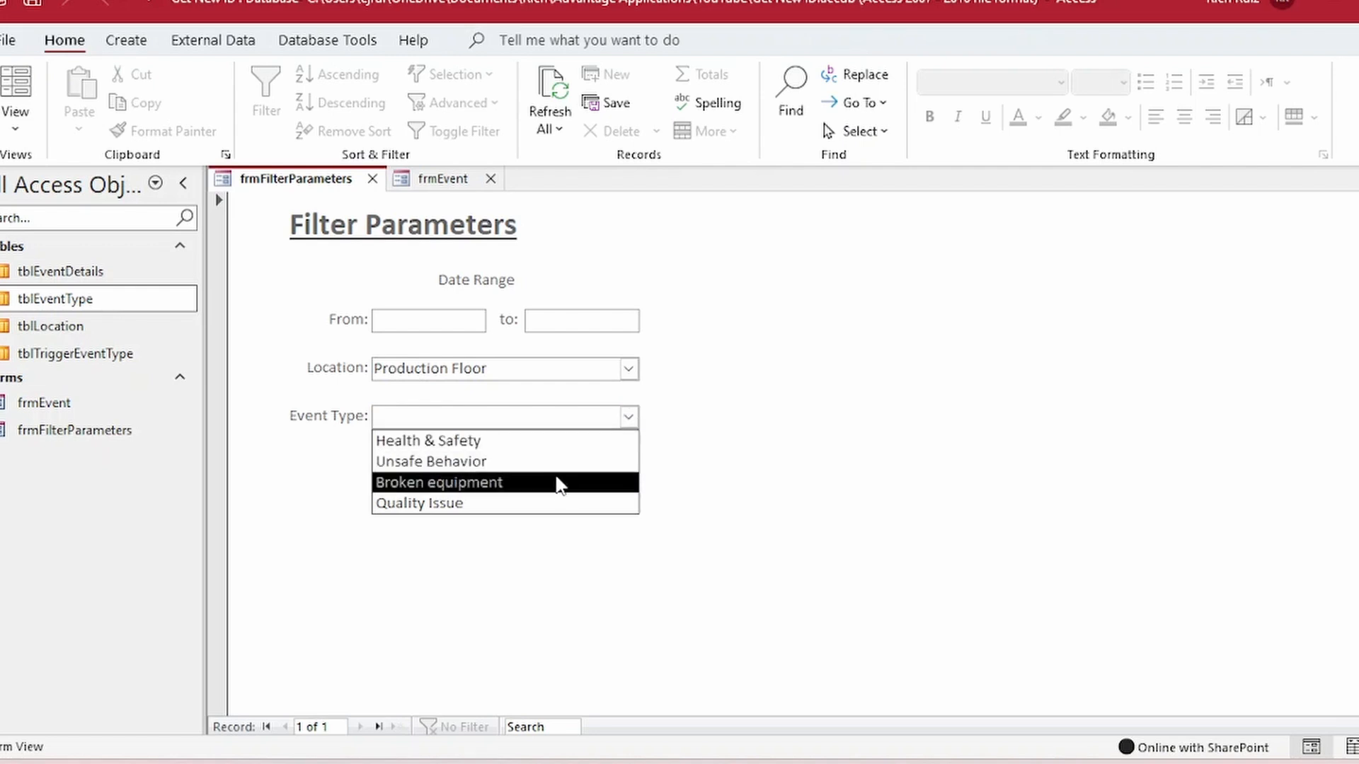
{"action": "mouse_move", "coordinate": [555, 501]}
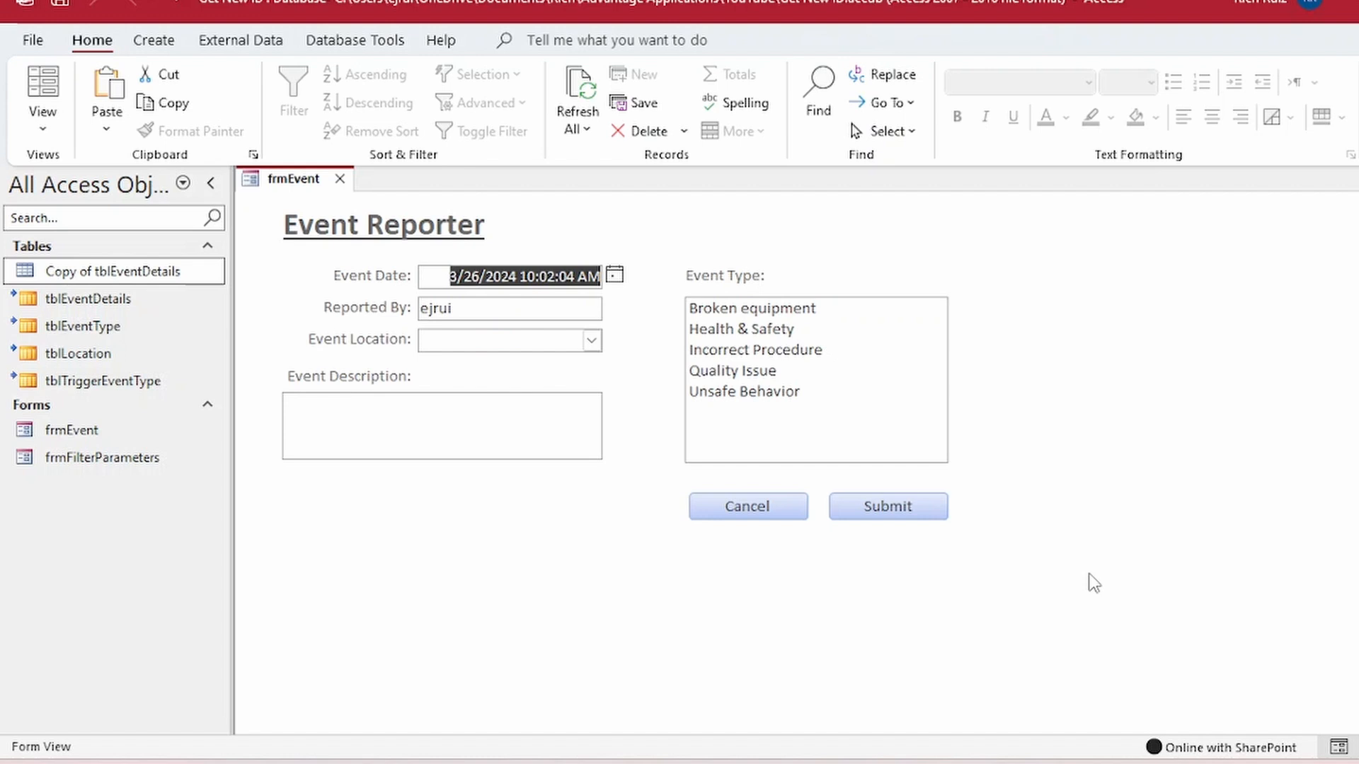
{"action": "mouse_move", "coordinate": [776, 665]}
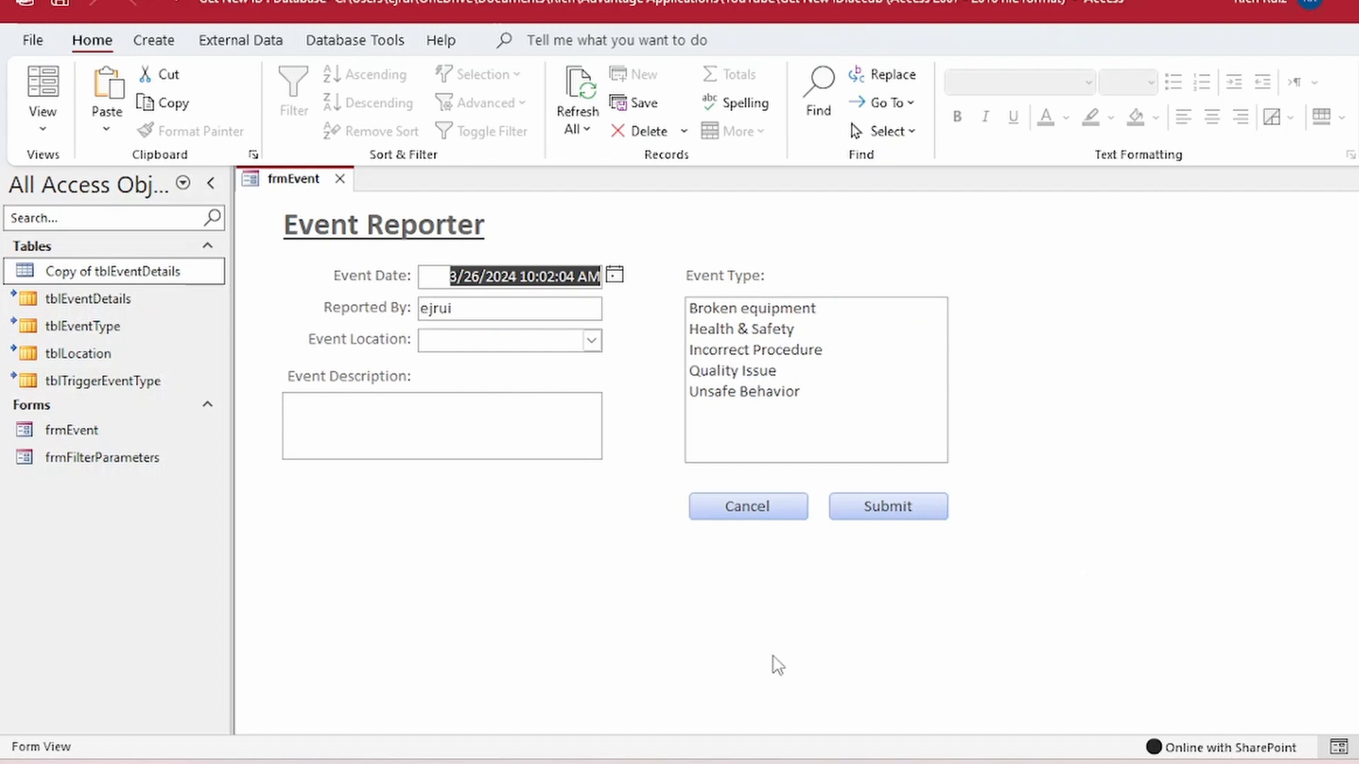
{"action": "mouse_move", "coordinate": [398, 206]}
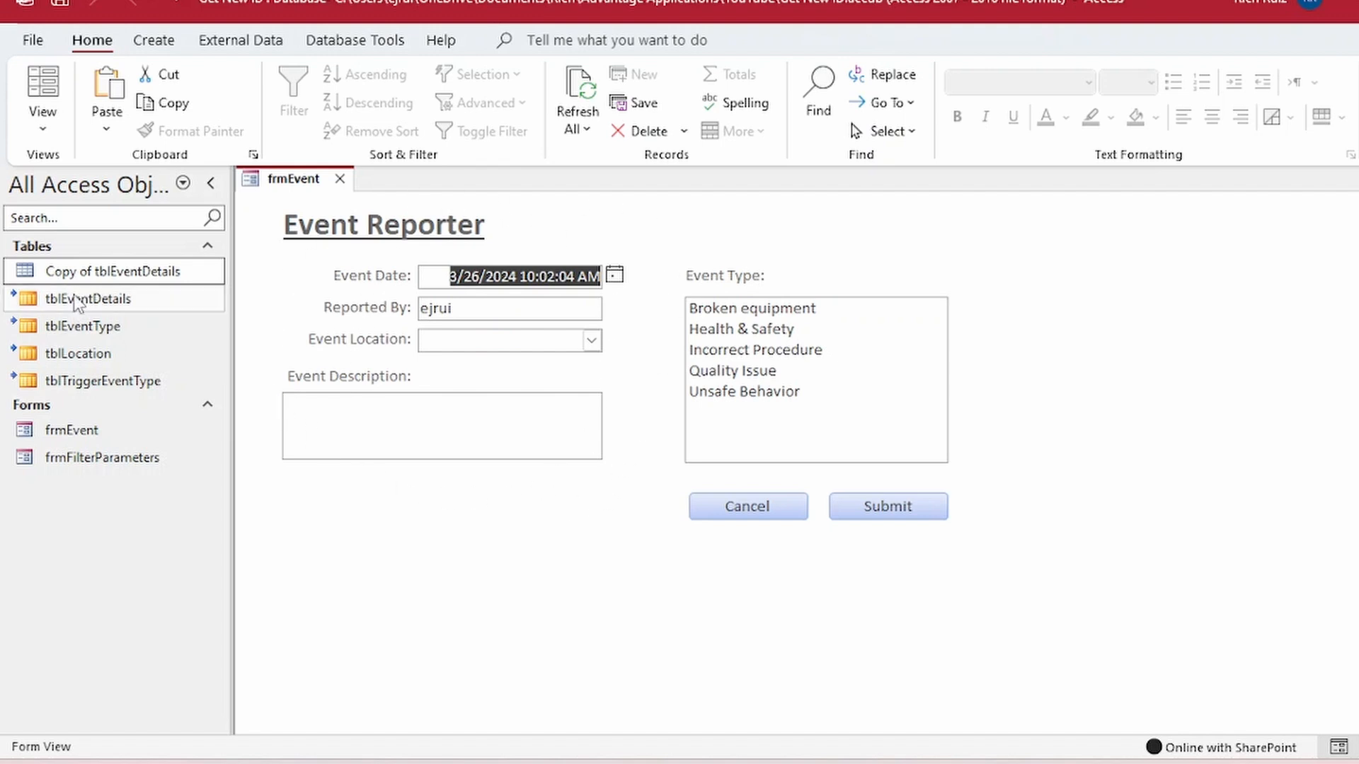
{"action": "left_click", "coordinate": [89, 298]}
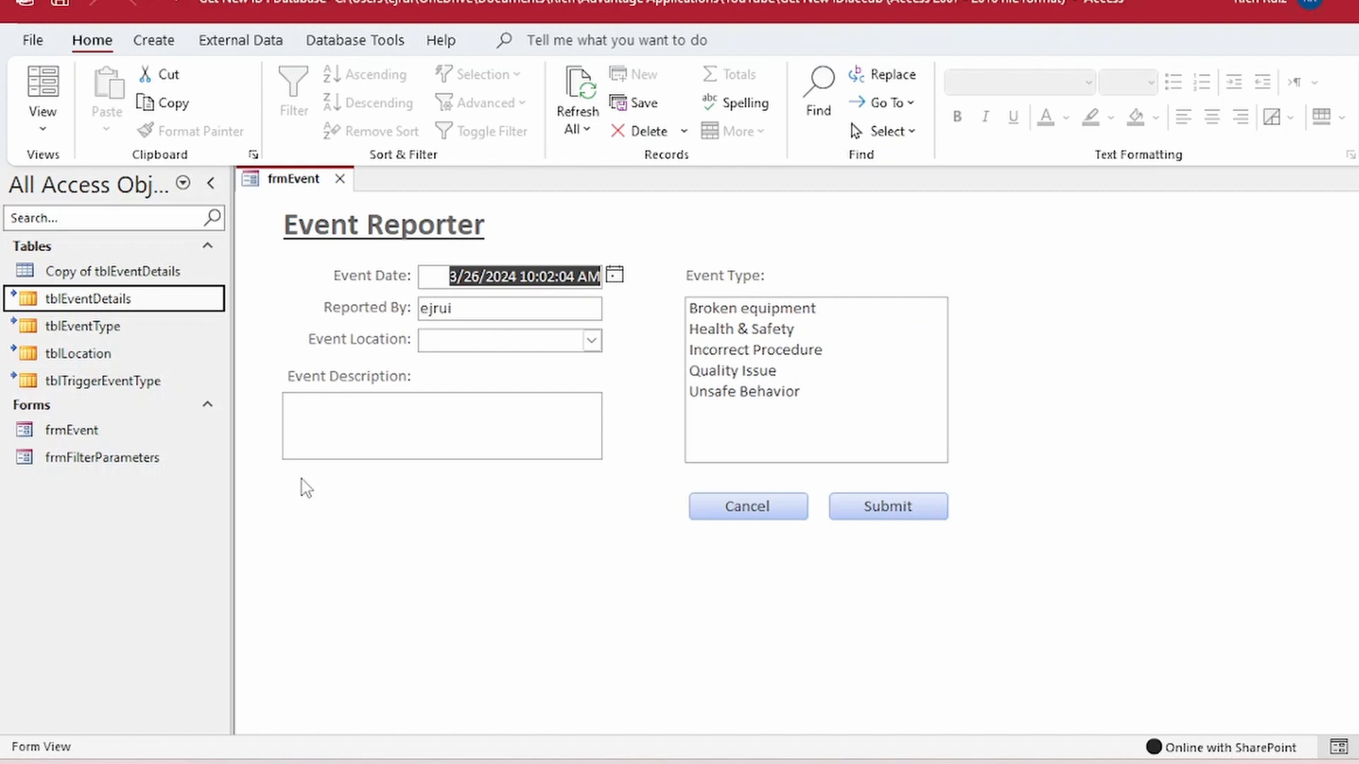
{"action": "mouse_move", "coordinate": [760, 254]}
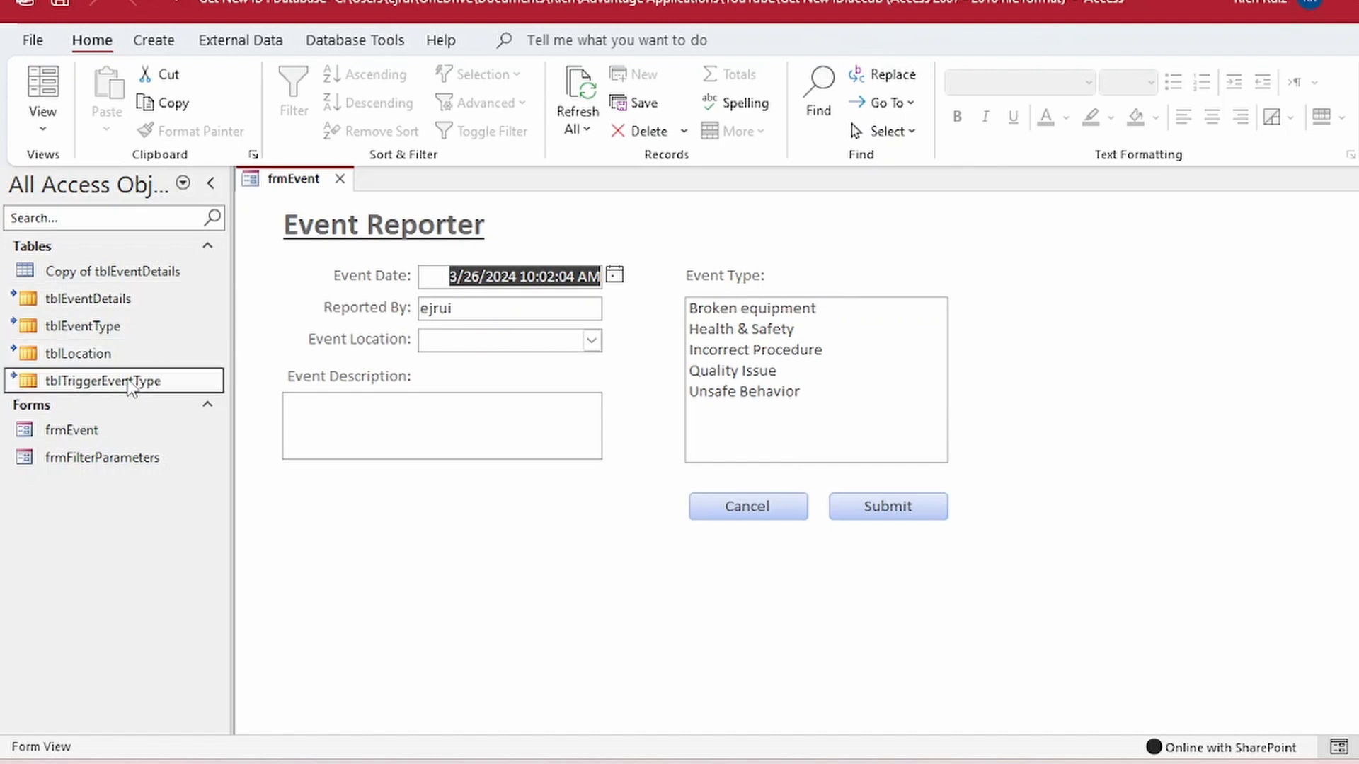
{"action": "double_click", "coordinate": [99, 382]}
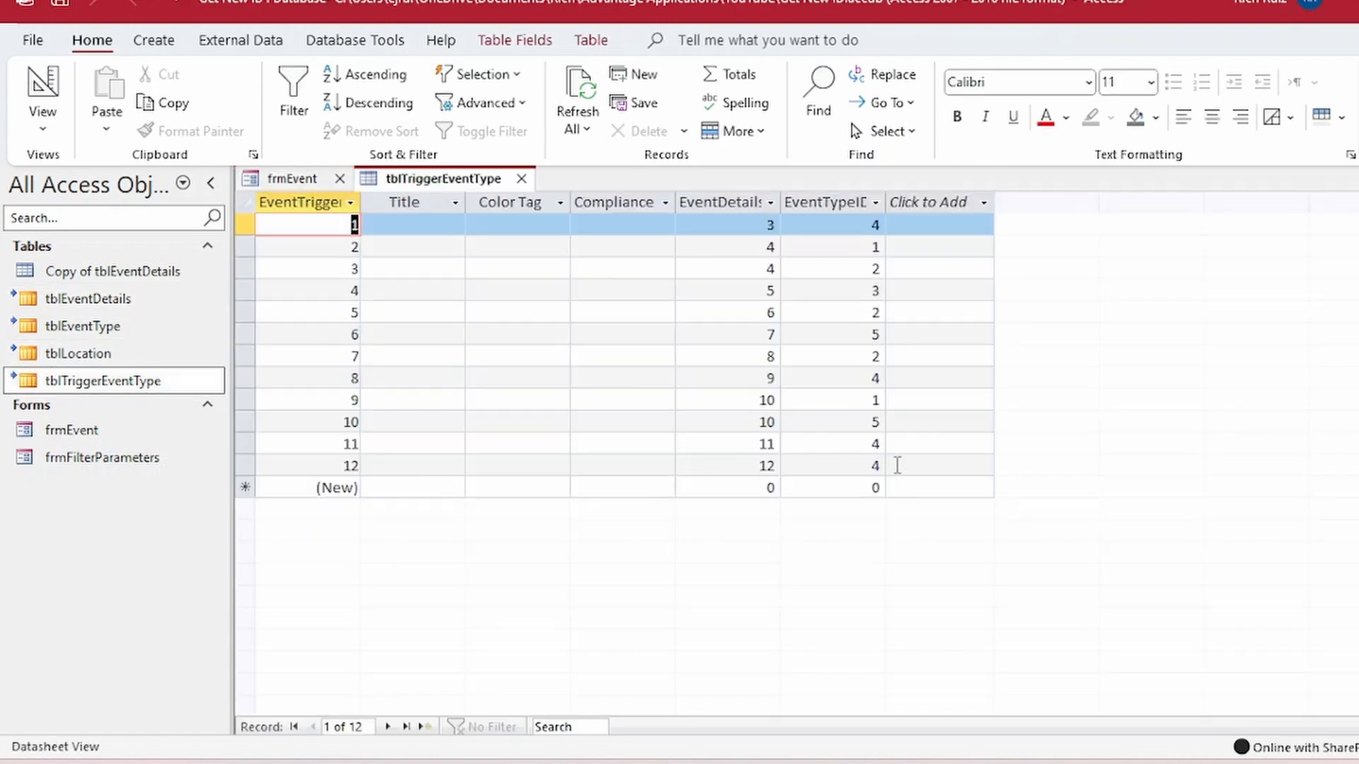
{"action": "left_click", "coordinate": [726, 400]}
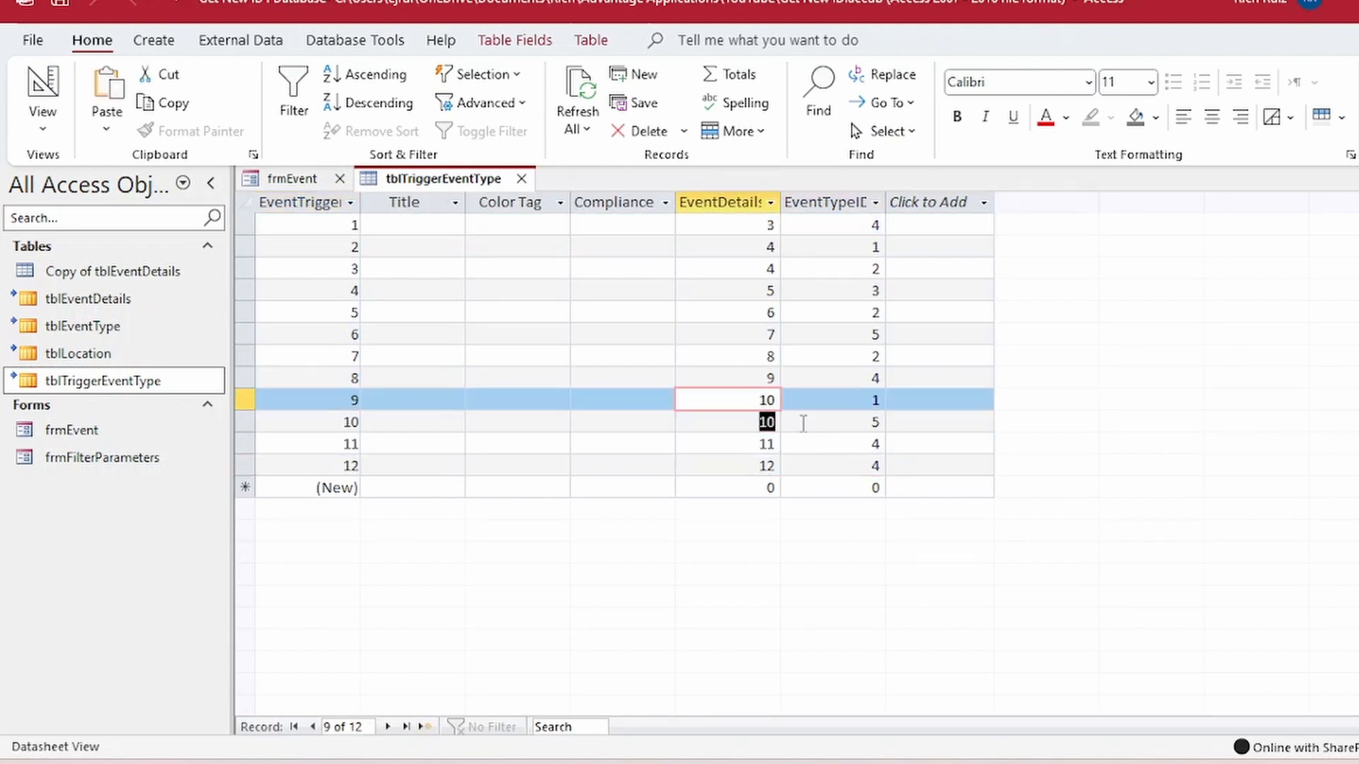
{"action": "left_click", "coordinate": [832, 422]}
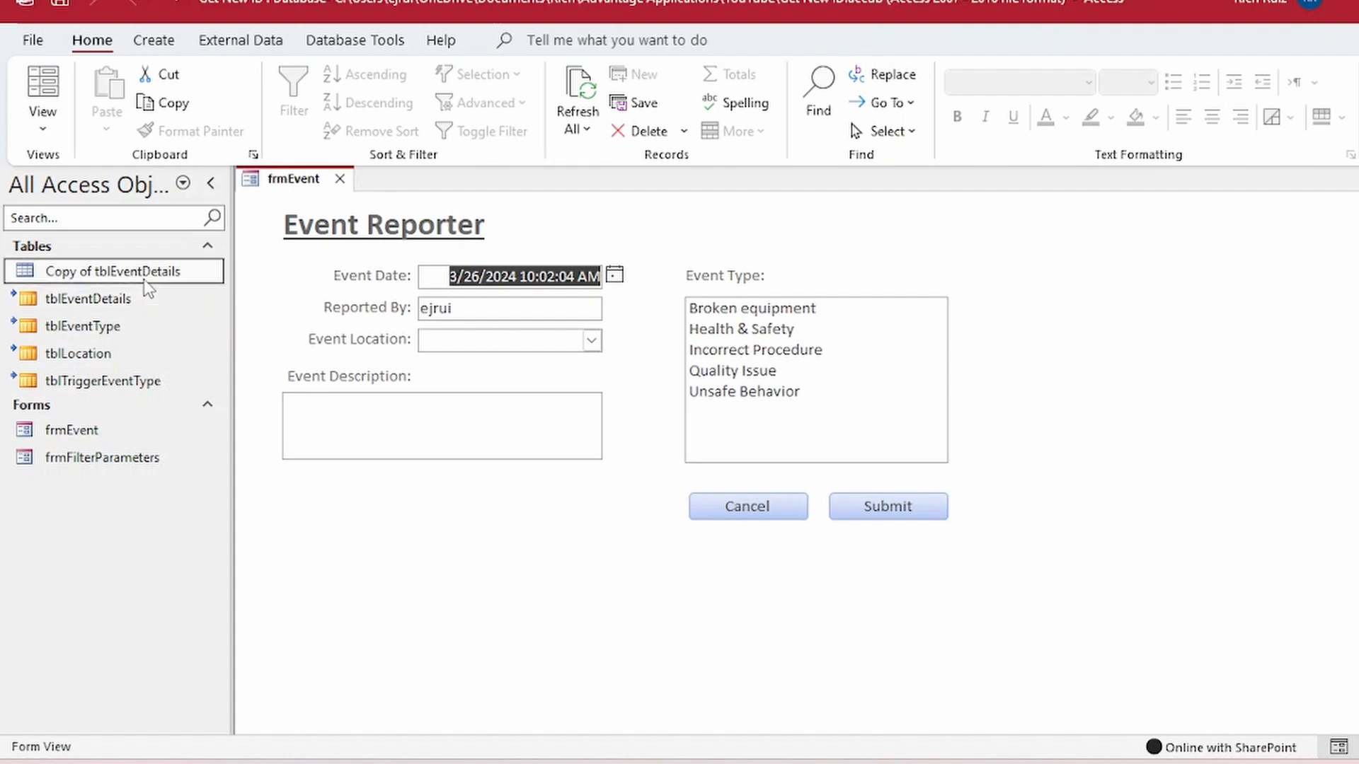
{"action": "mouse_move", "coordinate": [289, 366]}
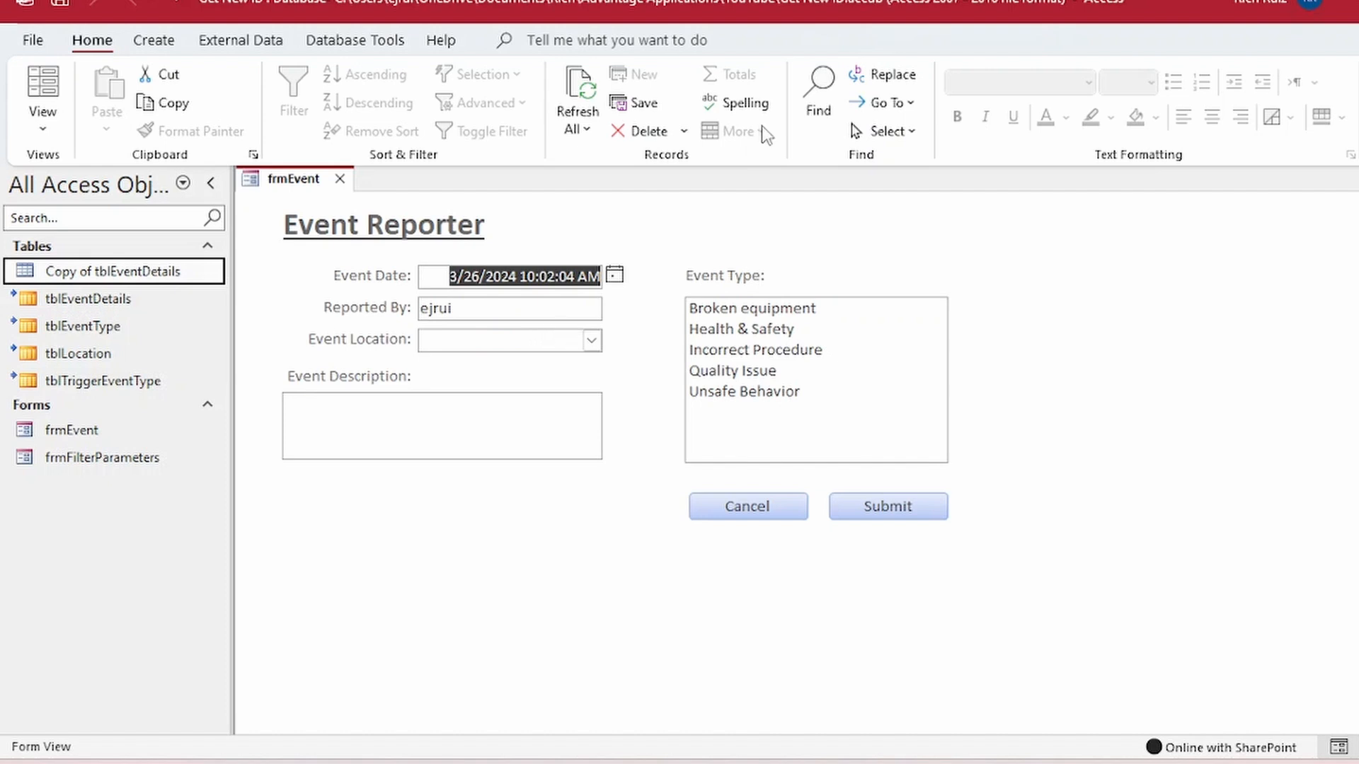
Step: Set the event location to Offices, describe it as 'Local Data', and pick an event type
{"action": "left_click", "coordinate": [476, 339]}
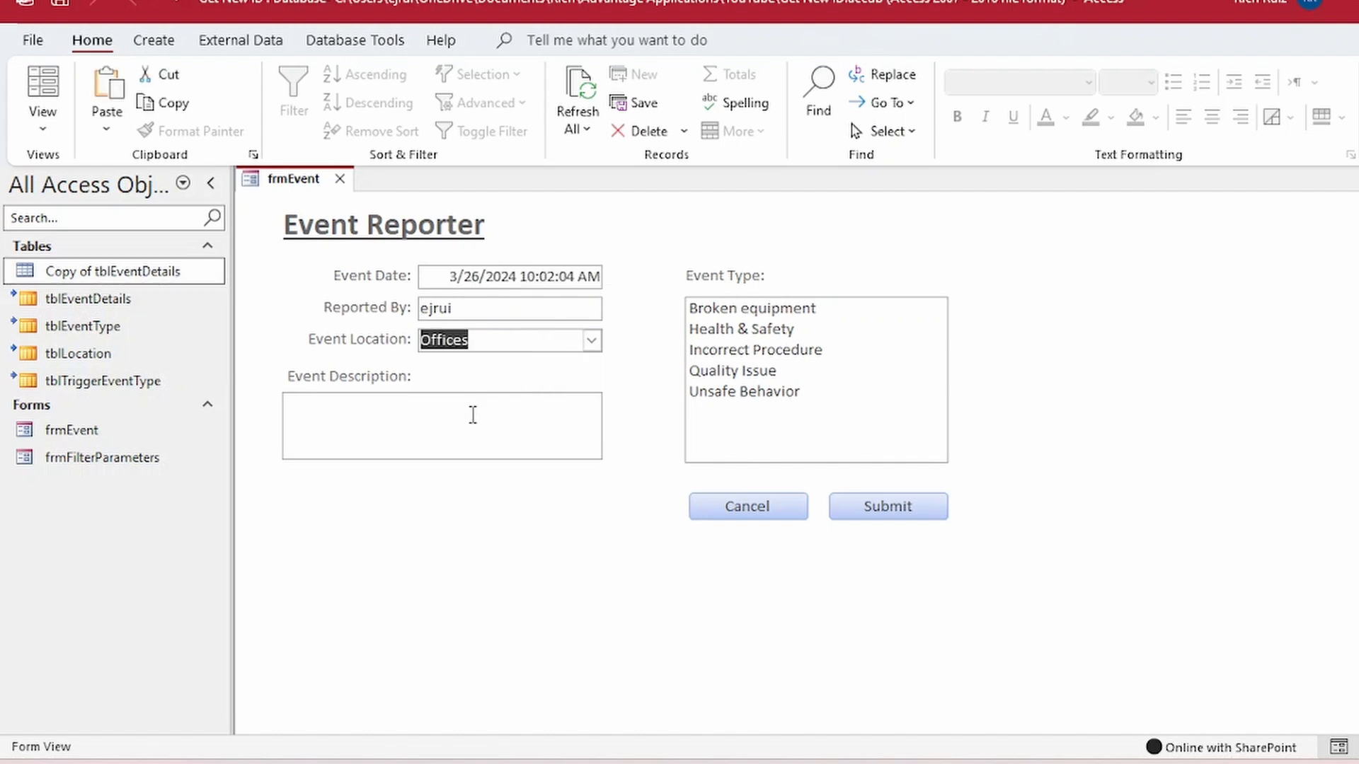
{"action": "type", "text": "Local Data"}
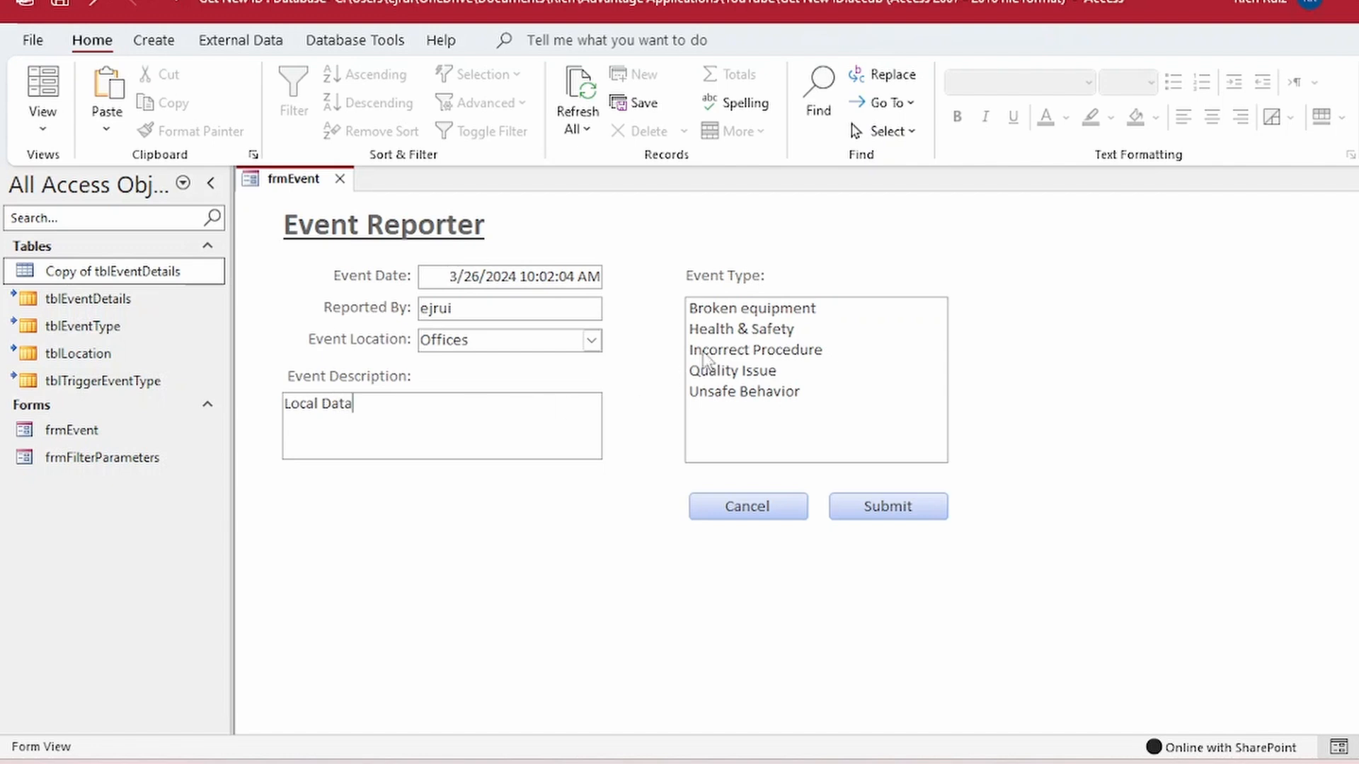
{"action": "left_click", "coordinate": [885, 506]}
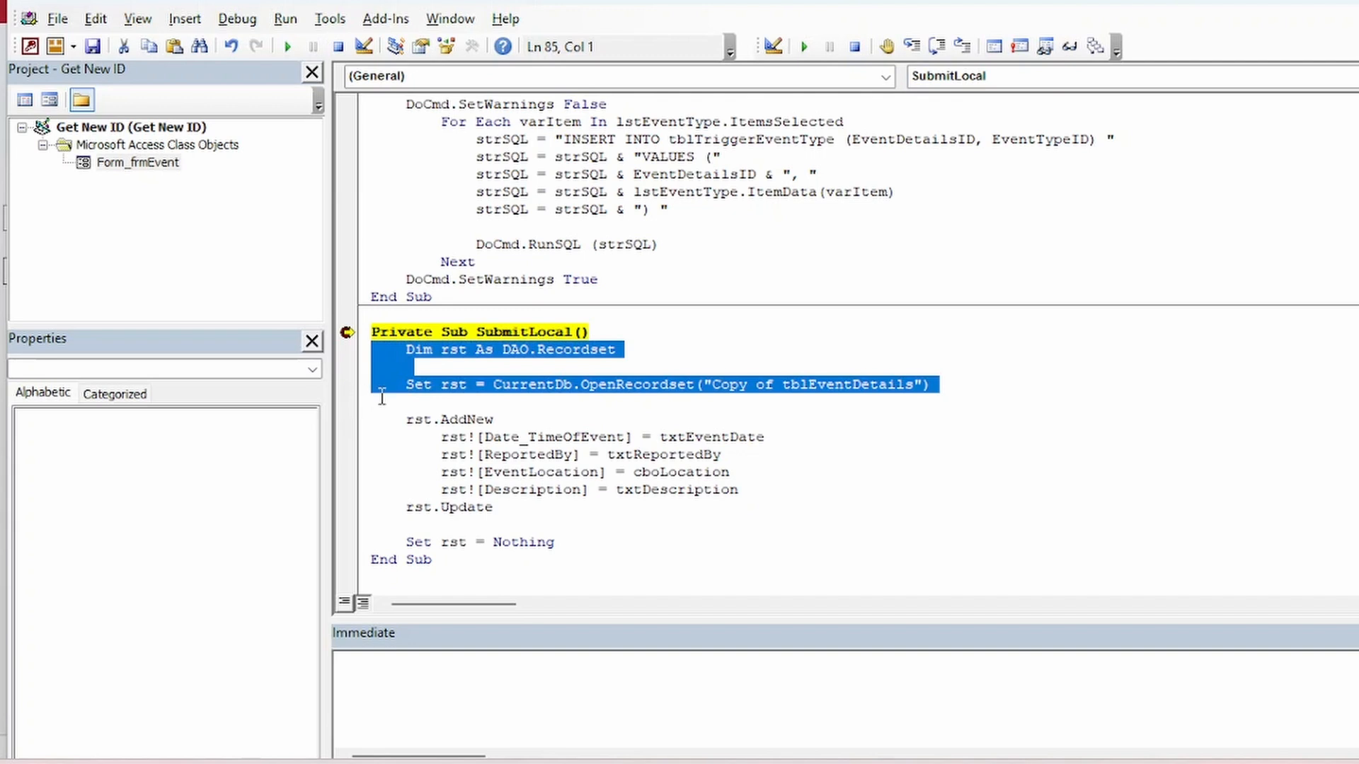
Step: Break SubmitLocal at the AddNew and event-date lines, then inspect rst and ![EventDetails in Immediate
{"action": "left_click", "coordinate": [346, 419]}
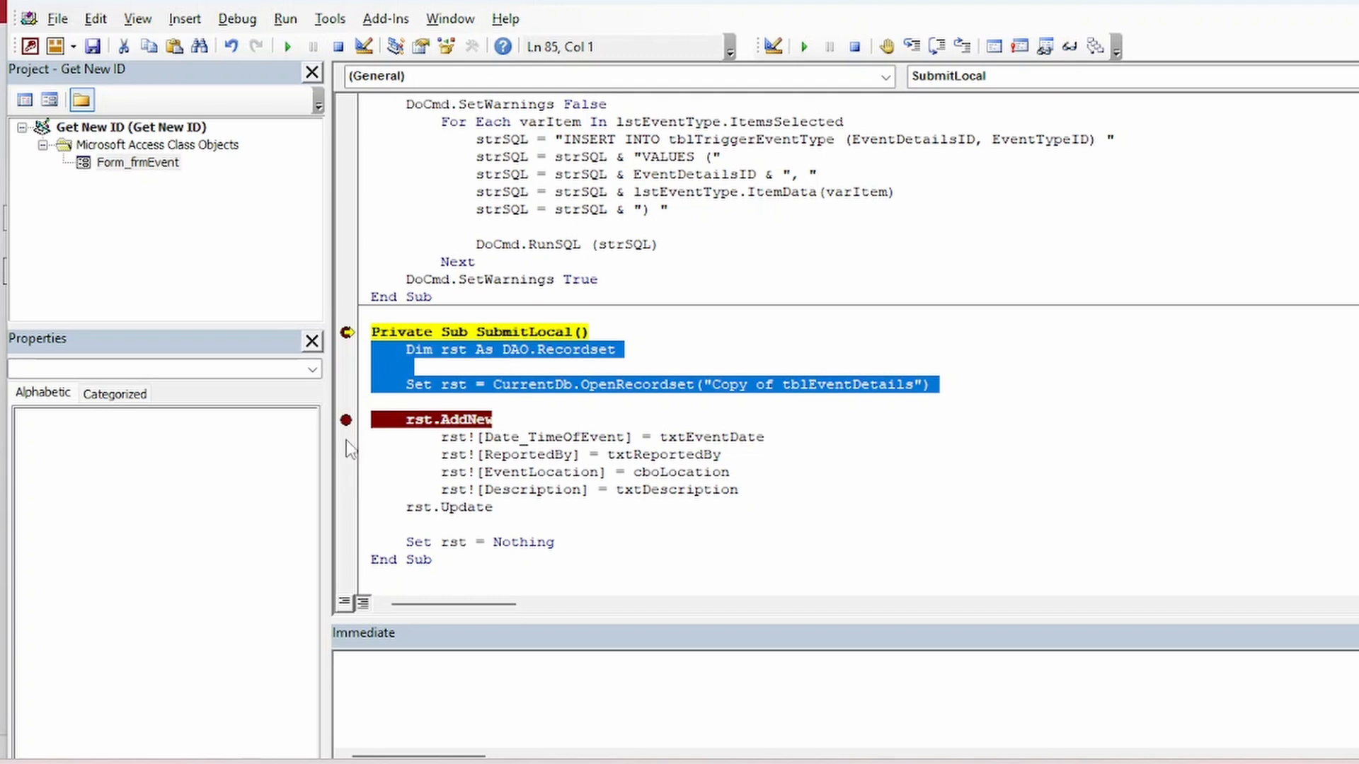
{"action": "left_click", "coordinate": [804, 46]}
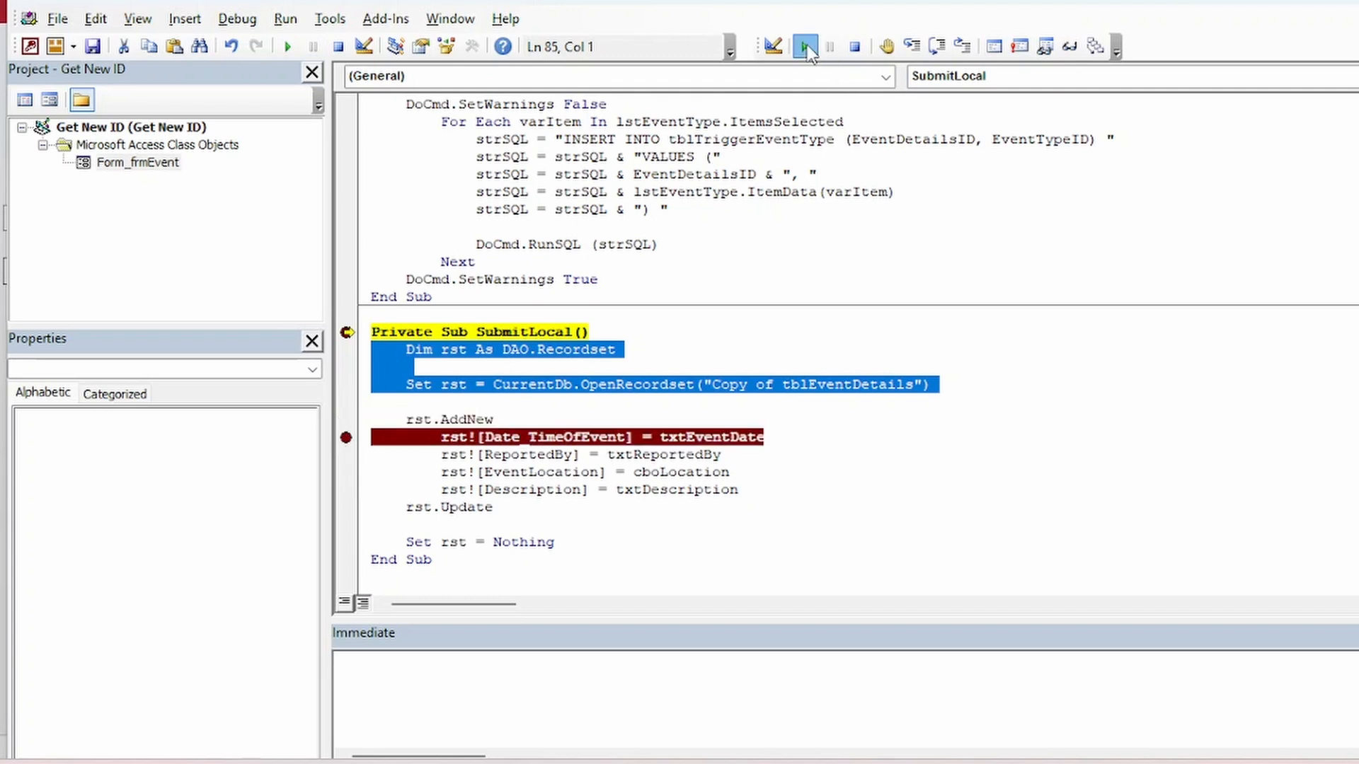
{"action": "left_click", "coordinate": [803, 46]}
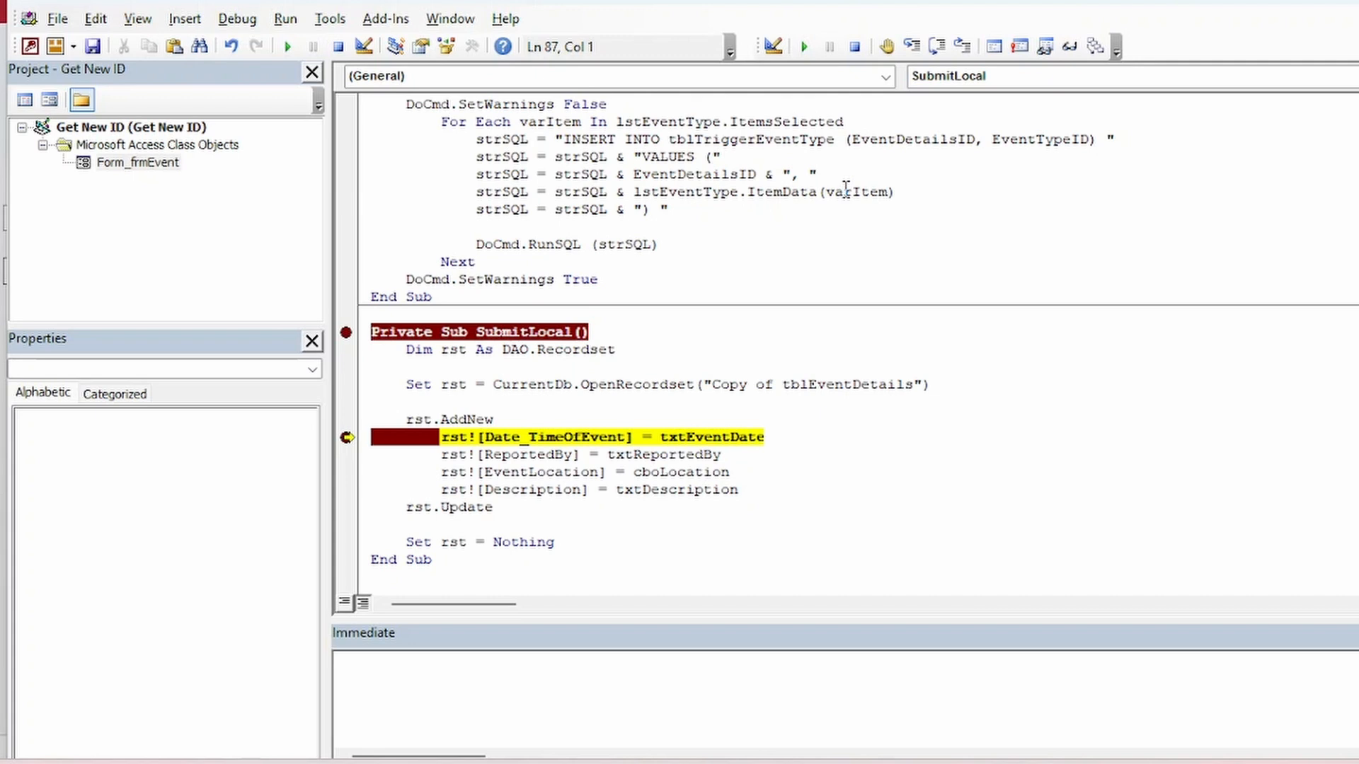
{"action": "type", "text": "? rst"}
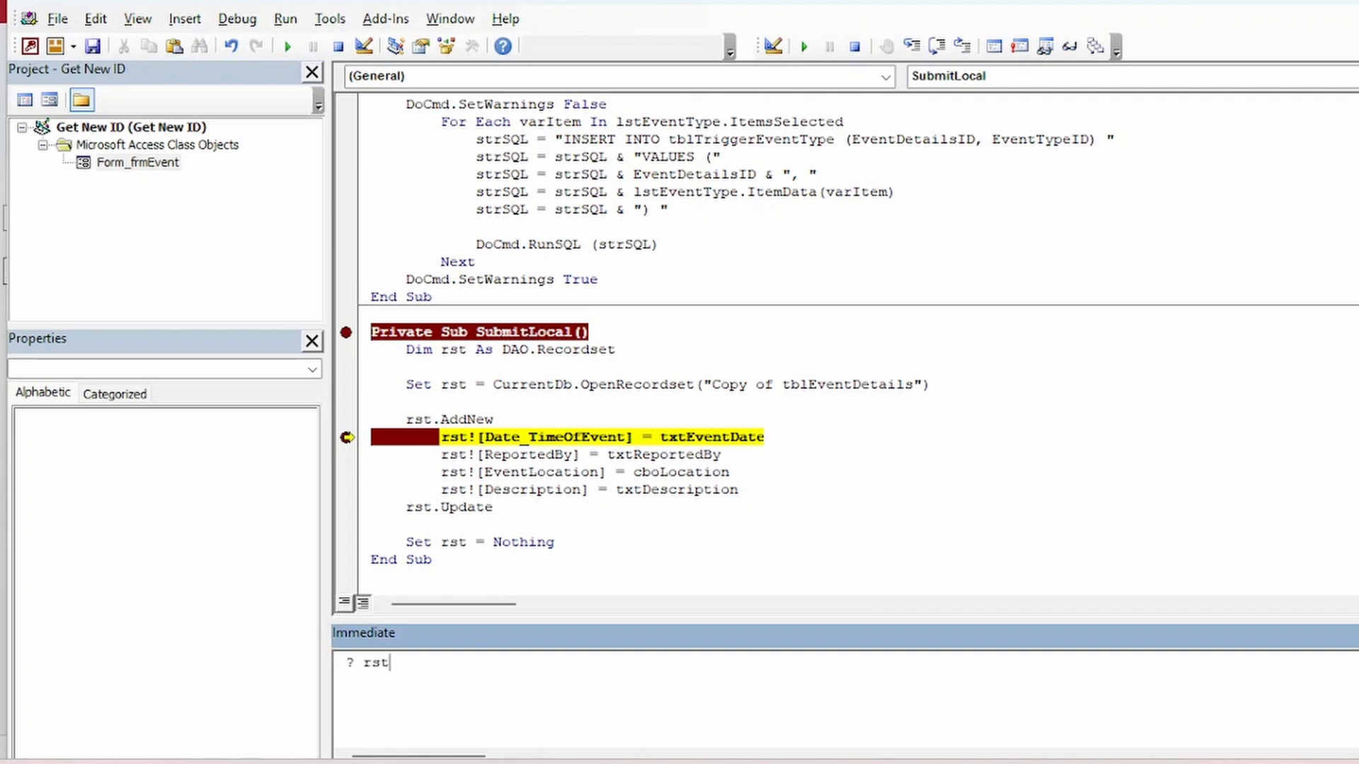
{"action": "type", "text": "![EventDetails"}
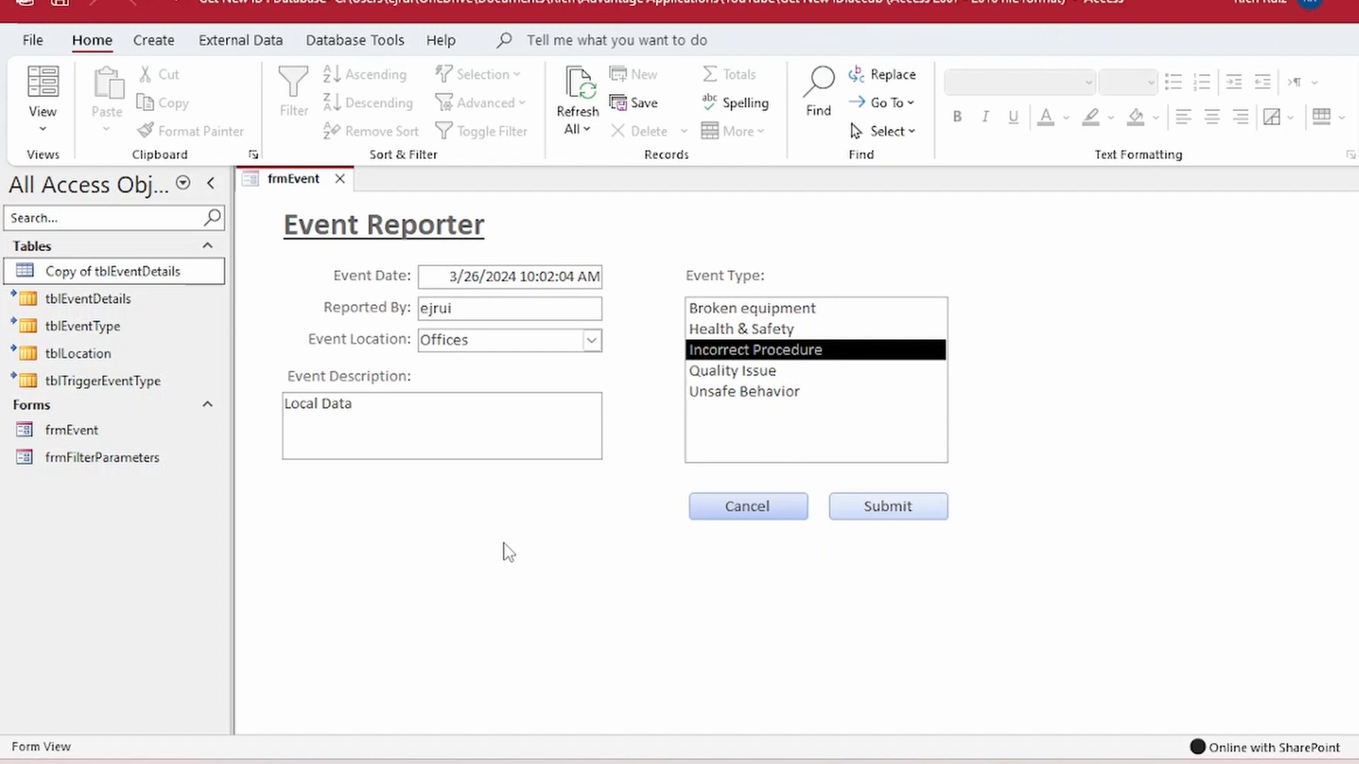
{"action": "mouse_move", "coordinate": [77, 289]}
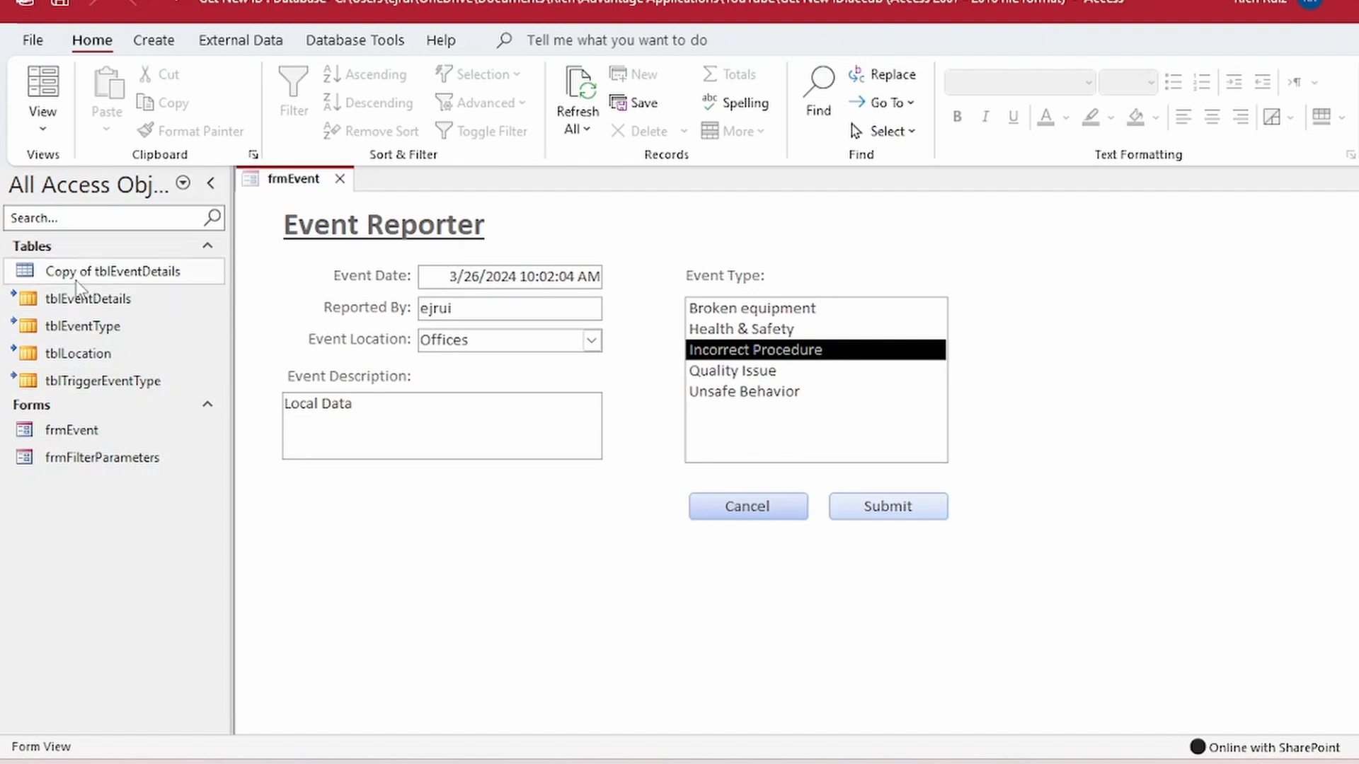
Step: Open tblEventDetails in Datasheet View to review its ten records and Earmark values
{"action": "double_click", "coordinate": [86, 298]}
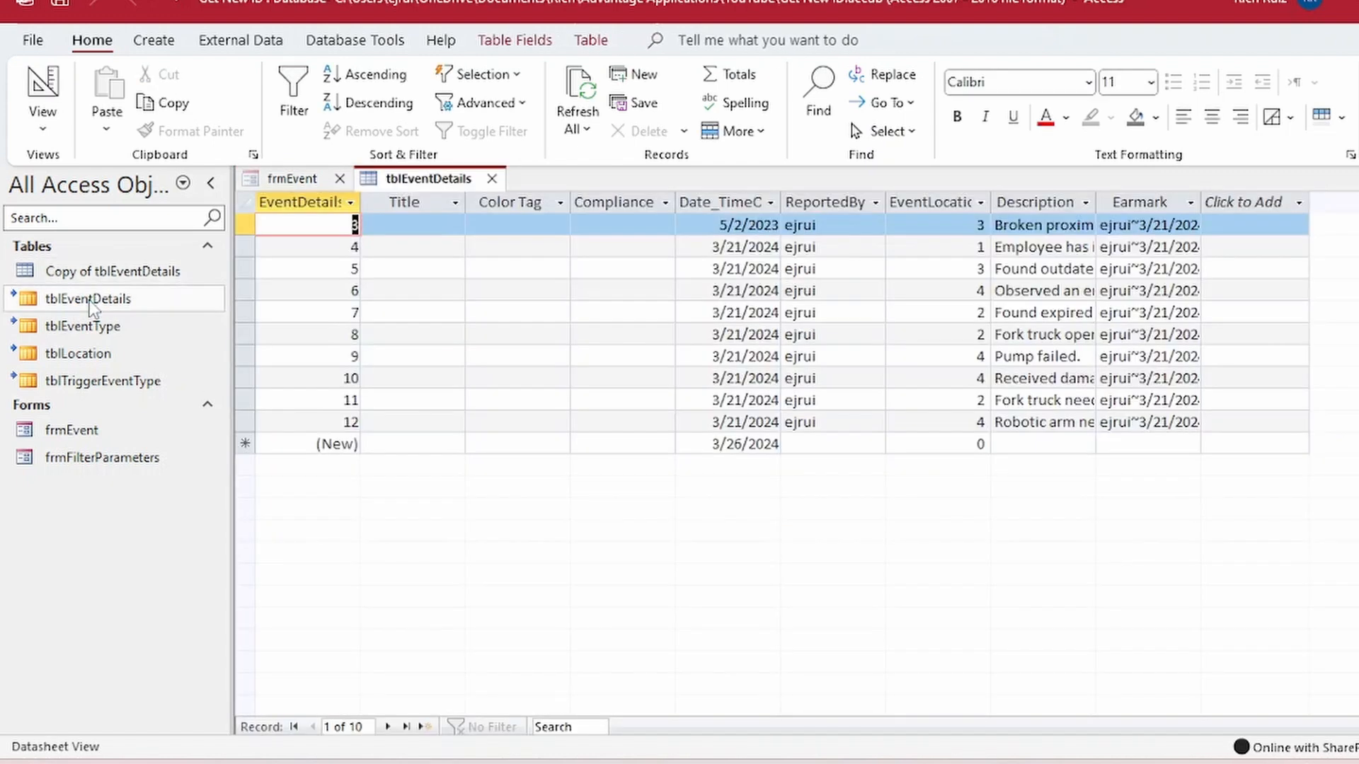
{"action": "left_click", "coordinate": [1139, 202]}
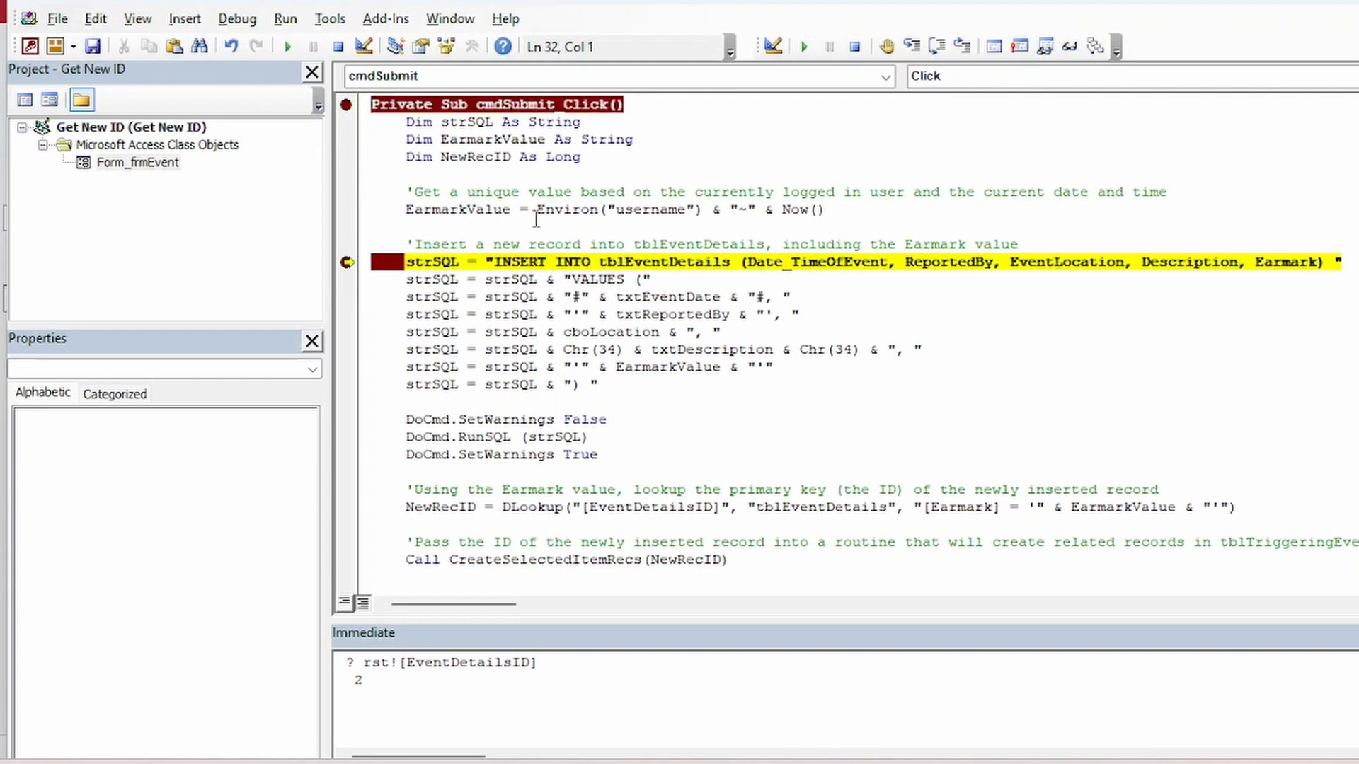
Step: Highlight the EarmarkValue expression, Earmark insert field and DLookup earmark, then continue to completion
{"action": "double_click", "coordinate": [617, 210]}
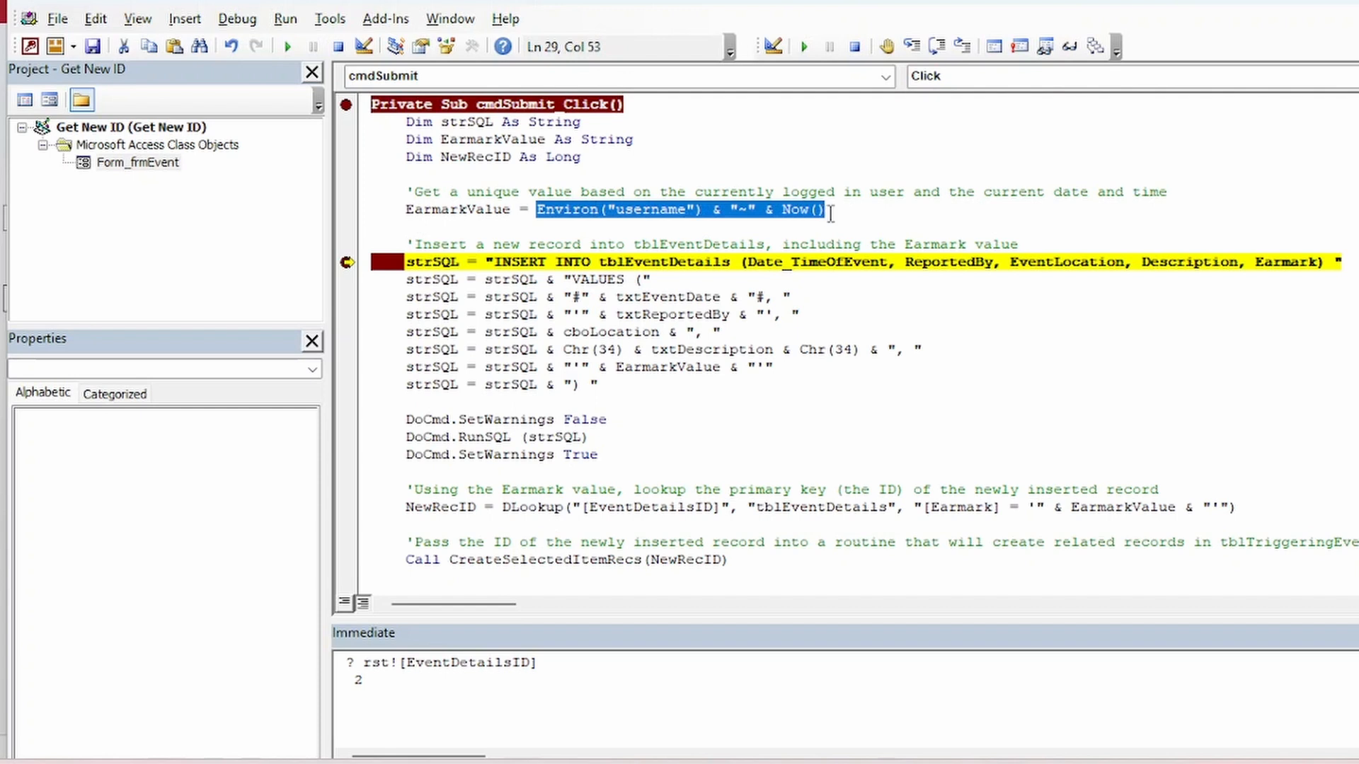
{"action": "mouse_move", "coordinate": [795, 220]}
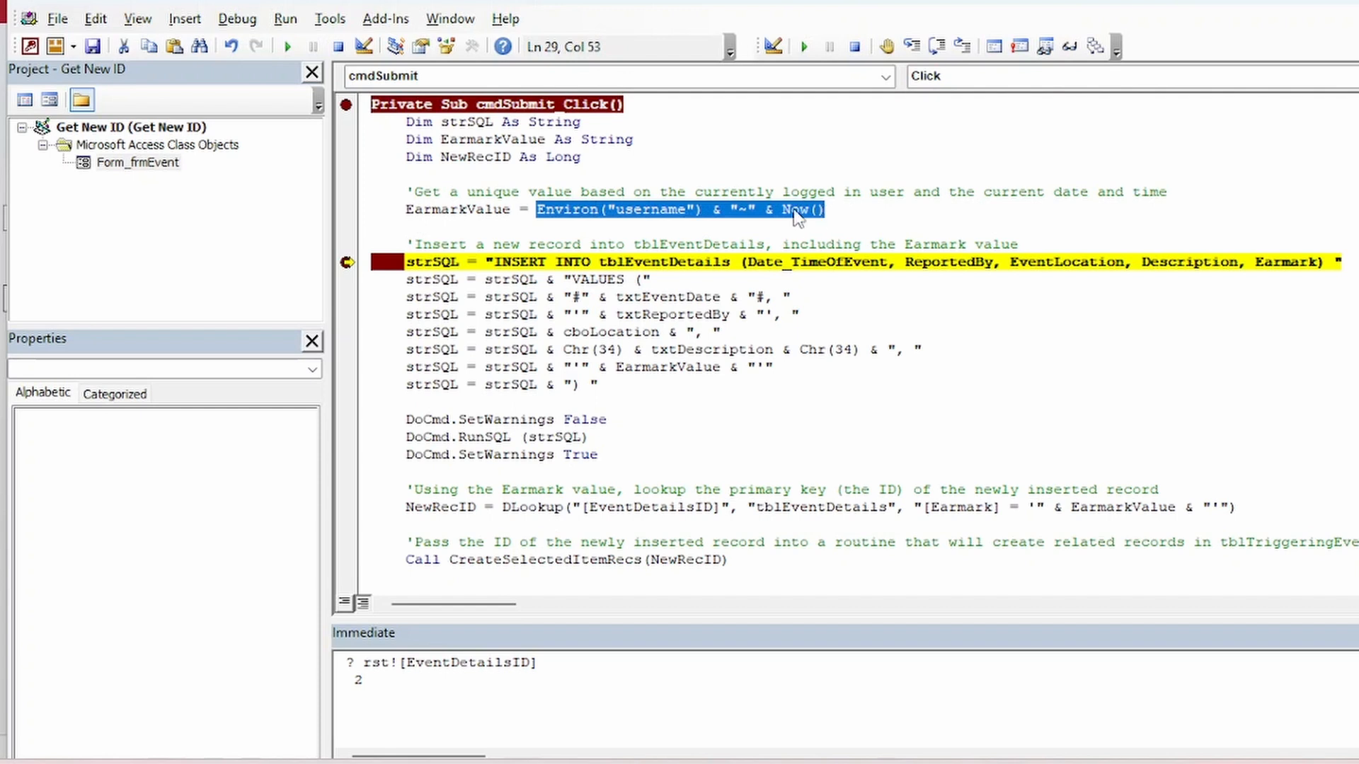
{"action": "mouse_move", "coordinate": [458, 209]}
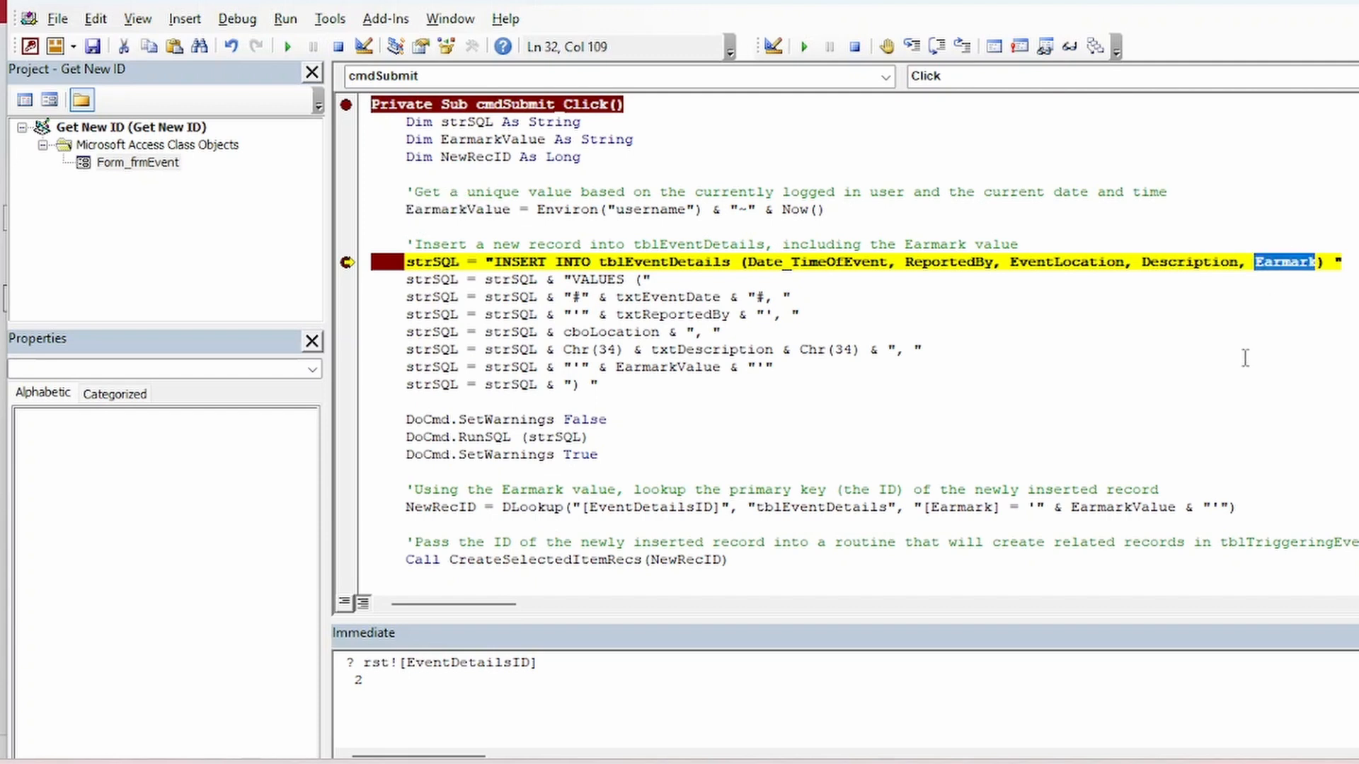
{"action": "double_click", "coordinate": [667, 366]}
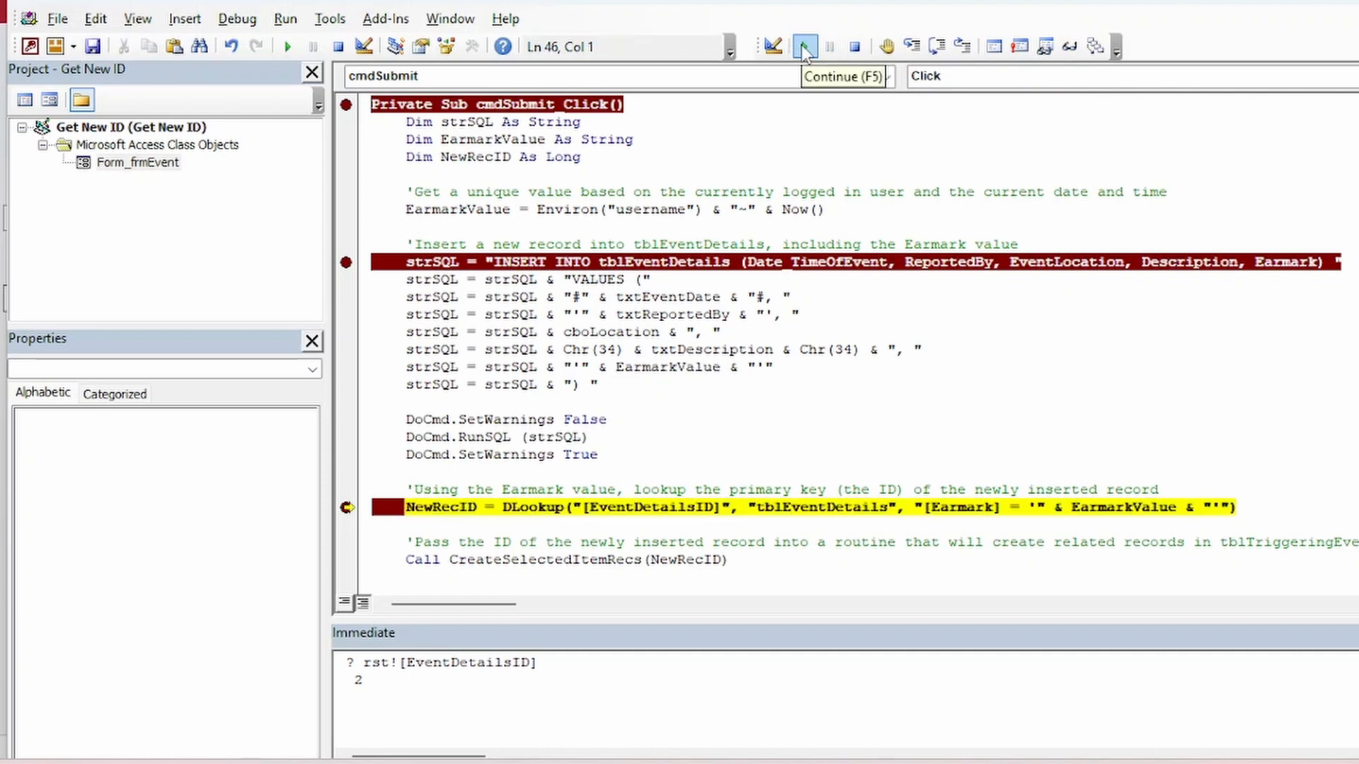
{"action": "double_click", "coordinate": [1122, 506]}
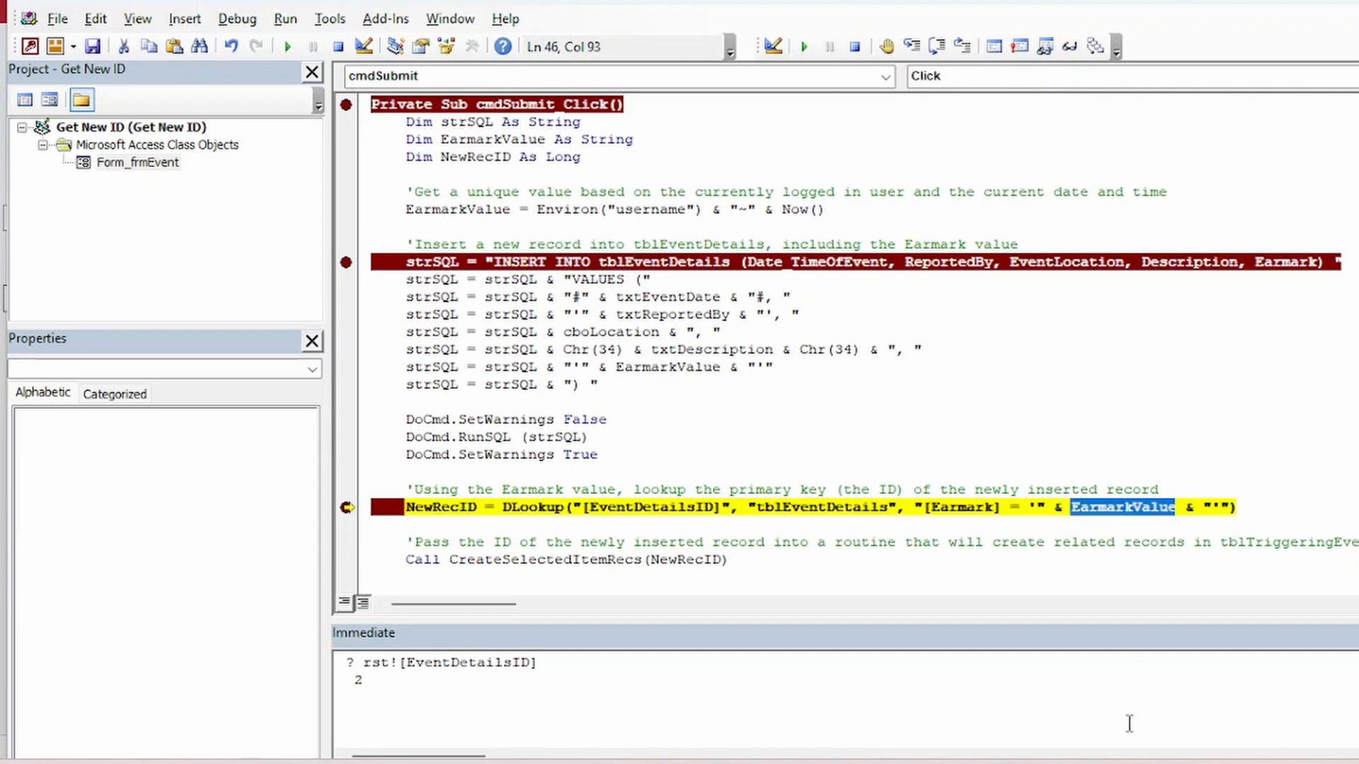
{"action": "left_click", "coordinate": [802, 47]}
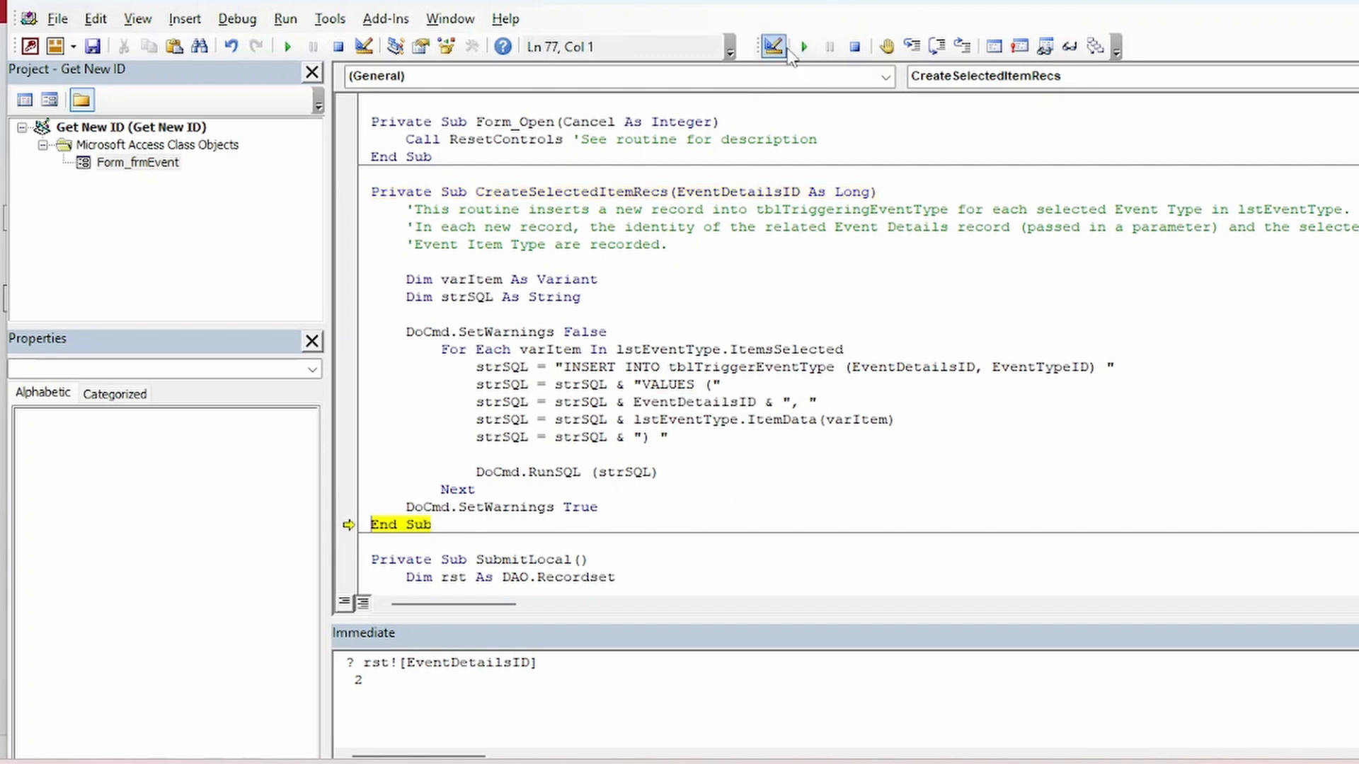
{"action": "left_click", "coordinate": [770, 46]}
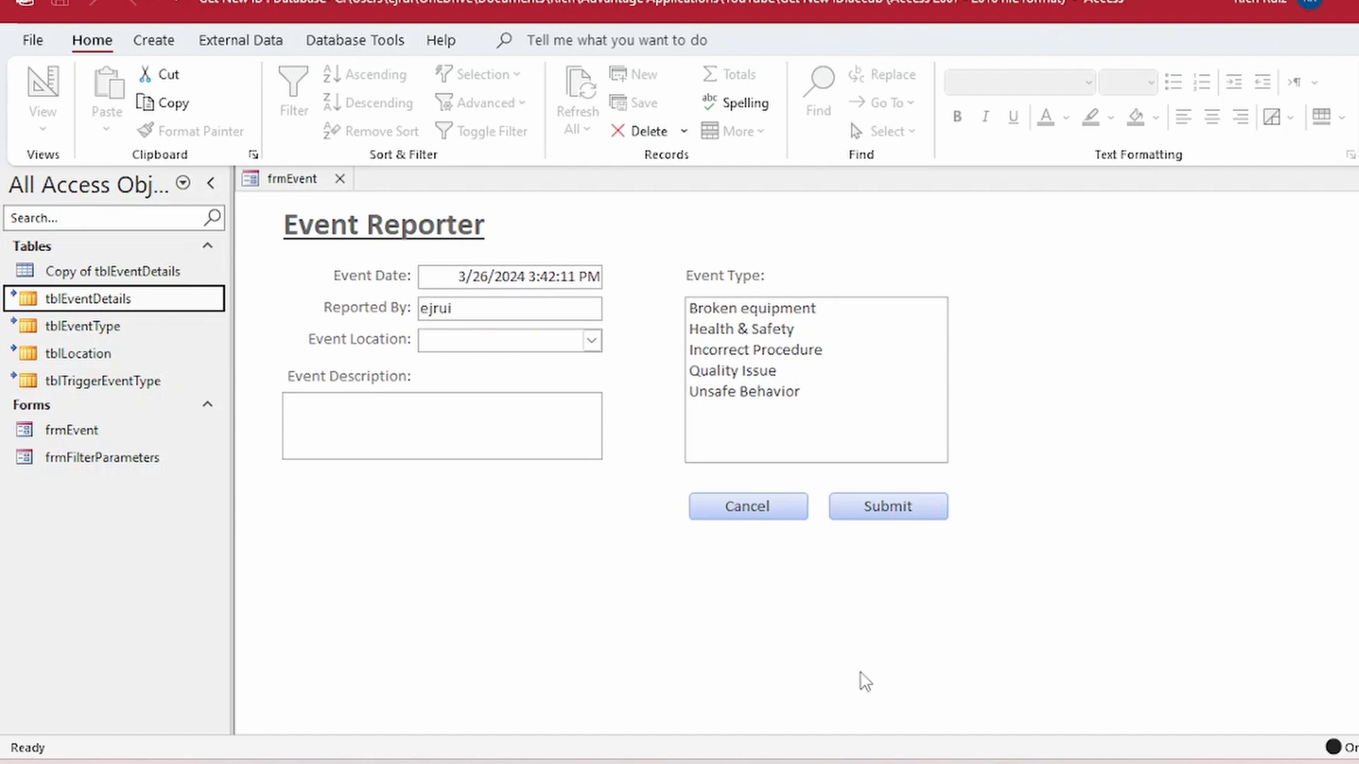
Step: Choose Incorrect Procedure in the Event Type list, then select tblLocation in the Navigation Pane
{"action": "left_click", "coordinate": [755, 348]}
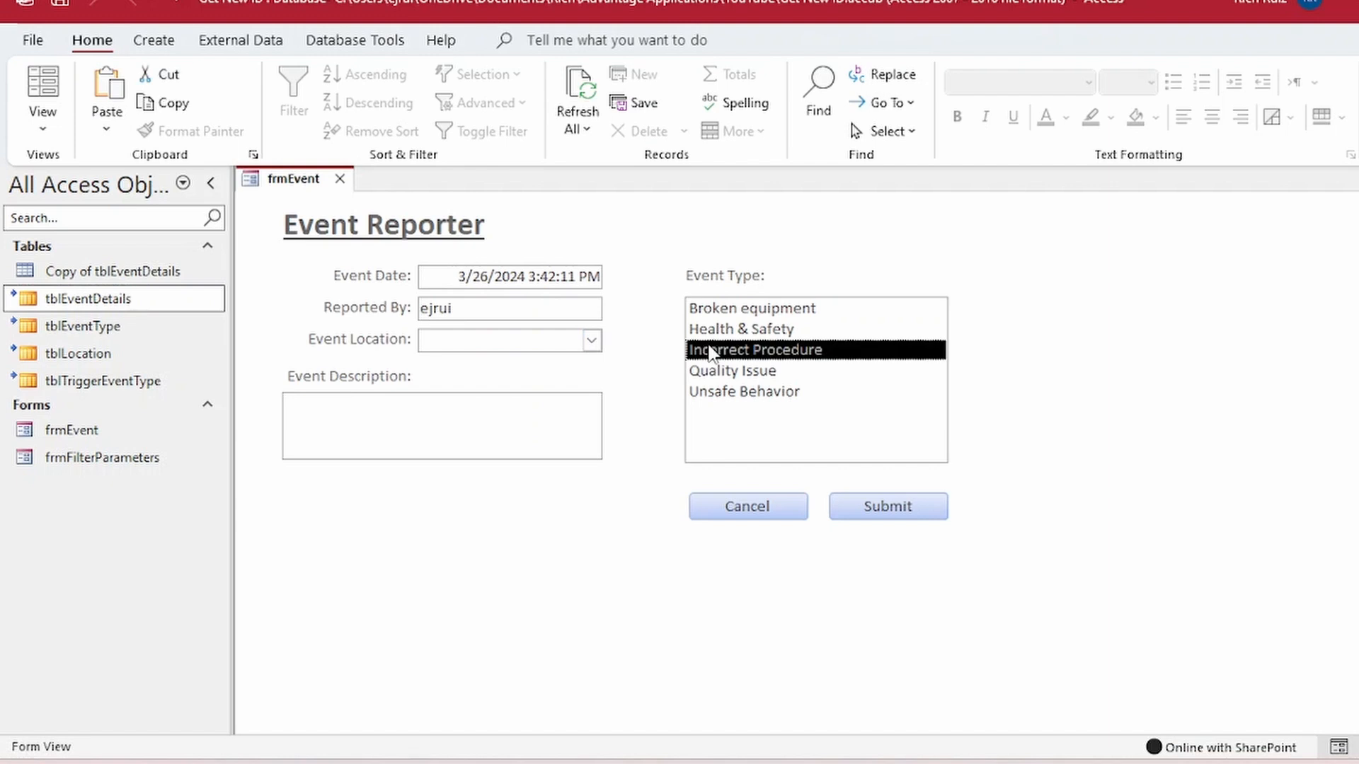
{"action": "mouse_move", "coordinate": [645, 485]}
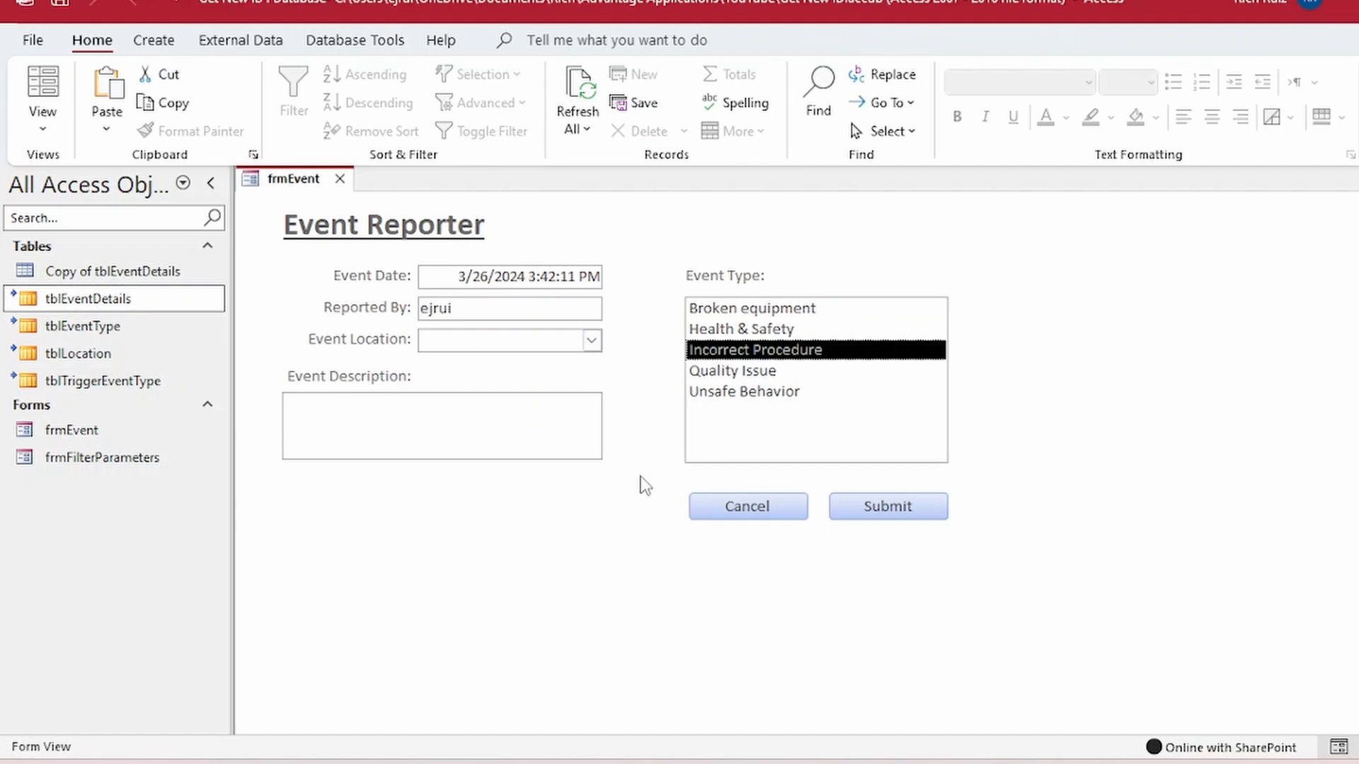
{"action": "mouse_move", "coordinate": [644, 486]}
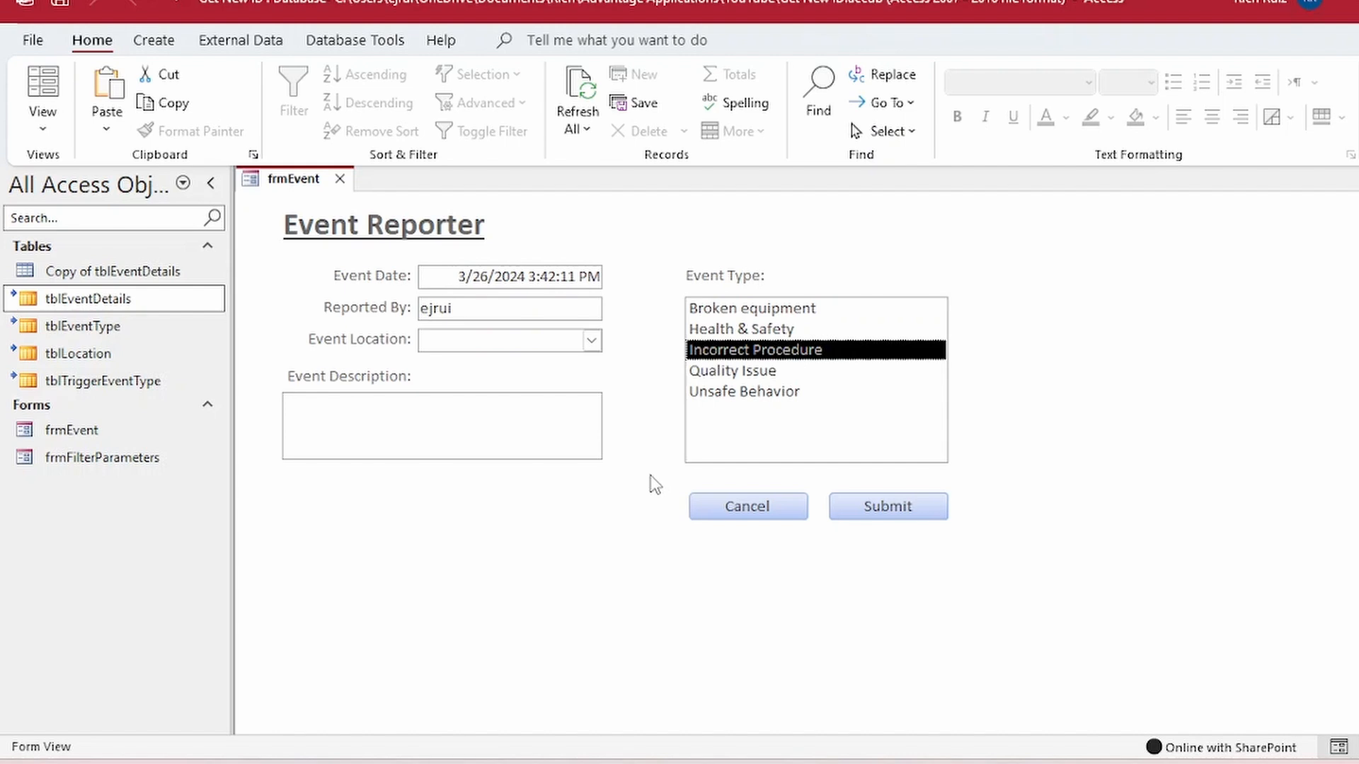
{"action": "mouse_move", "coordinate": [630, 361]}
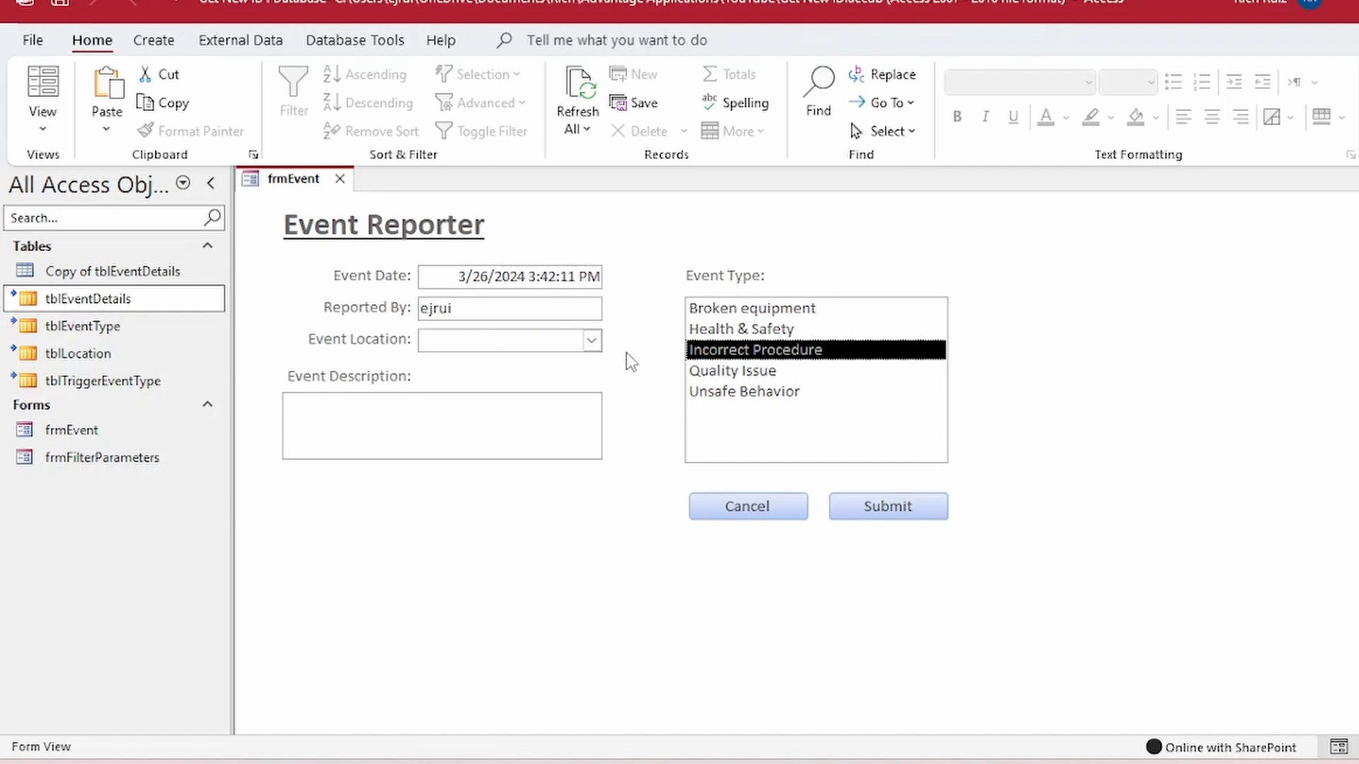
{"action": "mouse_move", "coordinate": [629, 371]}
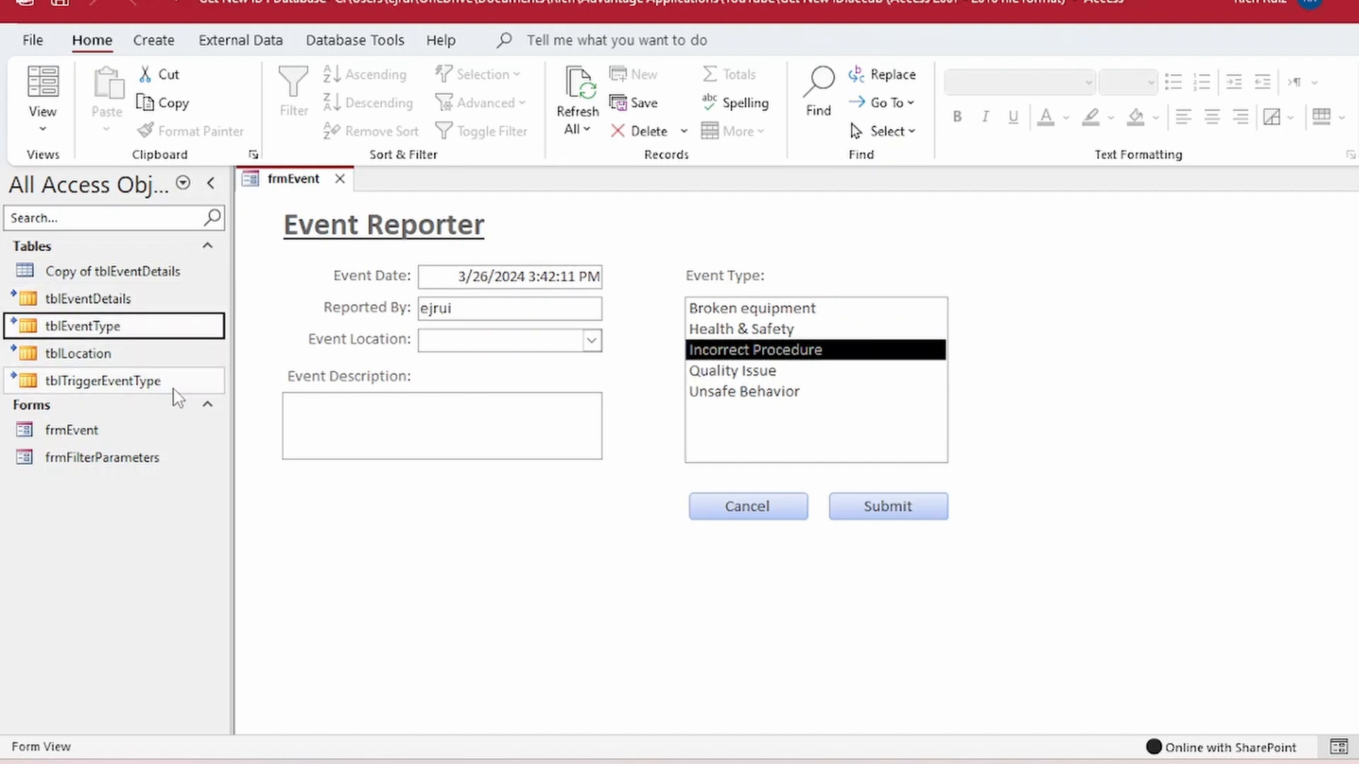
{"action": "left_click", "coordinate": [79, 354]}
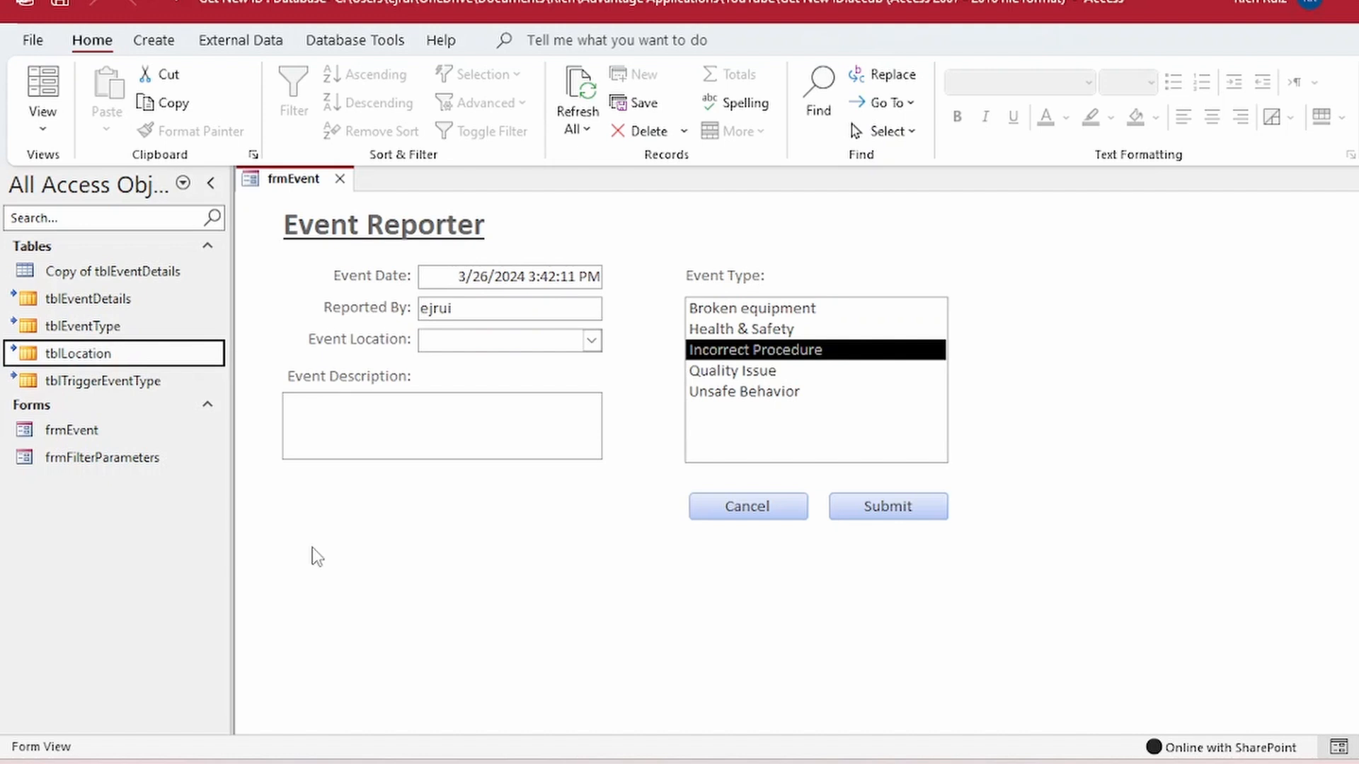